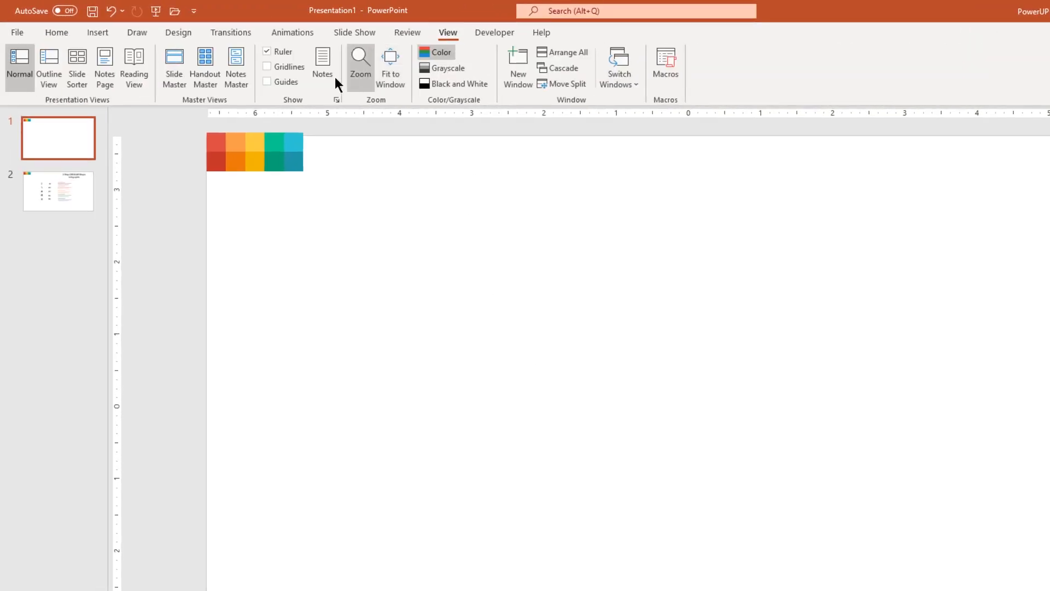
Give the slide a radial gradient background, removing one stop and making the outer stop grey-blue
right_click(492, 248)
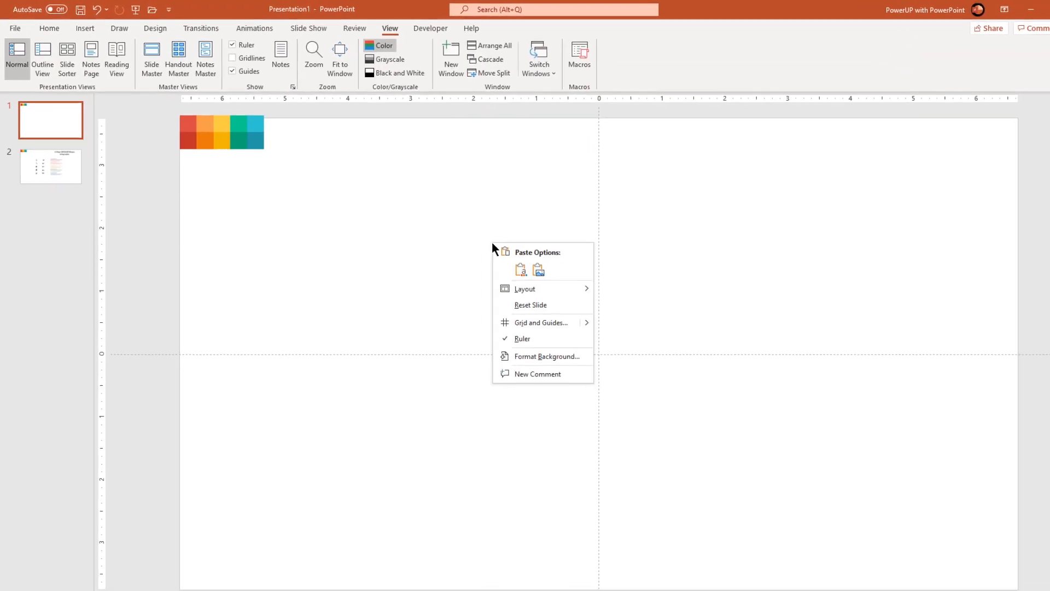
left_click(547, 355)
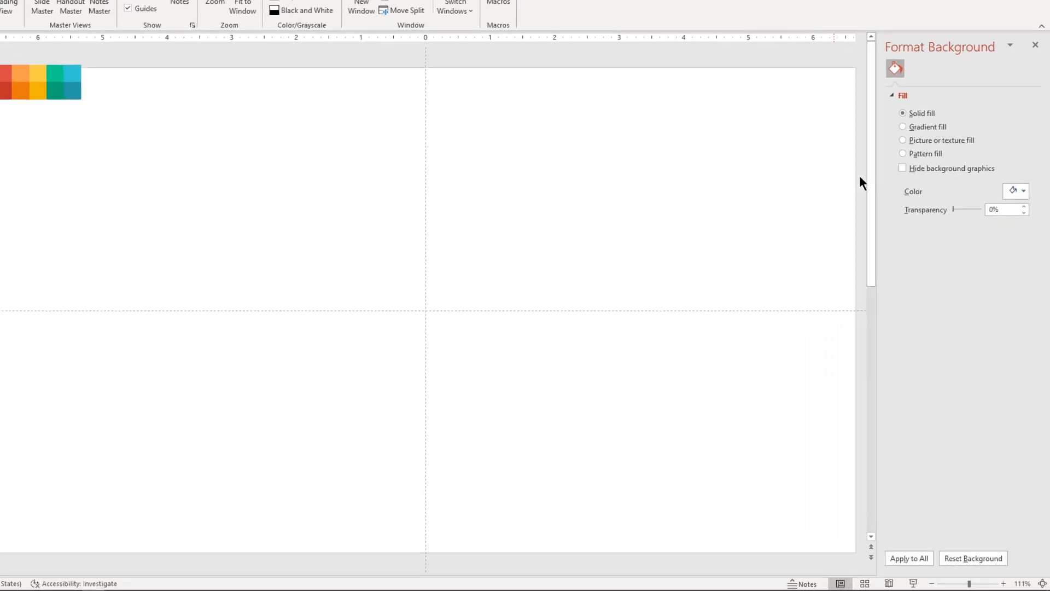
left_click(903, 126)
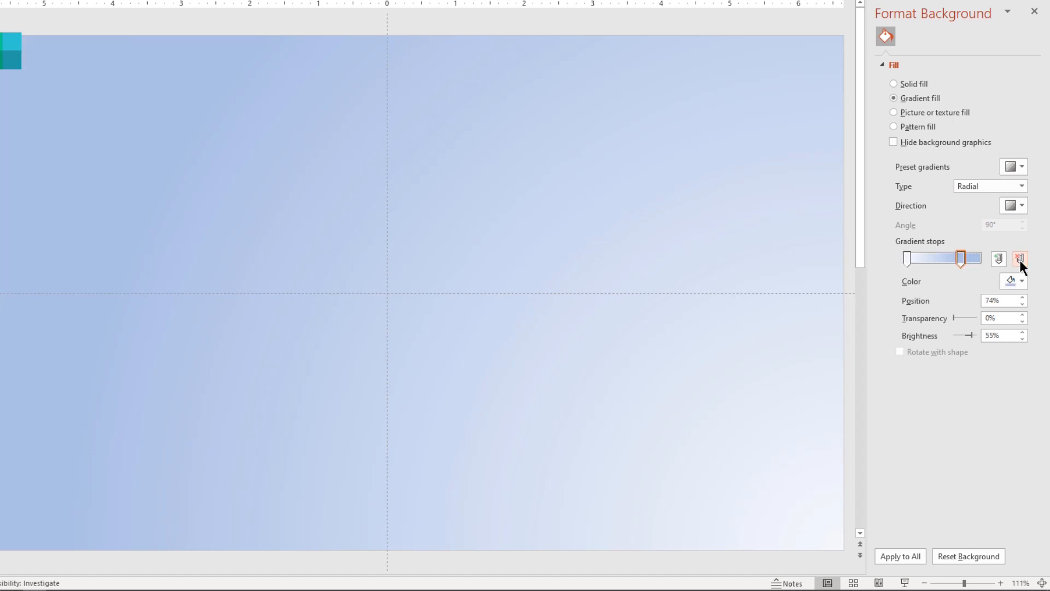
left_click(1018, 258)
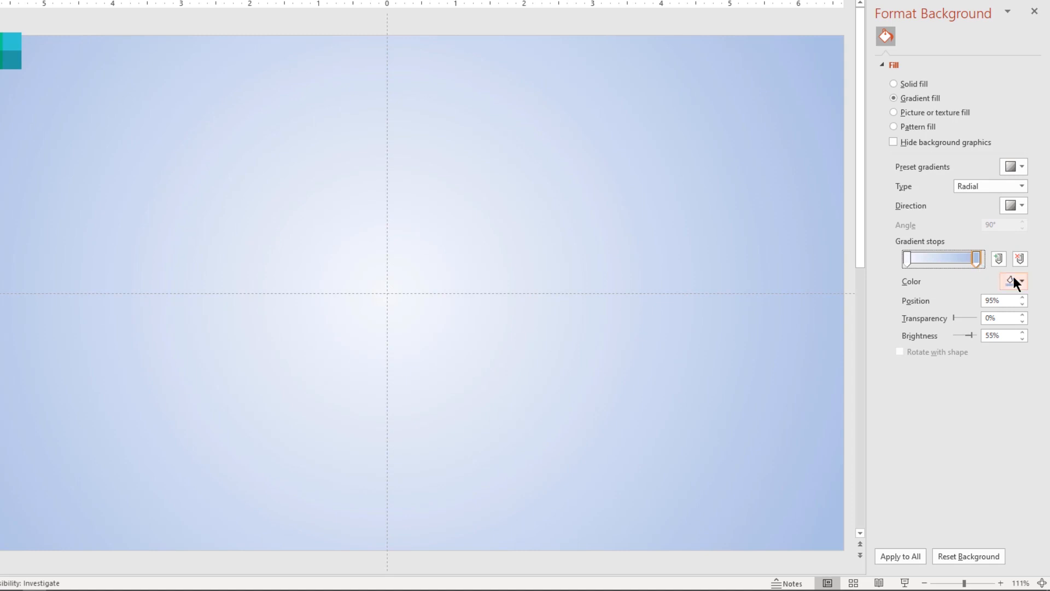
left_click(1021, 280)
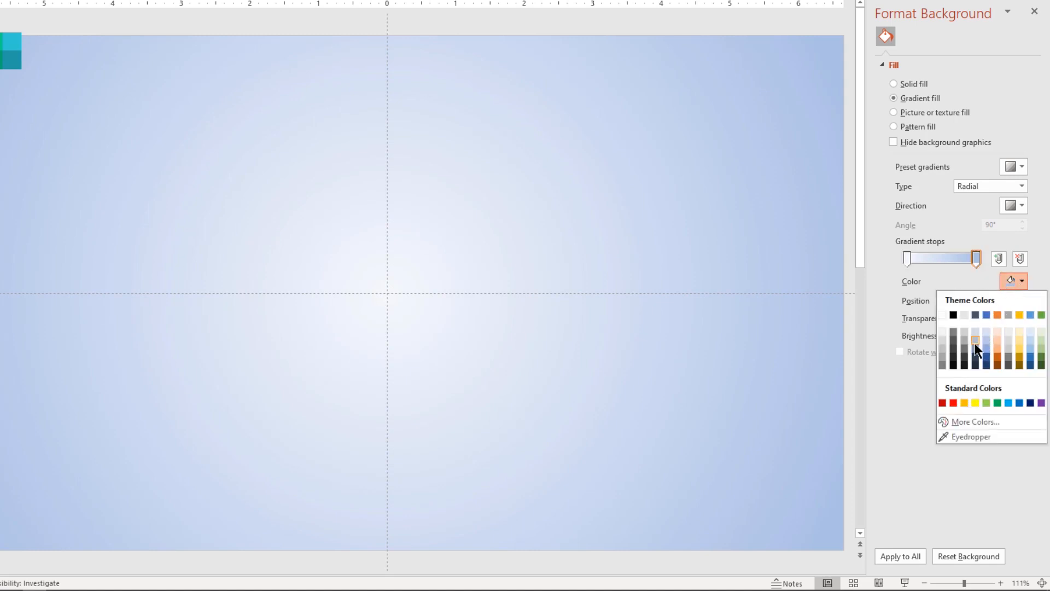
left_click(975, 340)
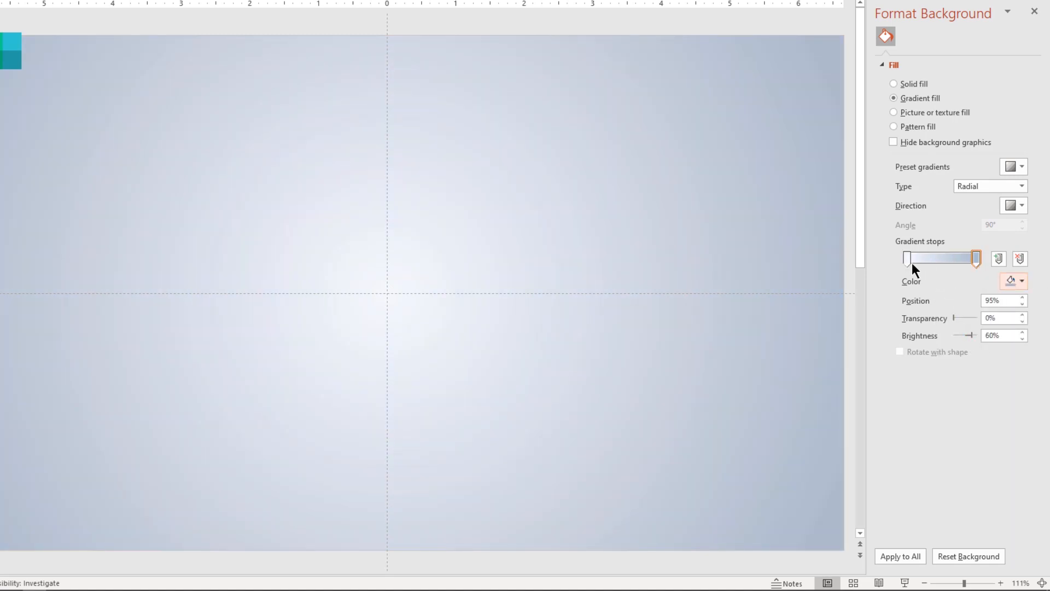
left_click(1023, 280)
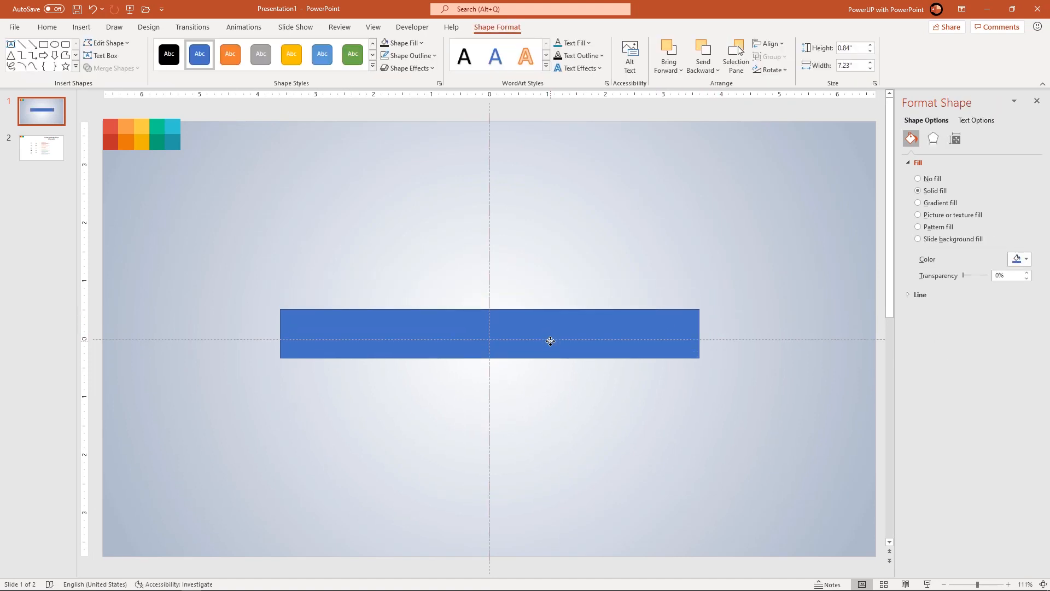
Remove the blue bar's outline and adjust its fill, ending with five stacked blue-green bars
left_click(488, 333)
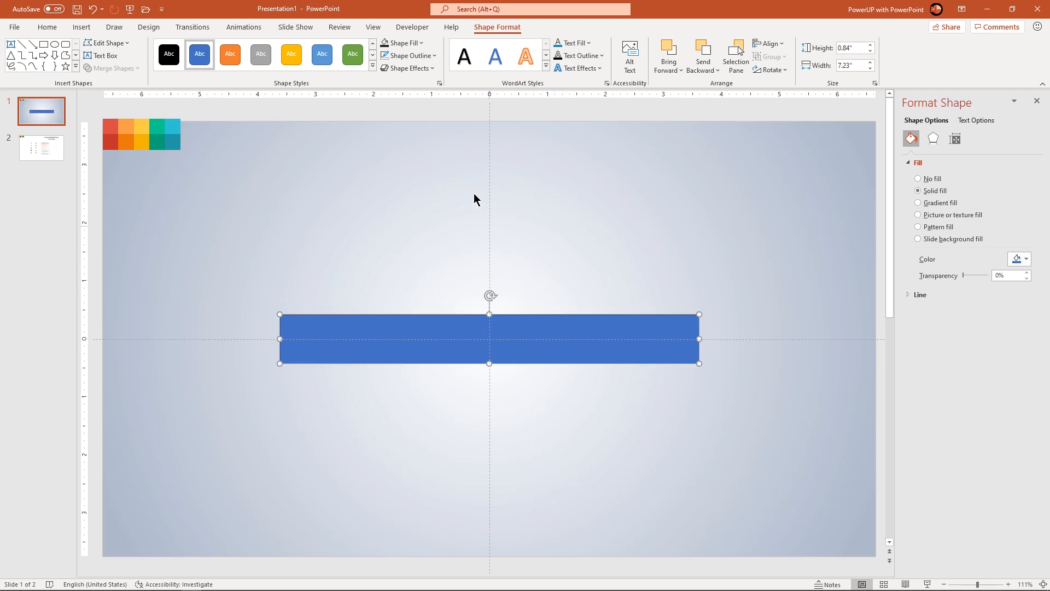
left_click(407, 55)
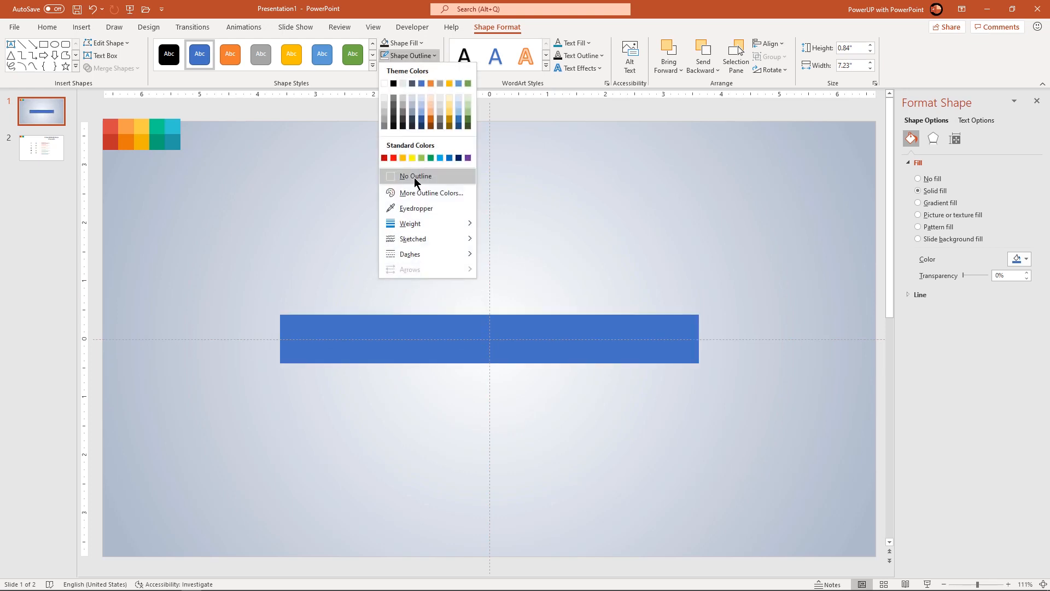
left_click(415, 175)
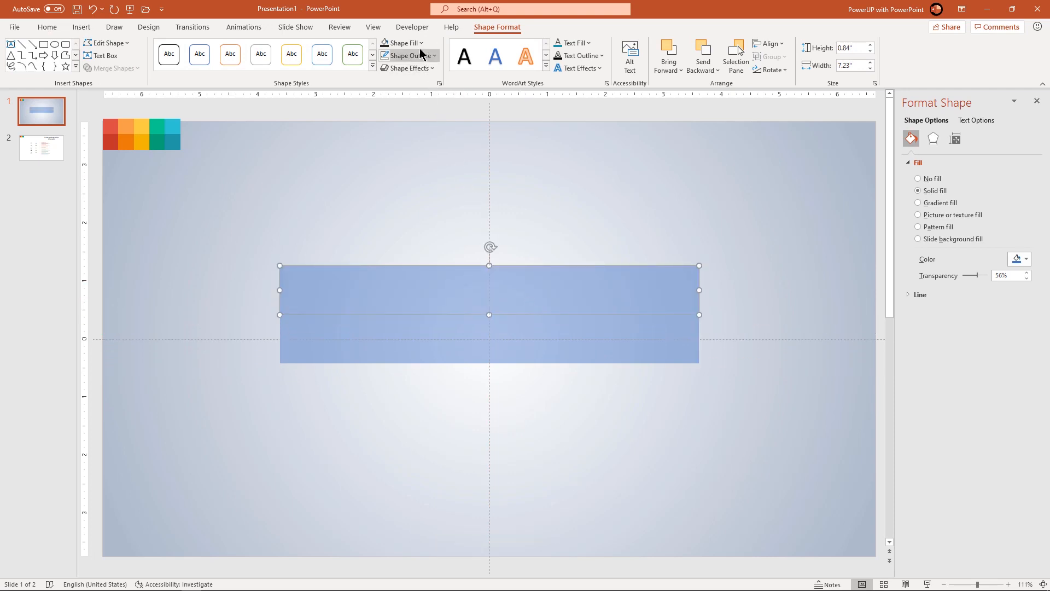
left_click(402, 43)
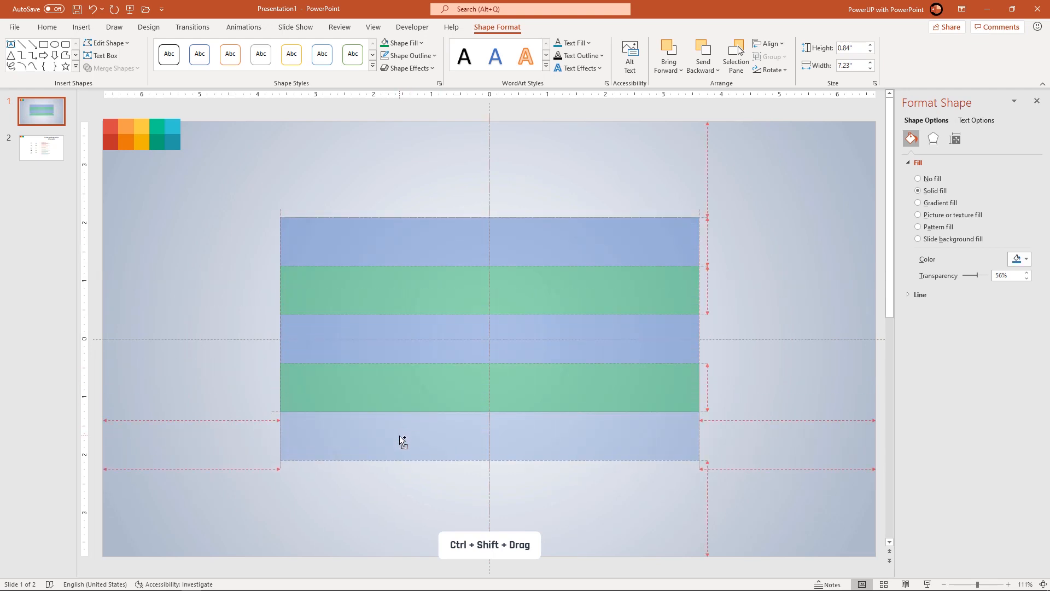
left_click(552, 500)
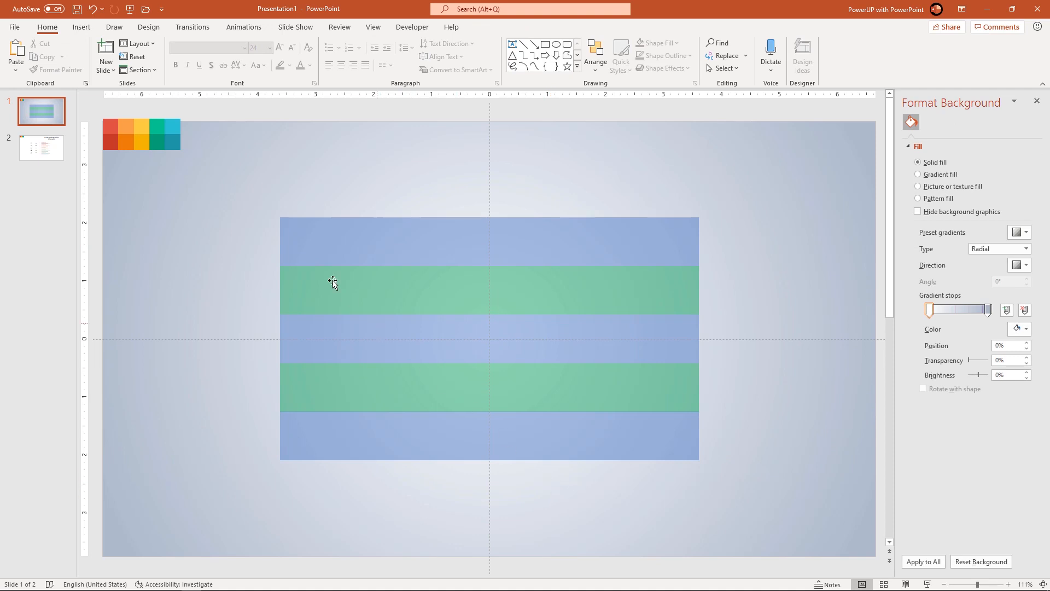
Draw a yellow circle as tall as the bar stack, then hide it in the Selection Pane
left_click(81, 27)
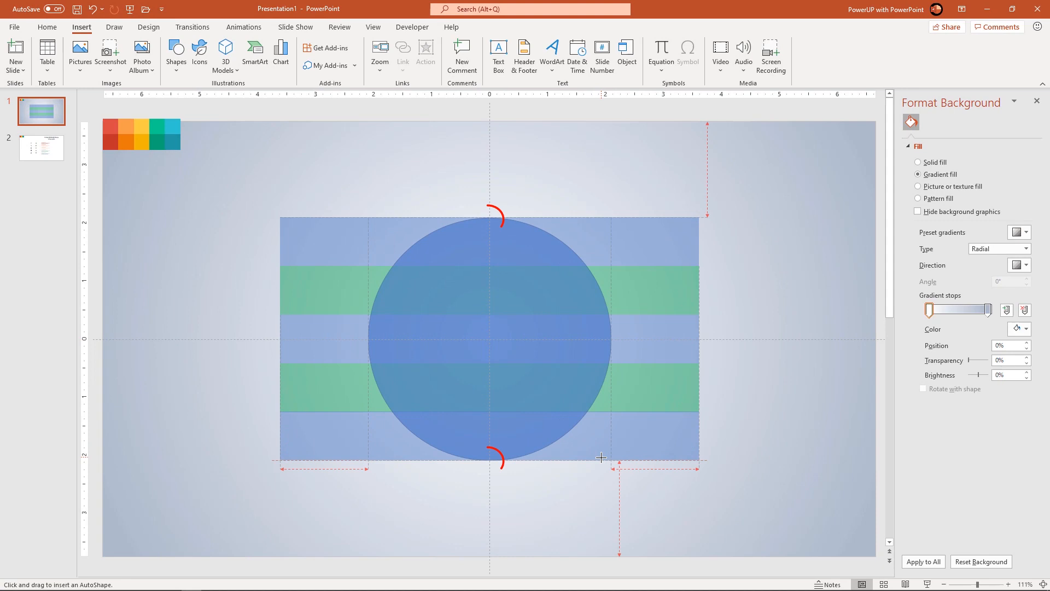
left_click(489, 338)
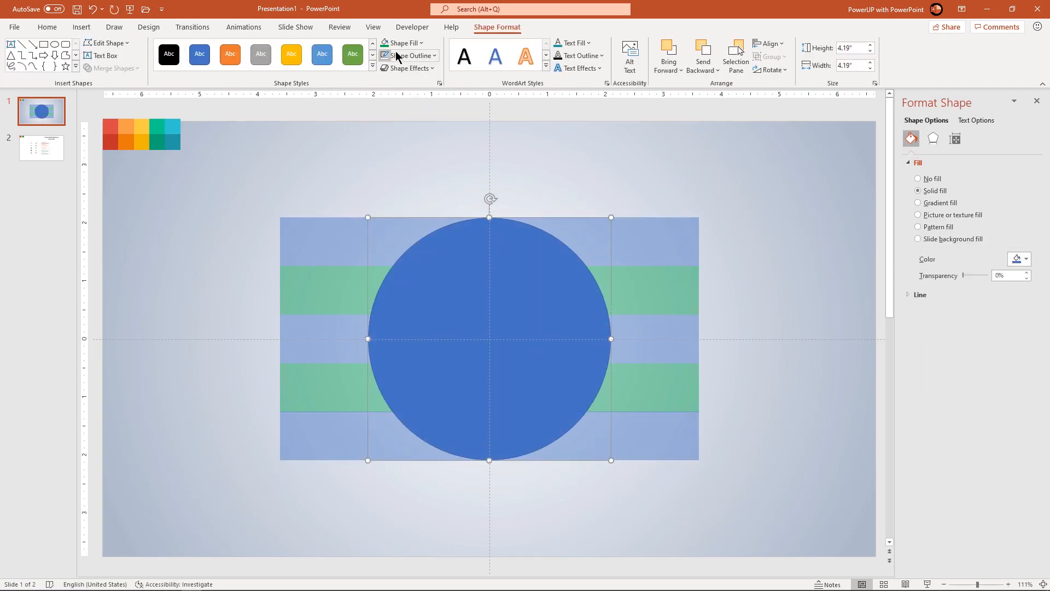
left_click(401, 43)
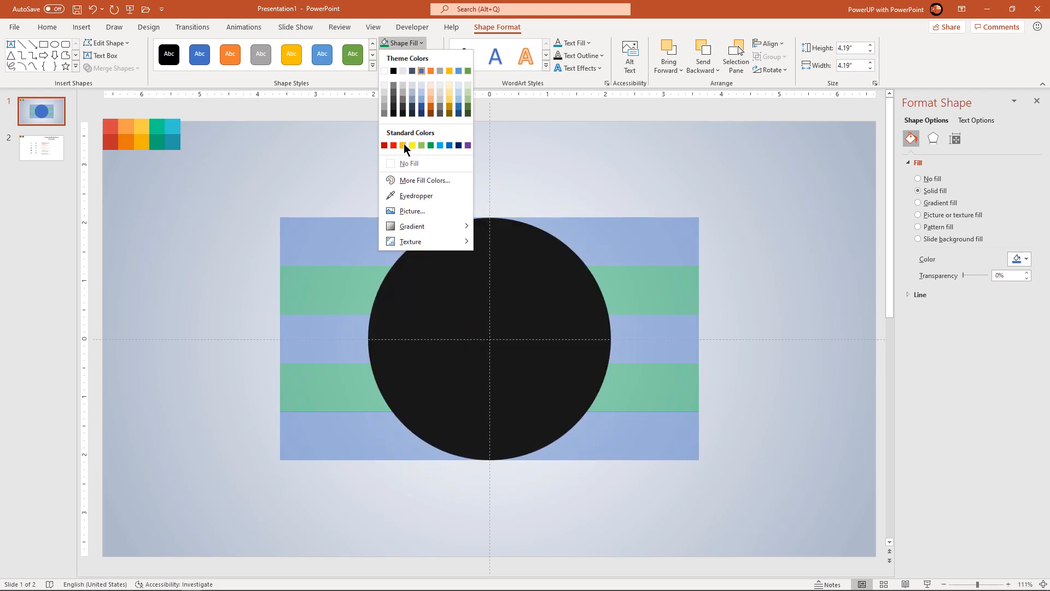
left_click(396, 145)
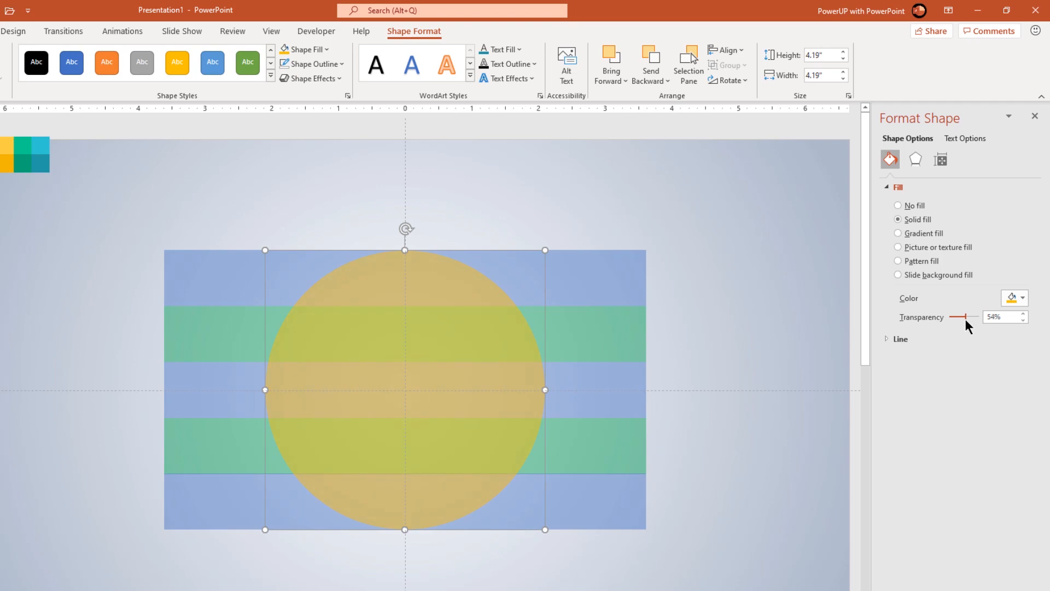
mouse_move(686, 63)
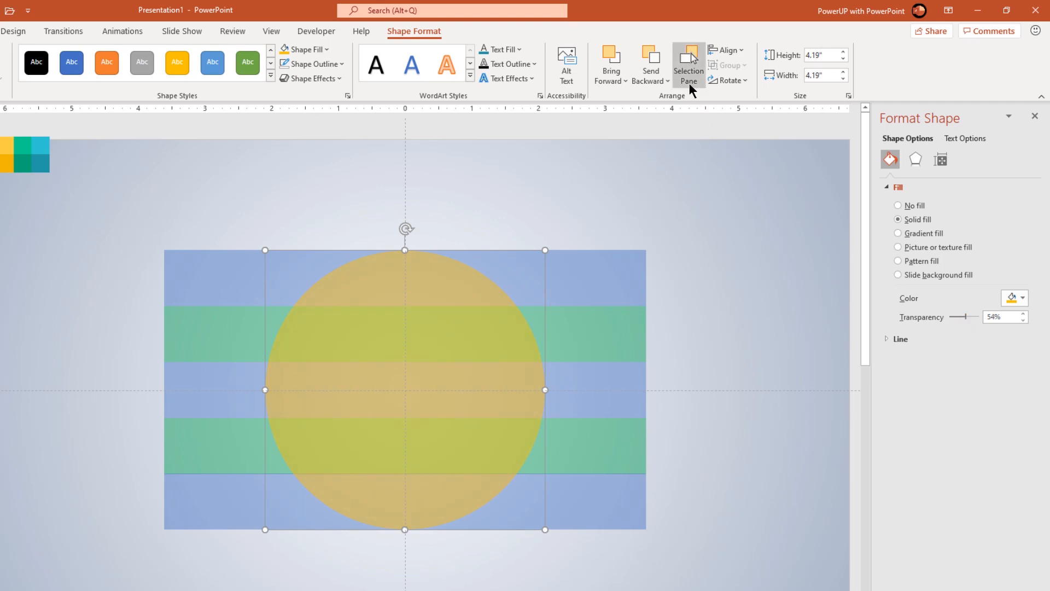
left_click(688, 64)
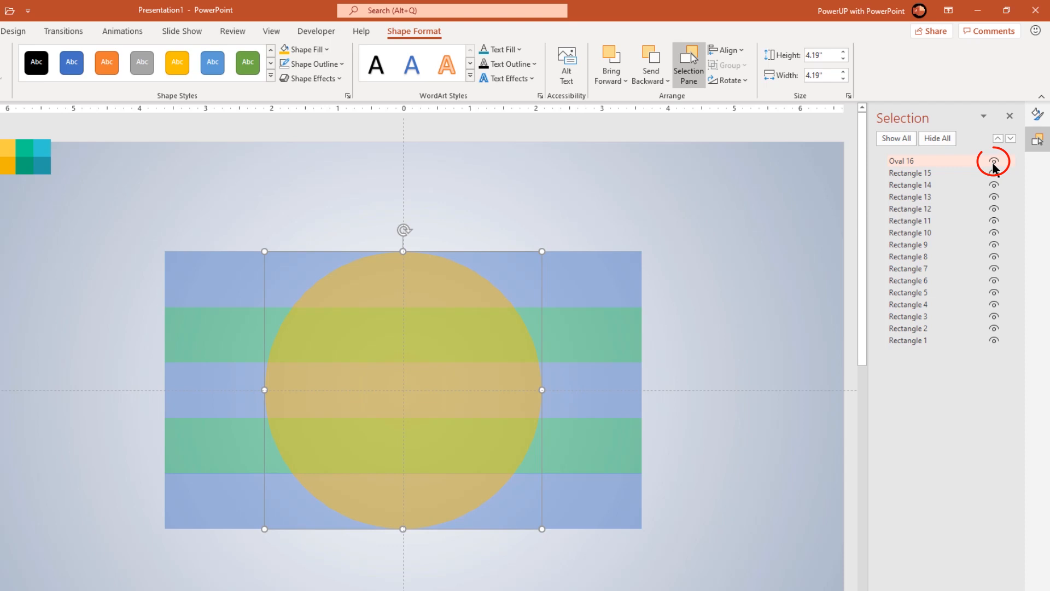
left_click(993, 161)
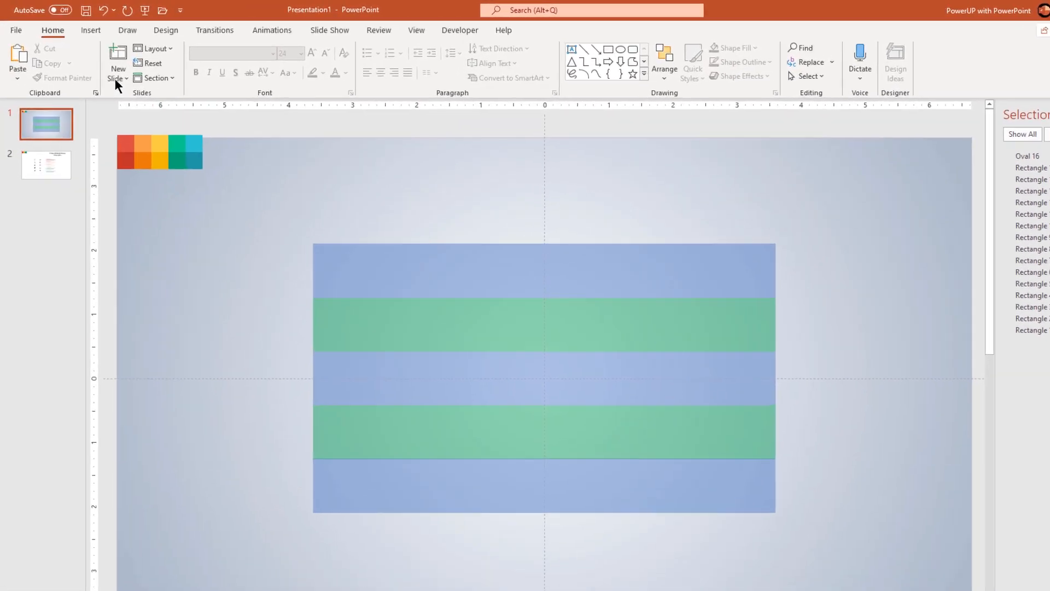
Duplicate the large yellow oval with Ctrl+D so two copies overlap into a lens
left_click(223, 67)
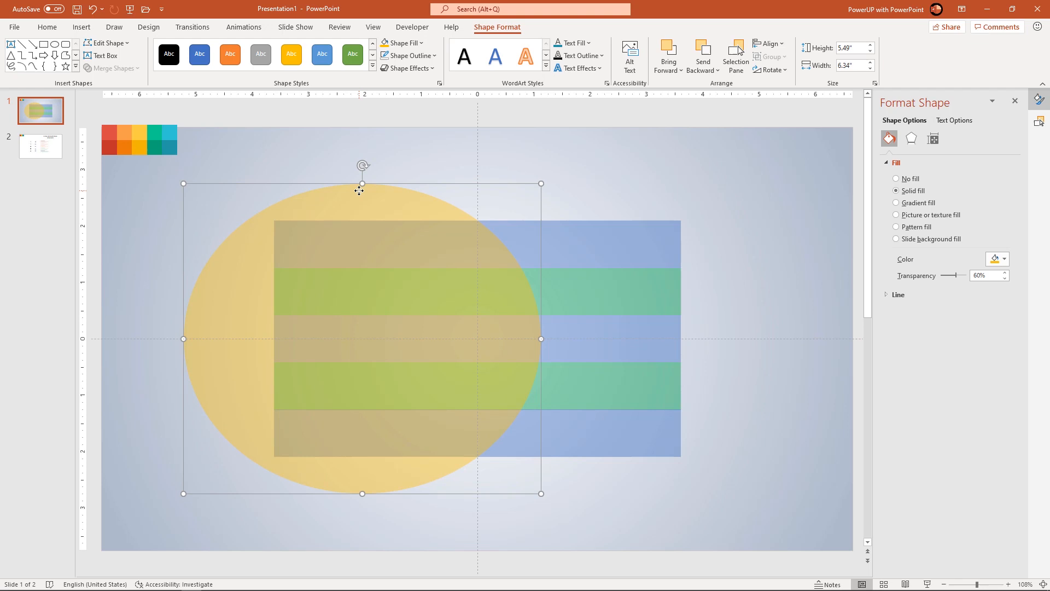
mouse_move(249, 308)
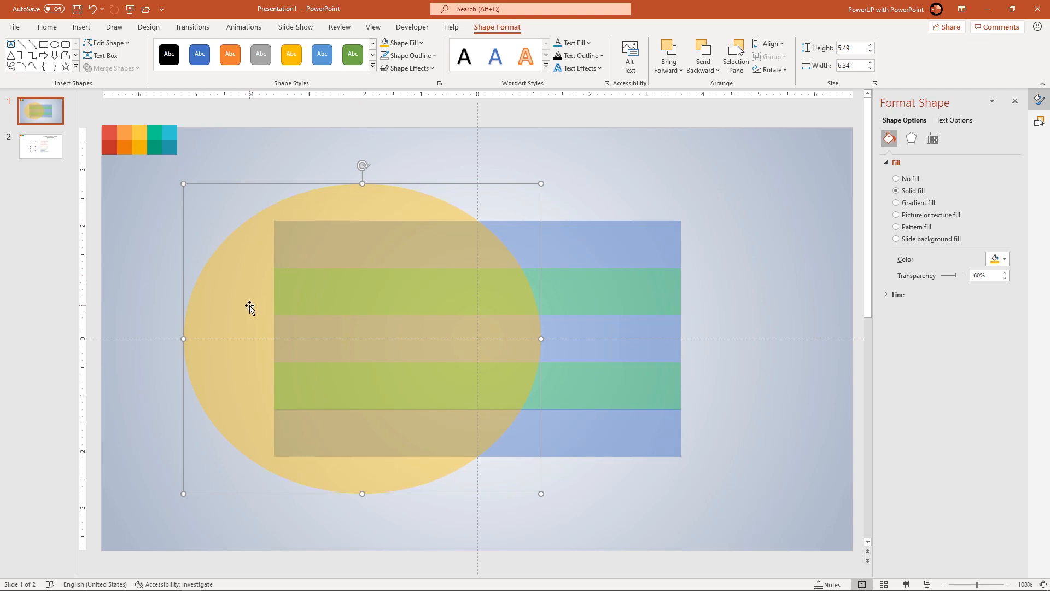
key("ctrl+d")
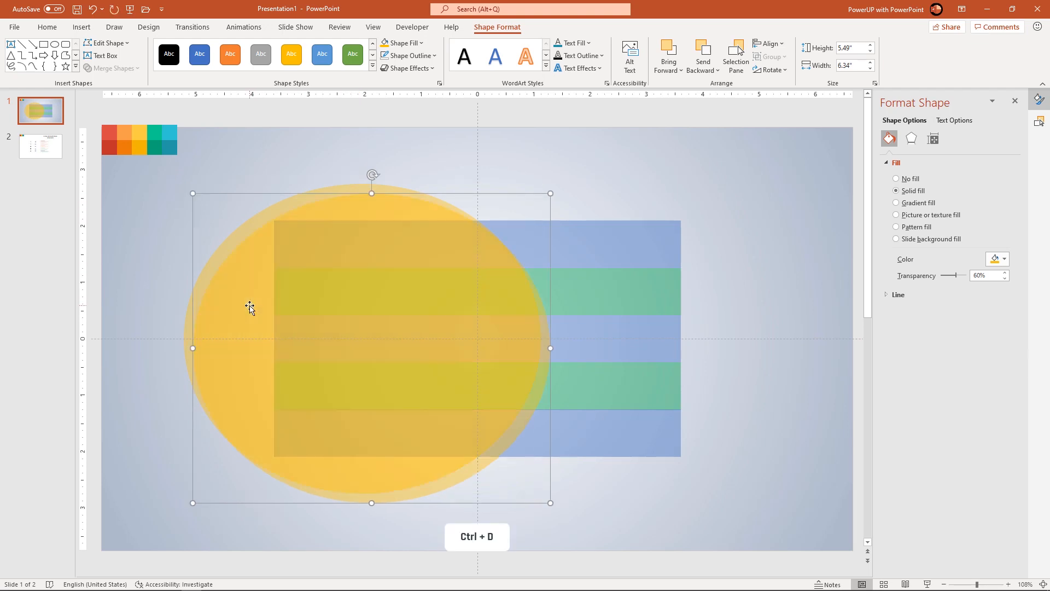
key("ctrl+d")
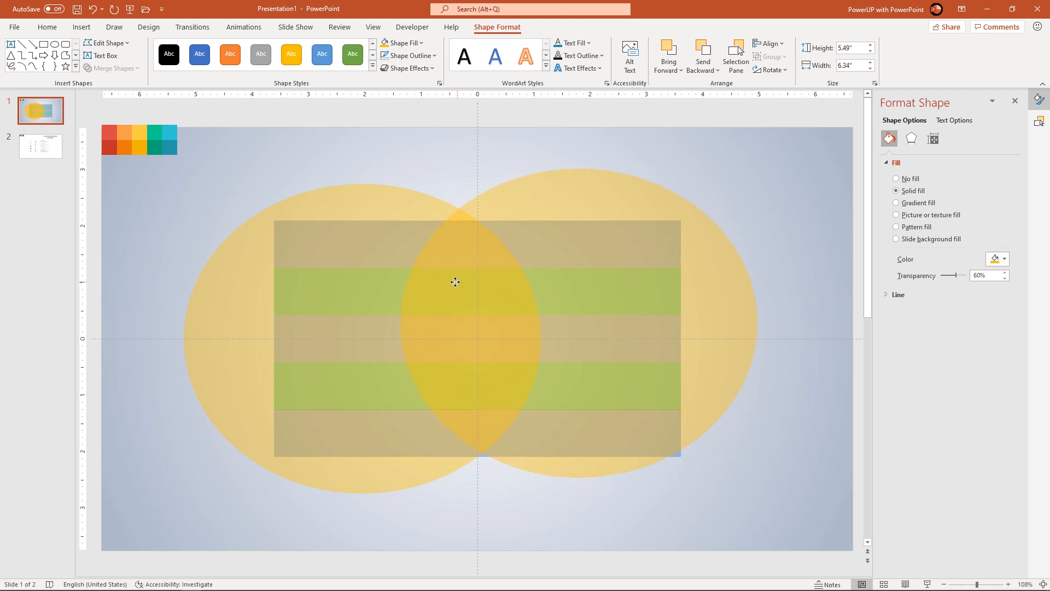
left_click(446, 292)
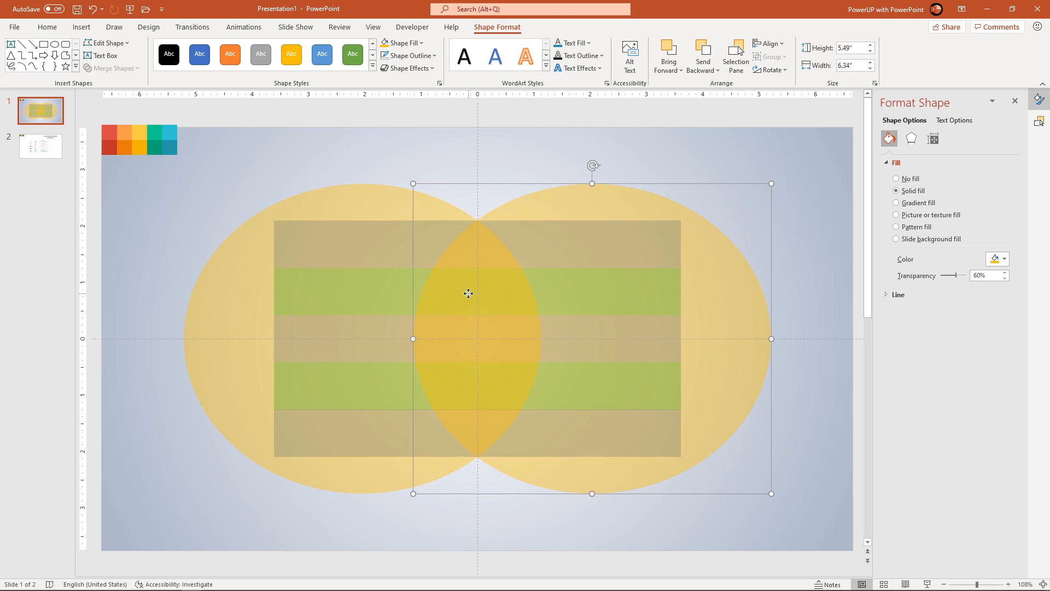
mouse_move(298, 255)
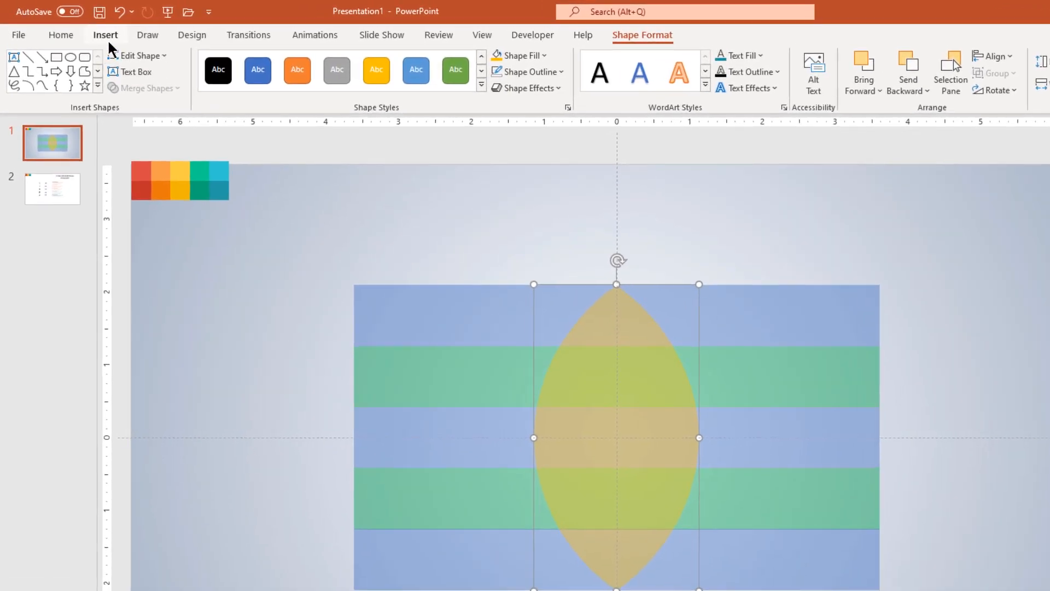
Fragment the overlapping yellow ovals into separate pieces with Merge Shapes
left_click(227, 70)
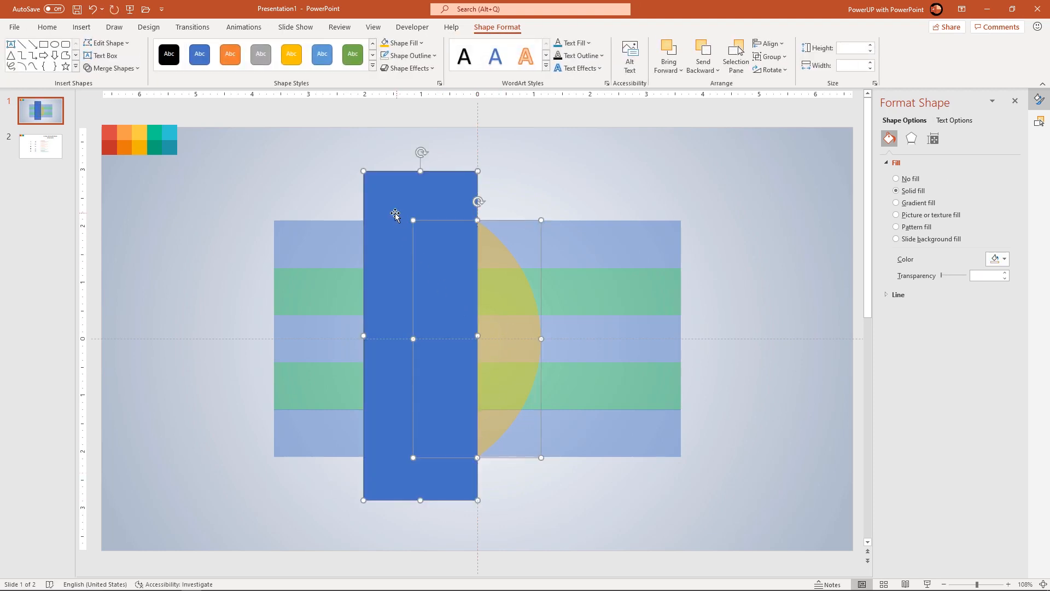
left_click(109, 68)
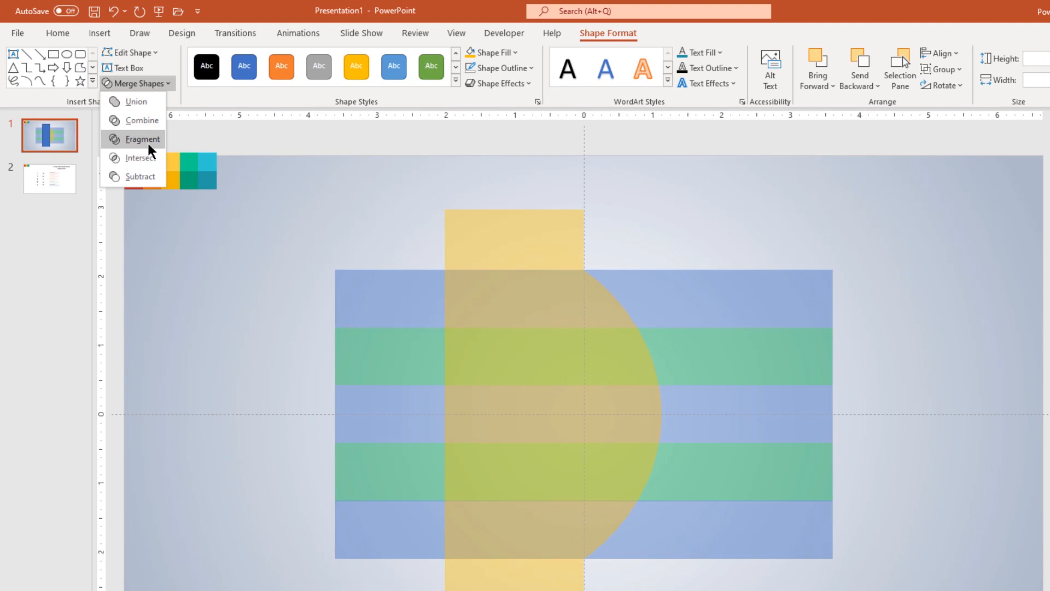
left_click(141, 138)
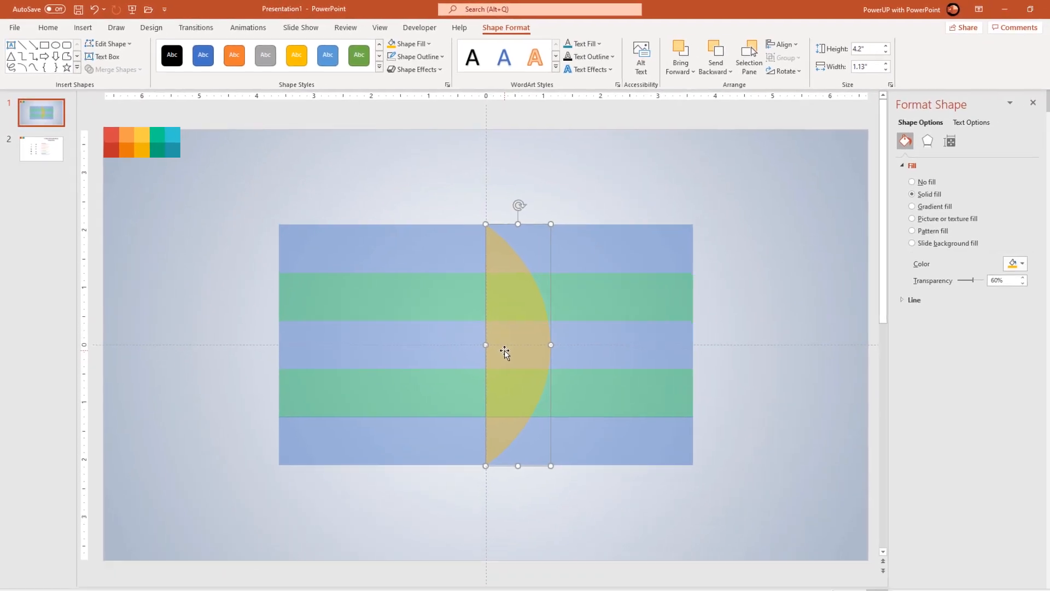
Duplicate the yellow half-lens in place, then deselect
key("ctrl+d")
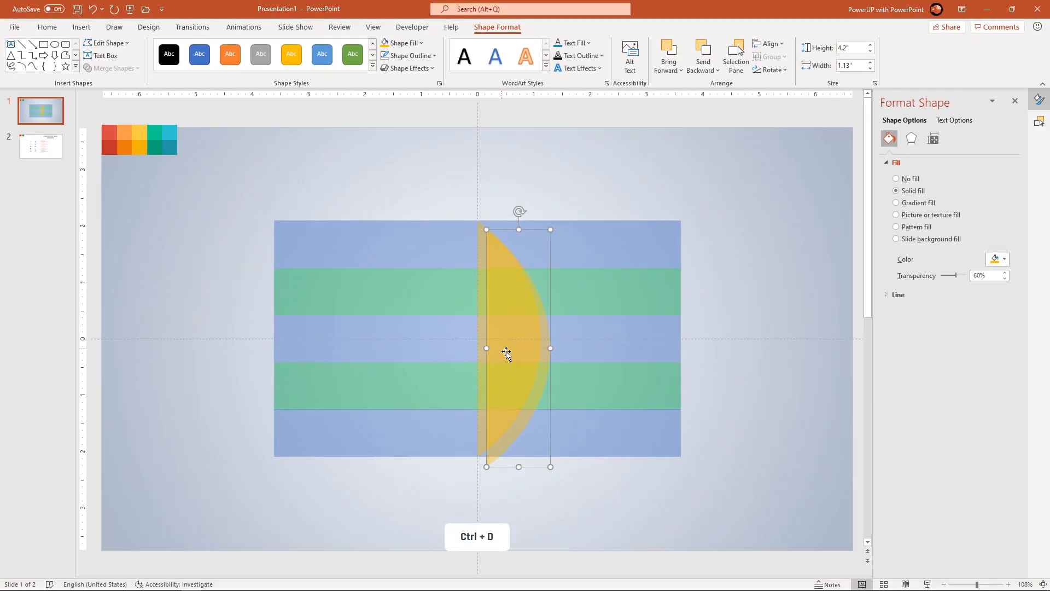
key("ctrl+d")
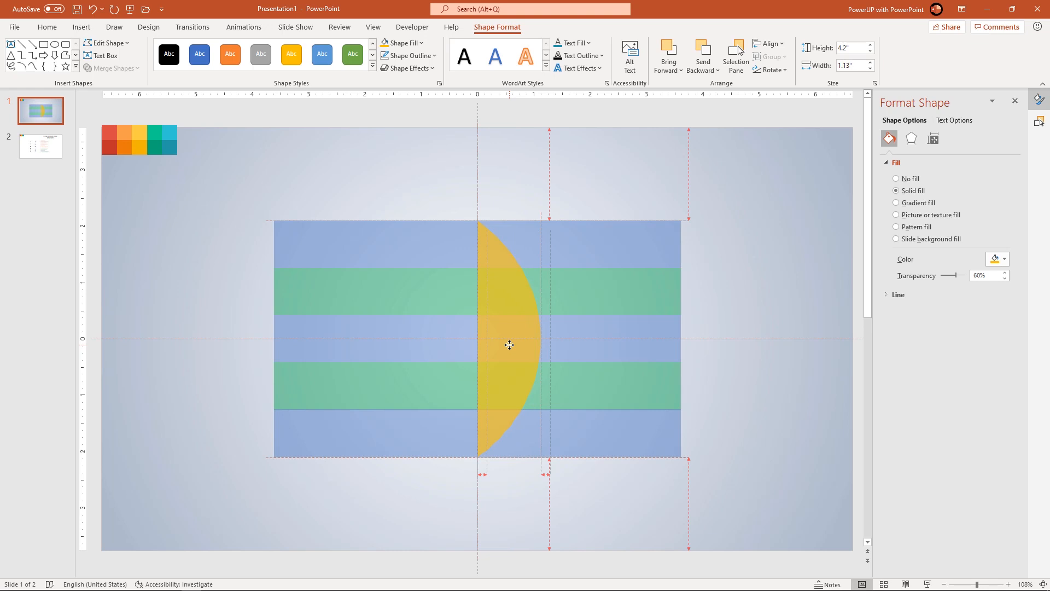
left_click(508, 355)
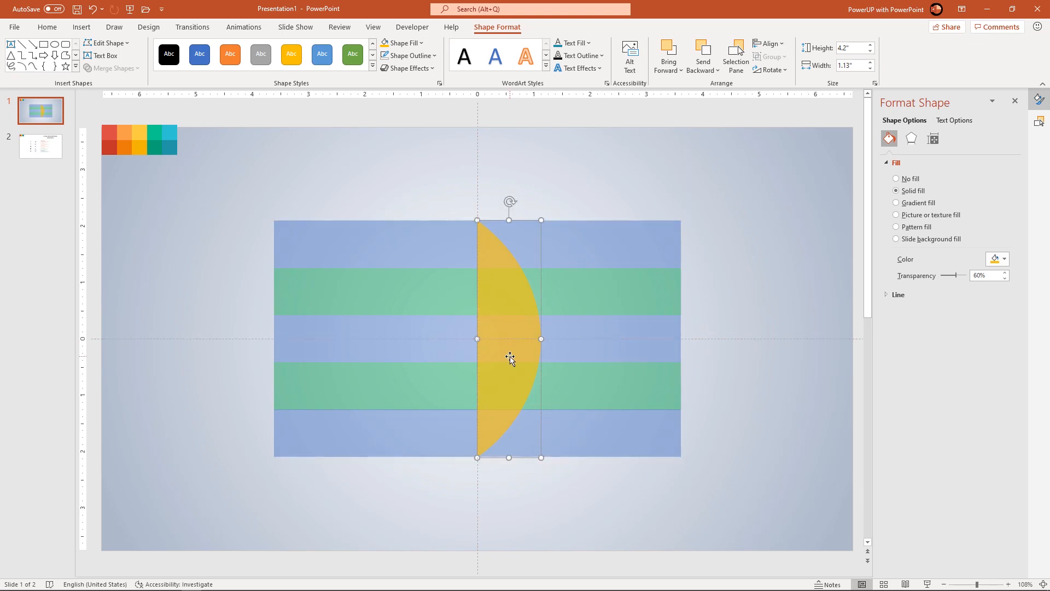
key("ctrl+d")
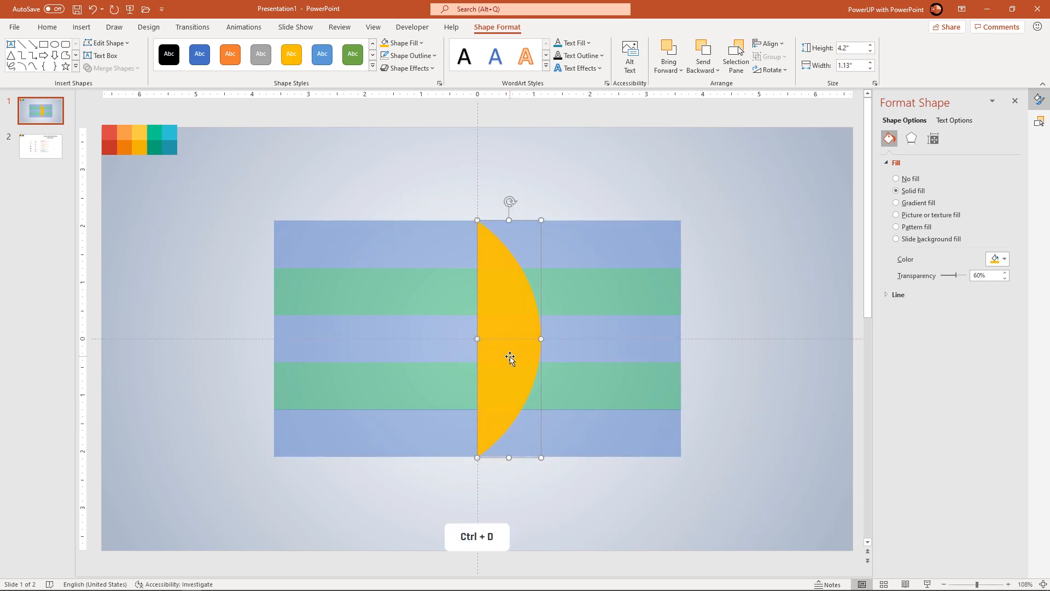
left_click(435, 193)
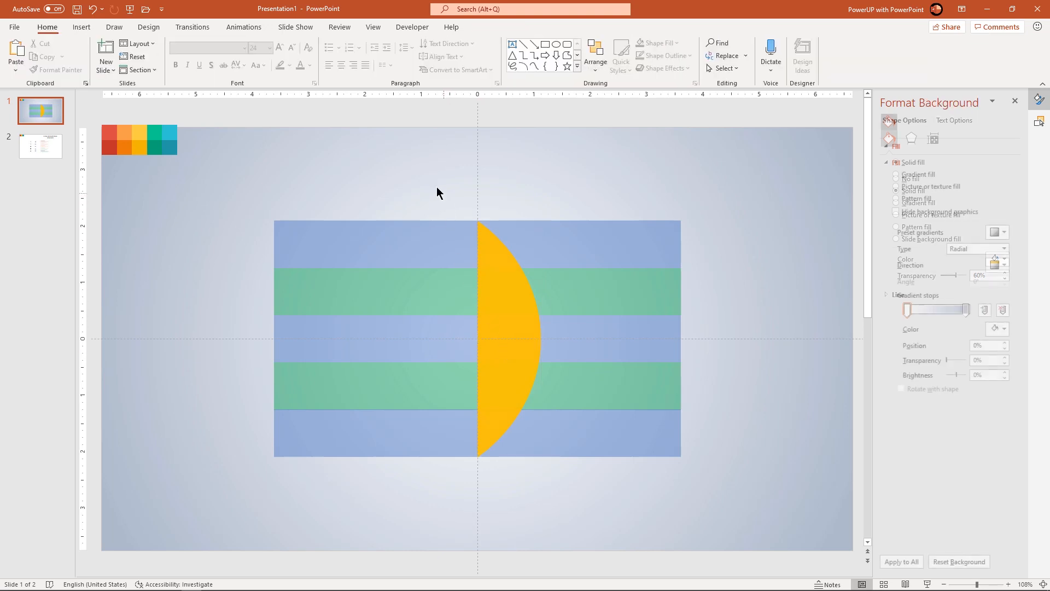
Intersect the half-lens with each blue and green stripe to trim them to the lens
left_click(509, 337)
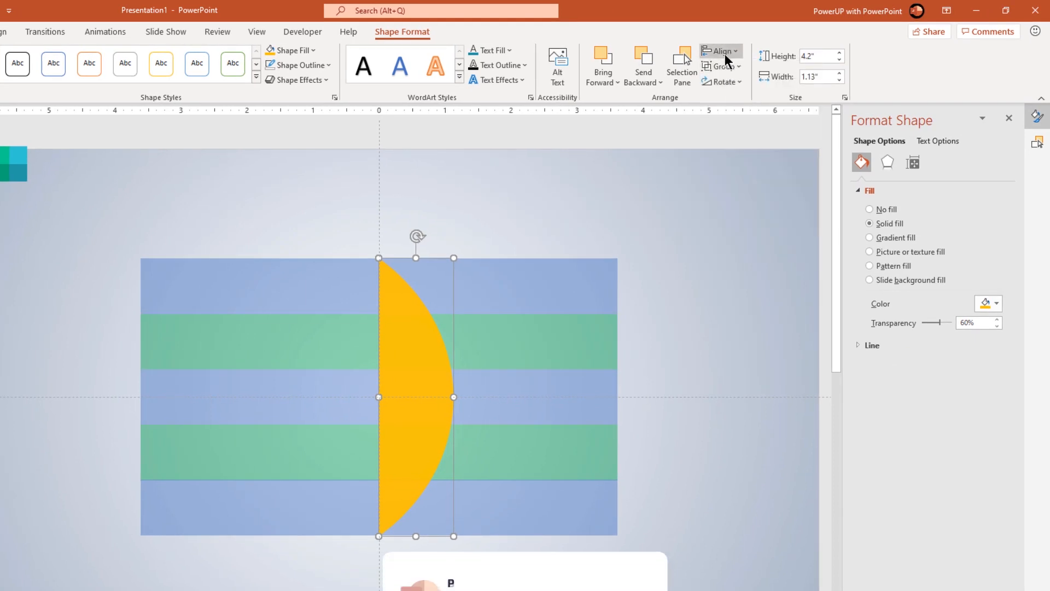
mouse_move(733, 146)
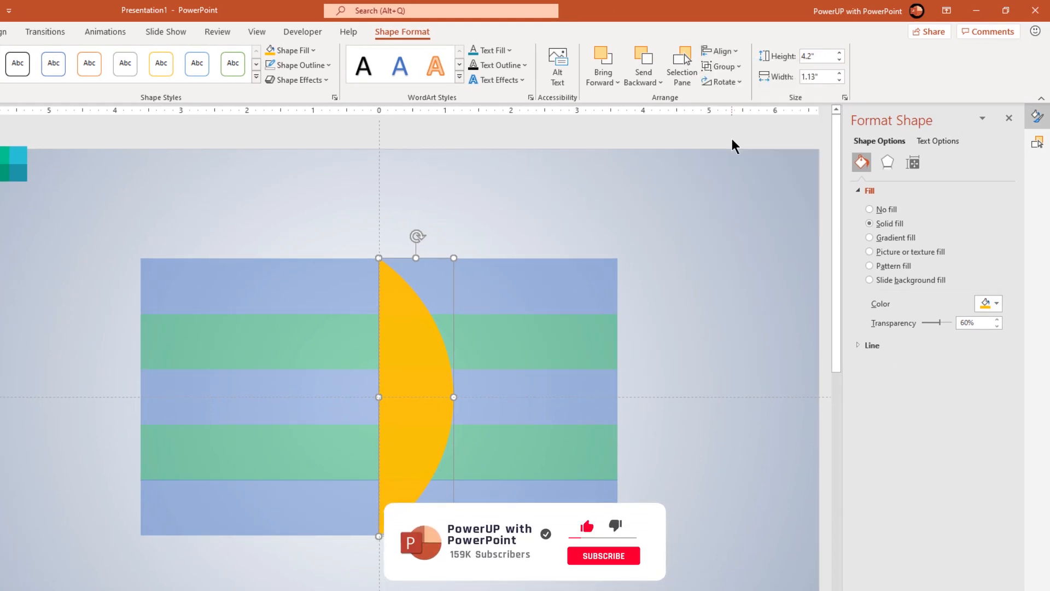
left_click(648, 260)
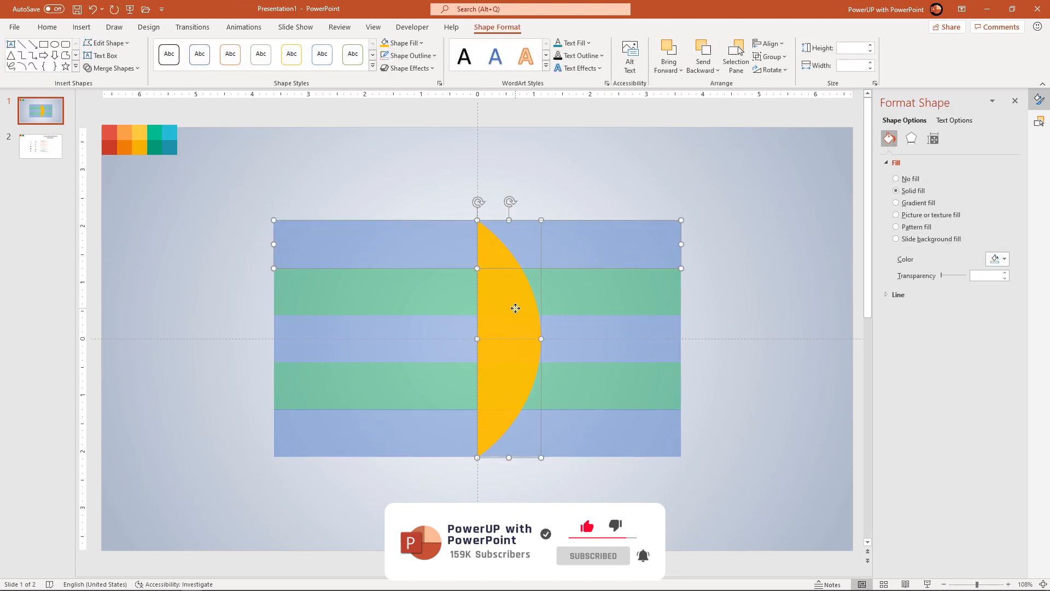
left_click(111, 67)
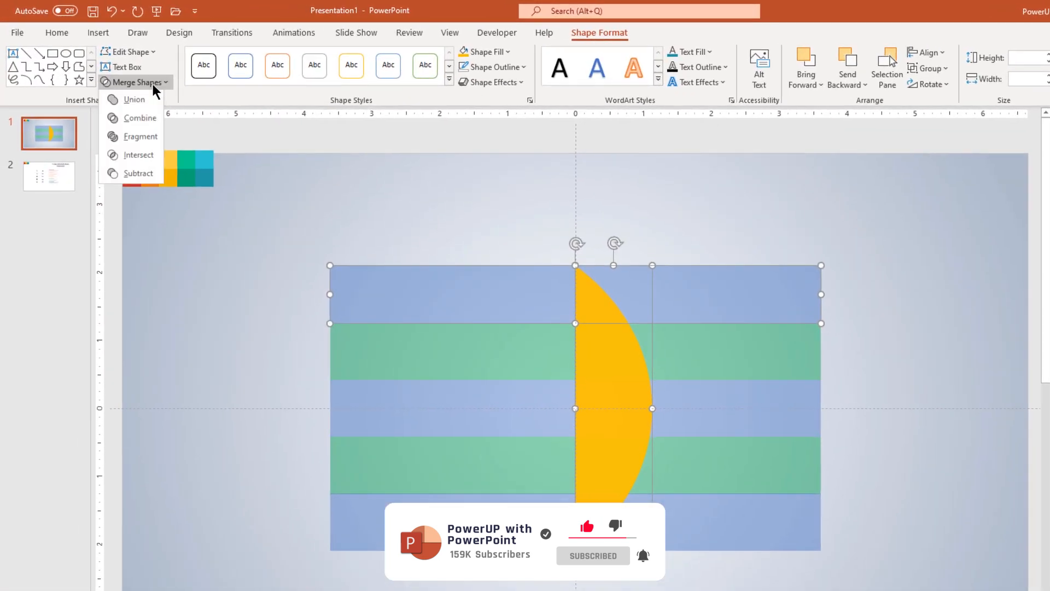
left_click(138, 155)
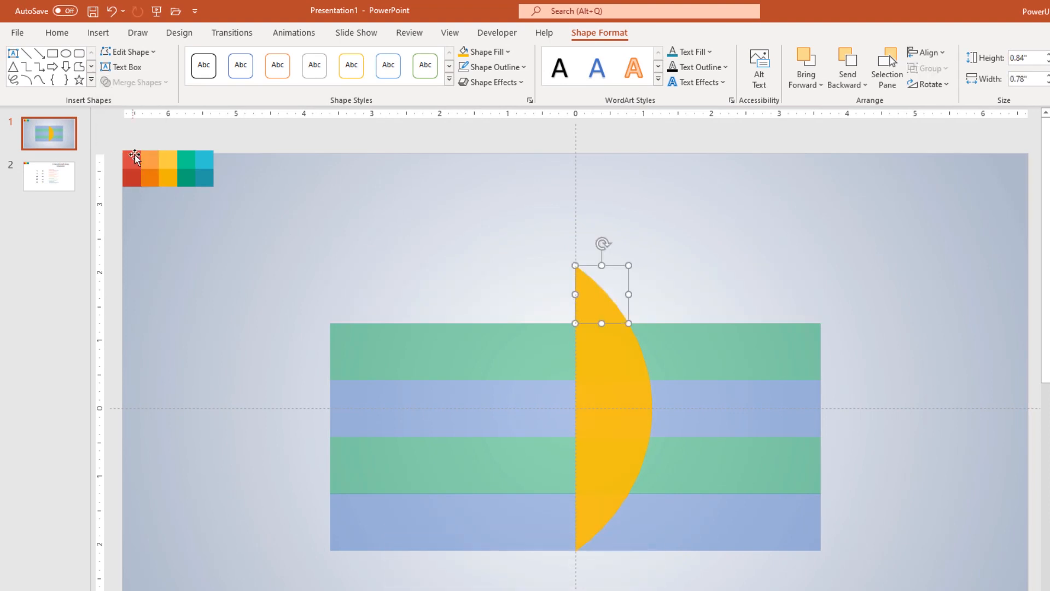
left_click(622, 364)
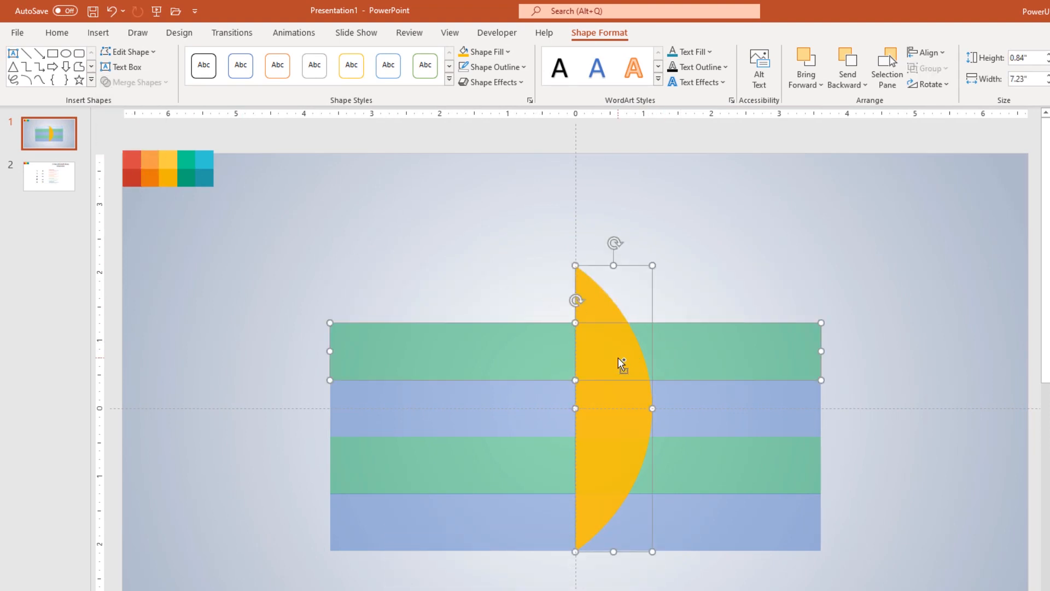
left_click(135, 81)
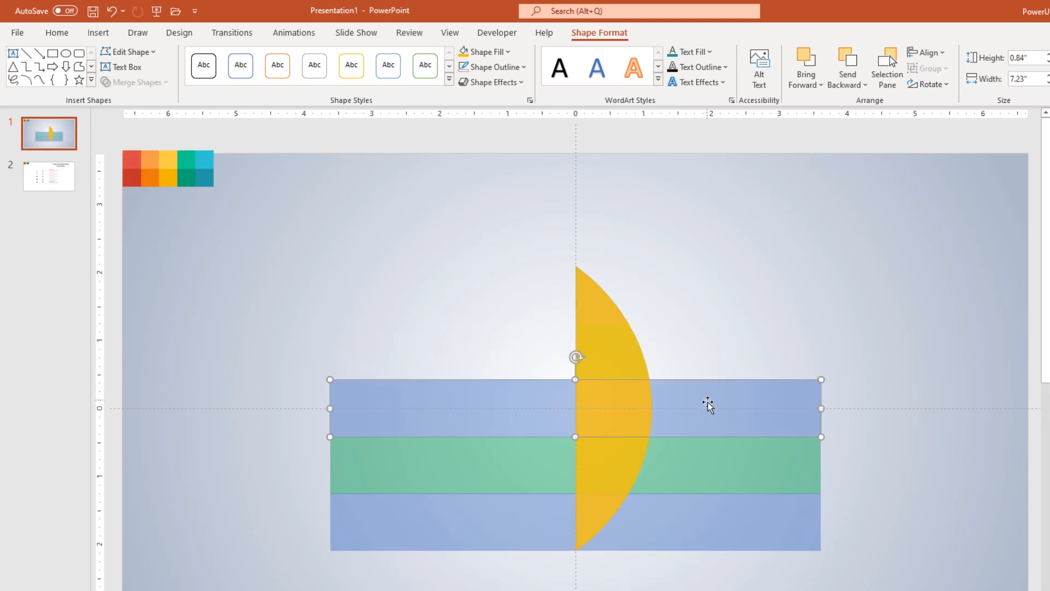
left_click(613, 335)
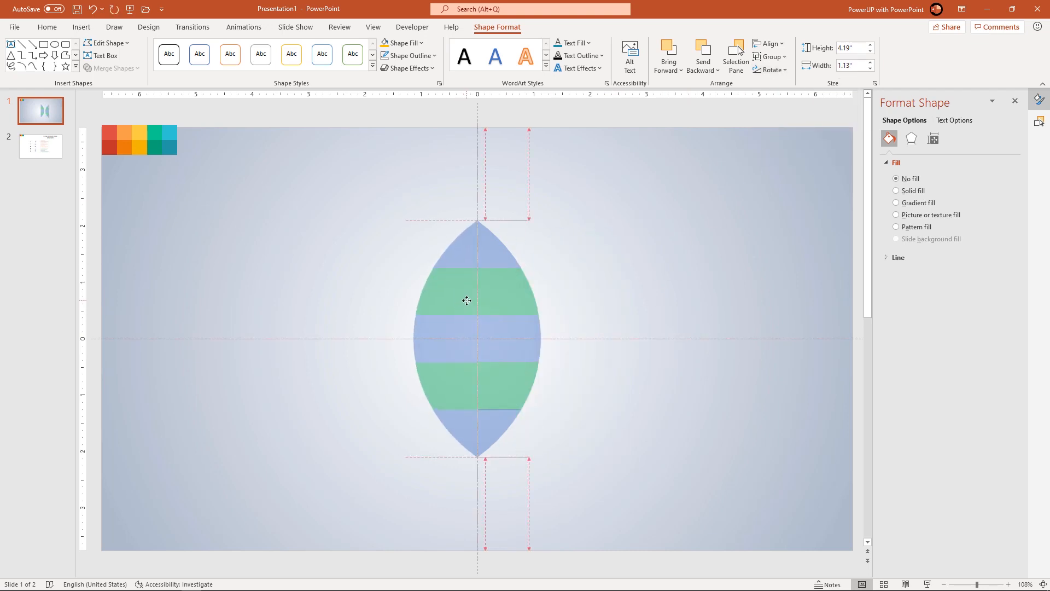
Unhide Oval 16 in the Selection Pane and send the yellow circle behind the lens
left_click(466, 300)
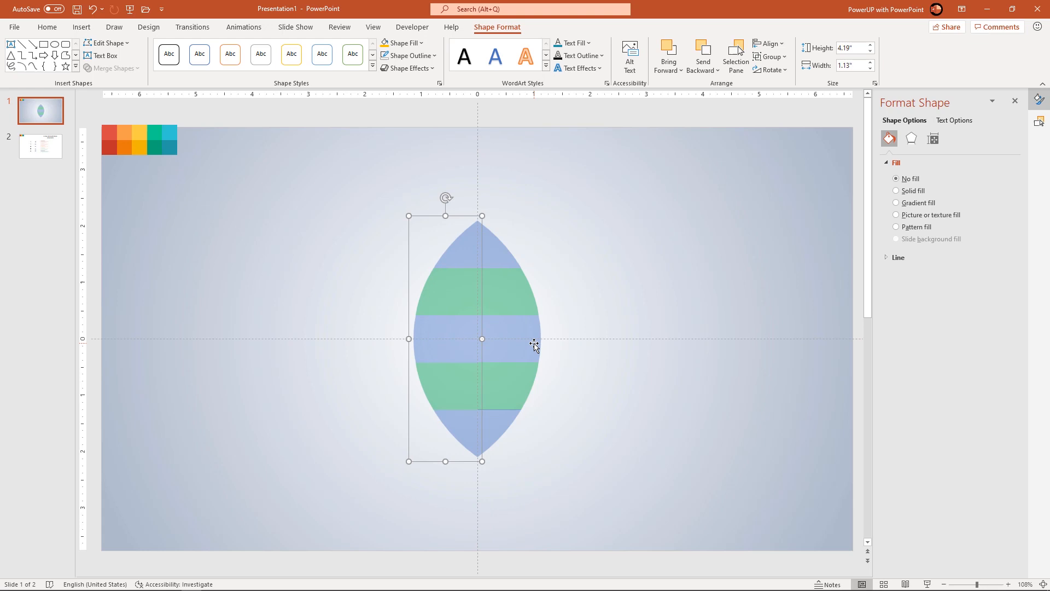
right_click(519, 339)
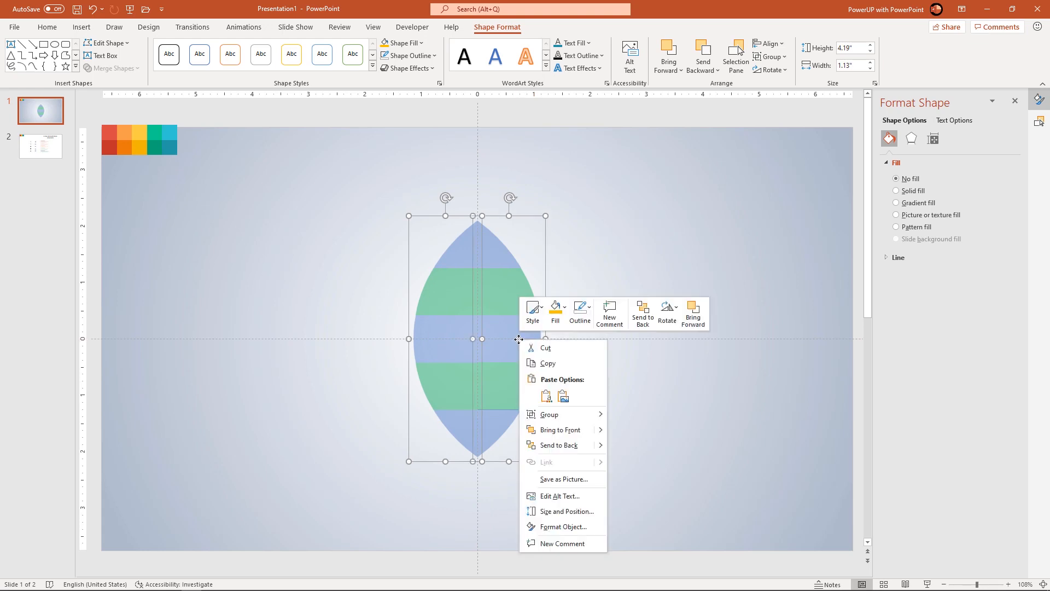
left_click(629, 452)
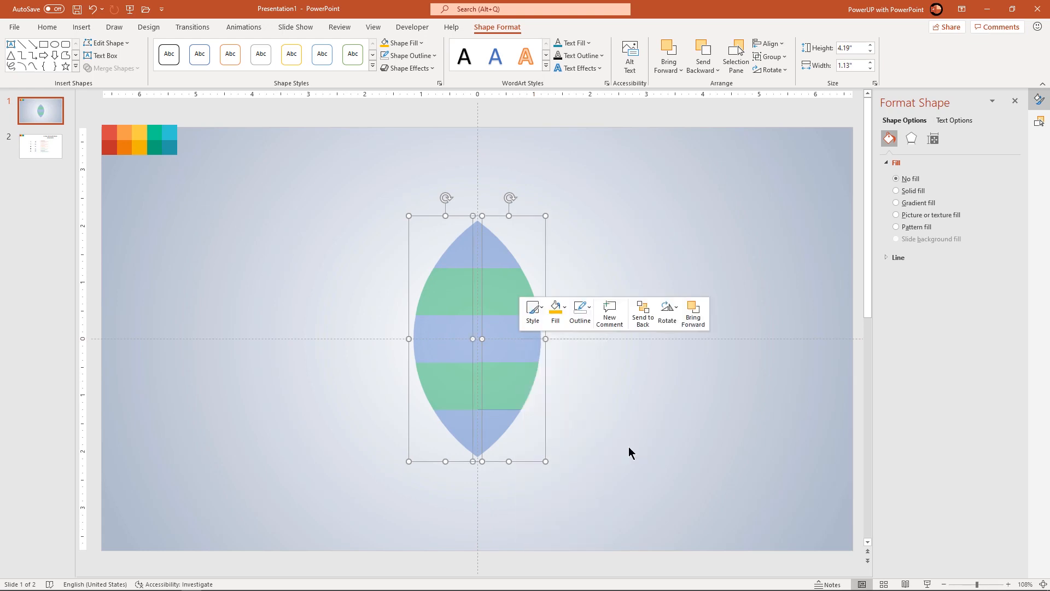
left_click(678, 417)
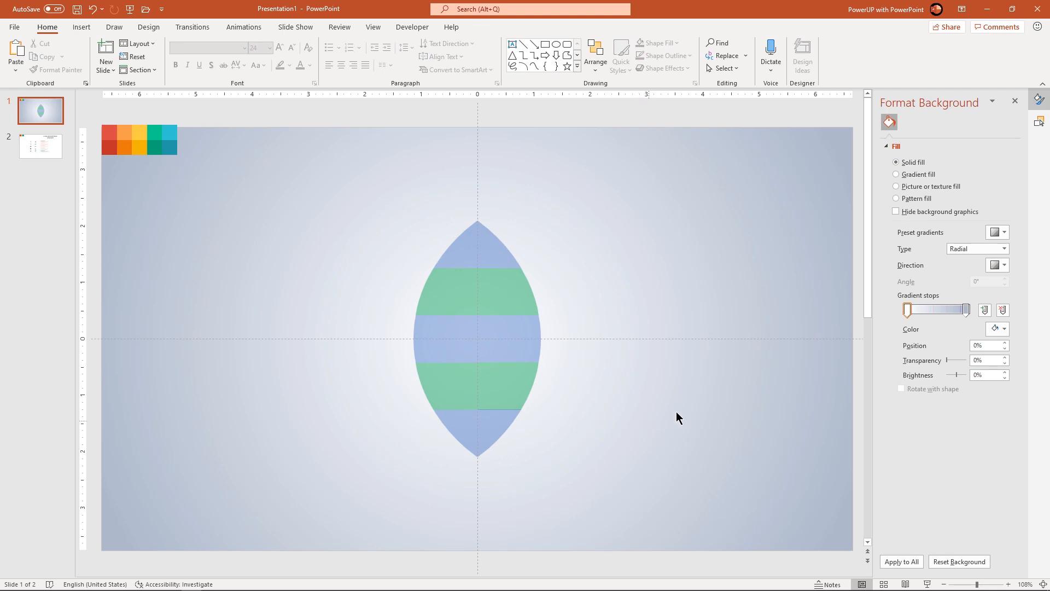
left_click(1037, 143)
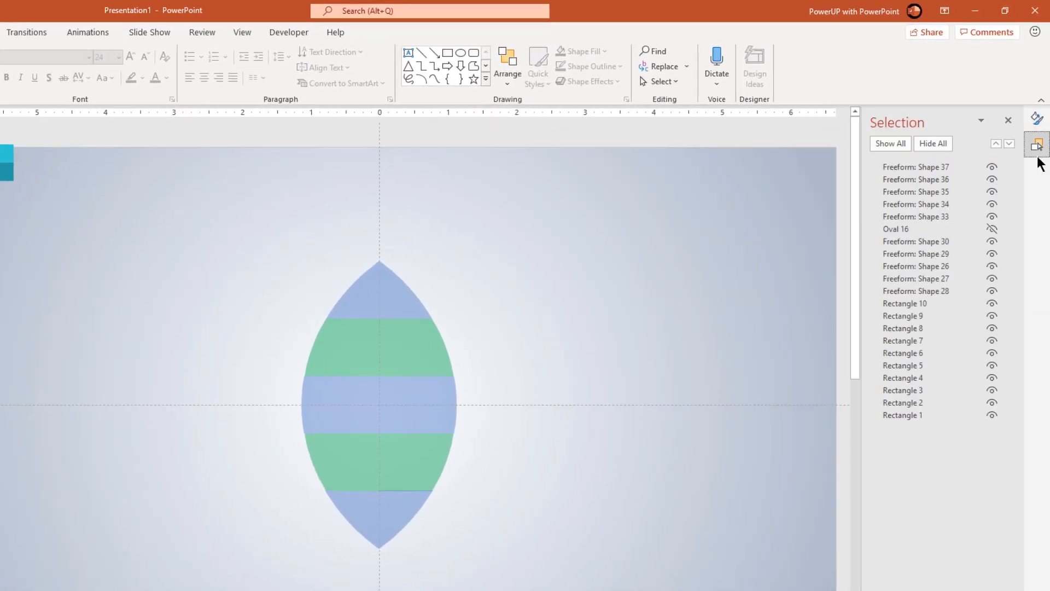
left_click(991, 228)
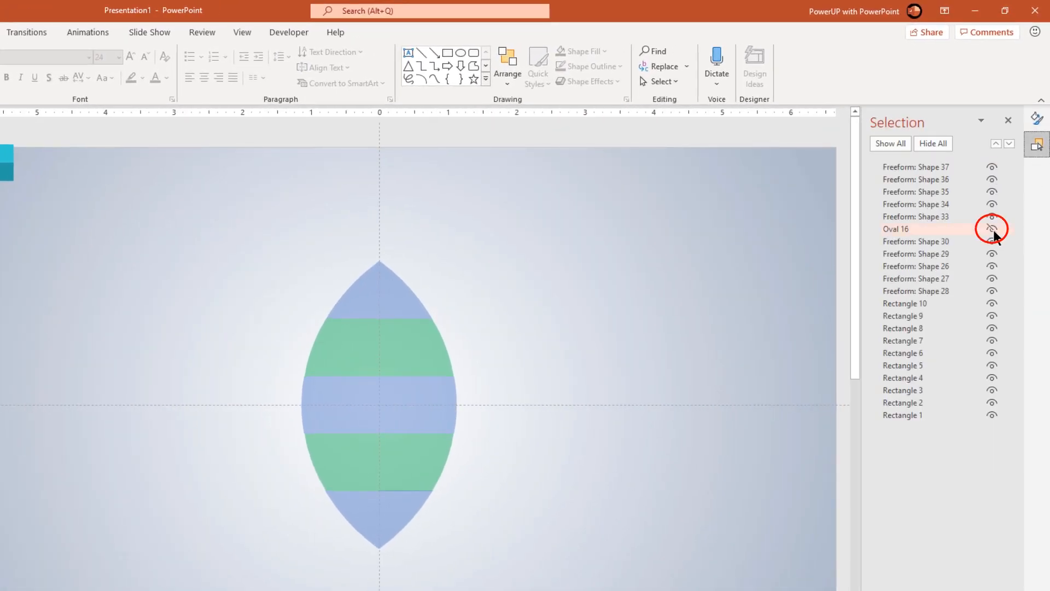
left_click(992, 229)
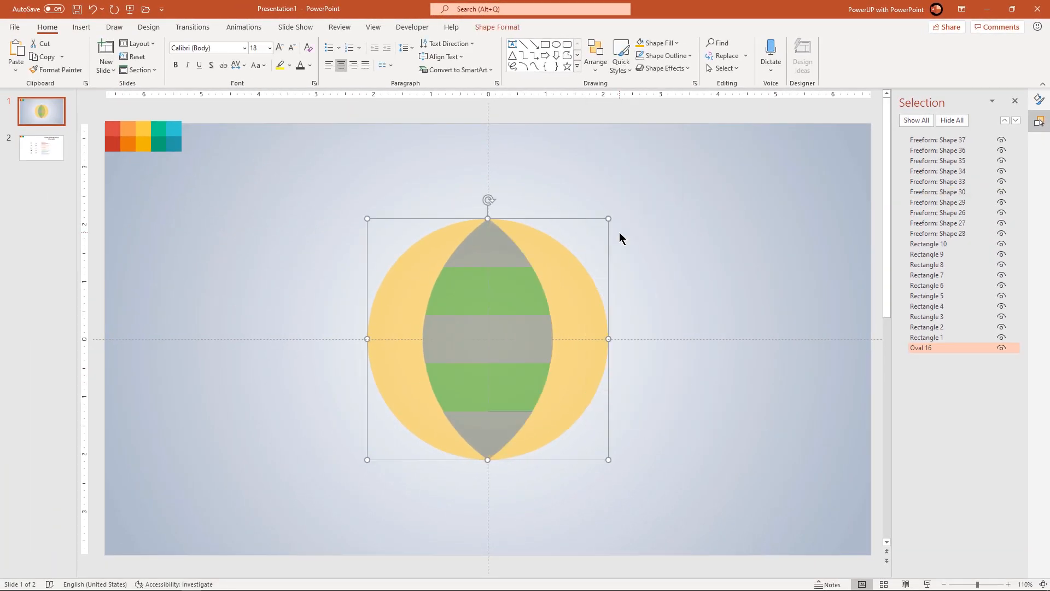
left_click(569, 275)
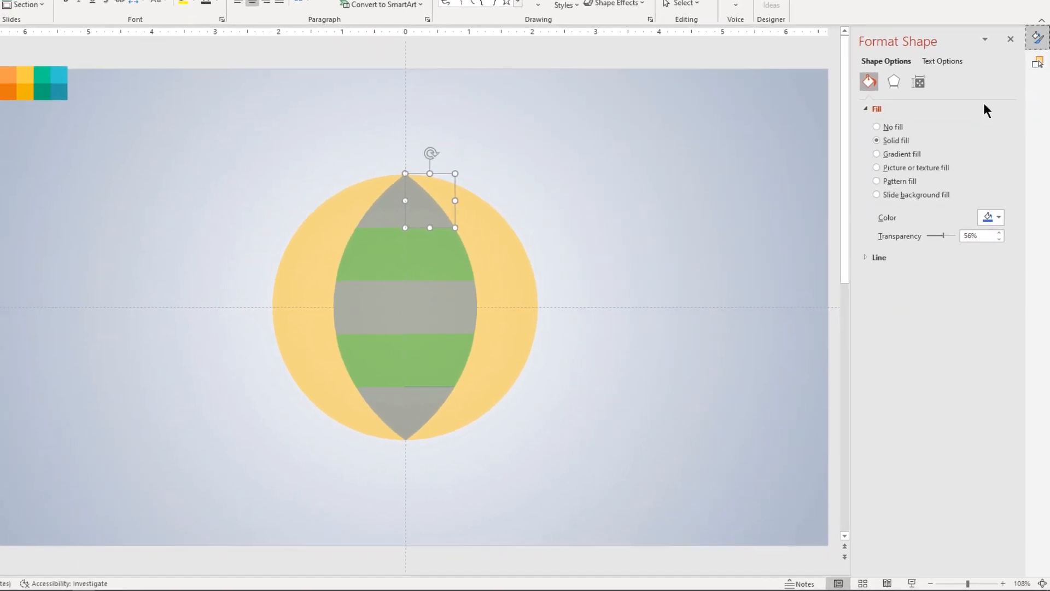
Give the top right tip a linear gradient with a darker red end stop
left_click(877, 153)
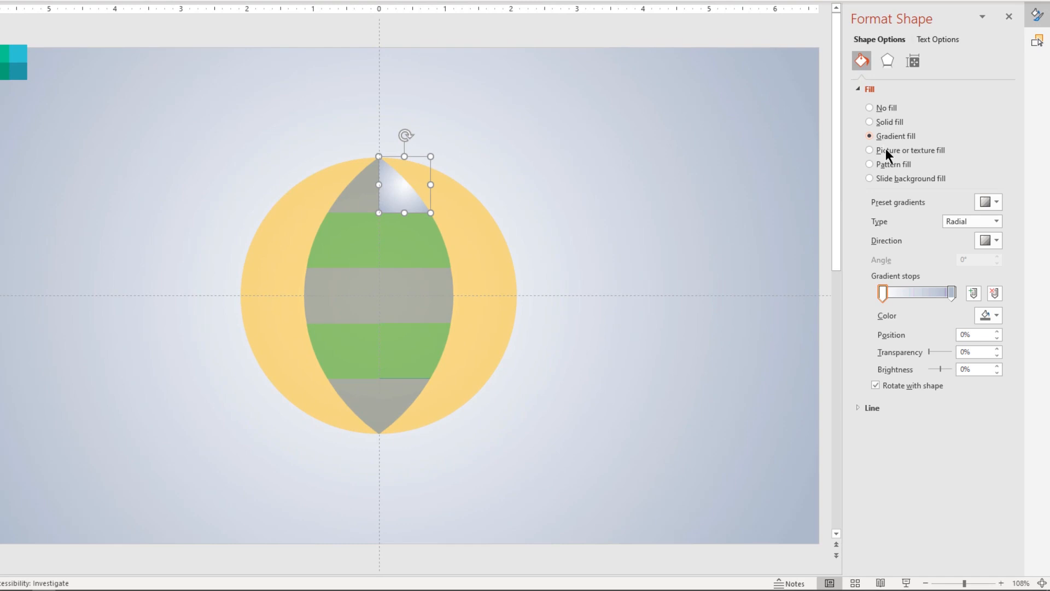
left_click(995, 221)
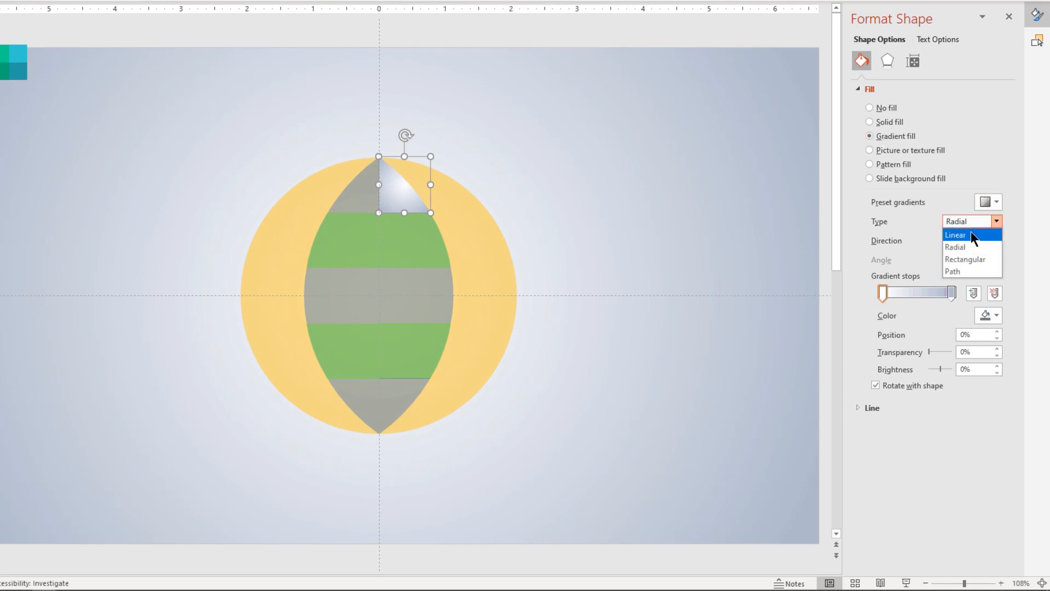
left_click(954, 234)
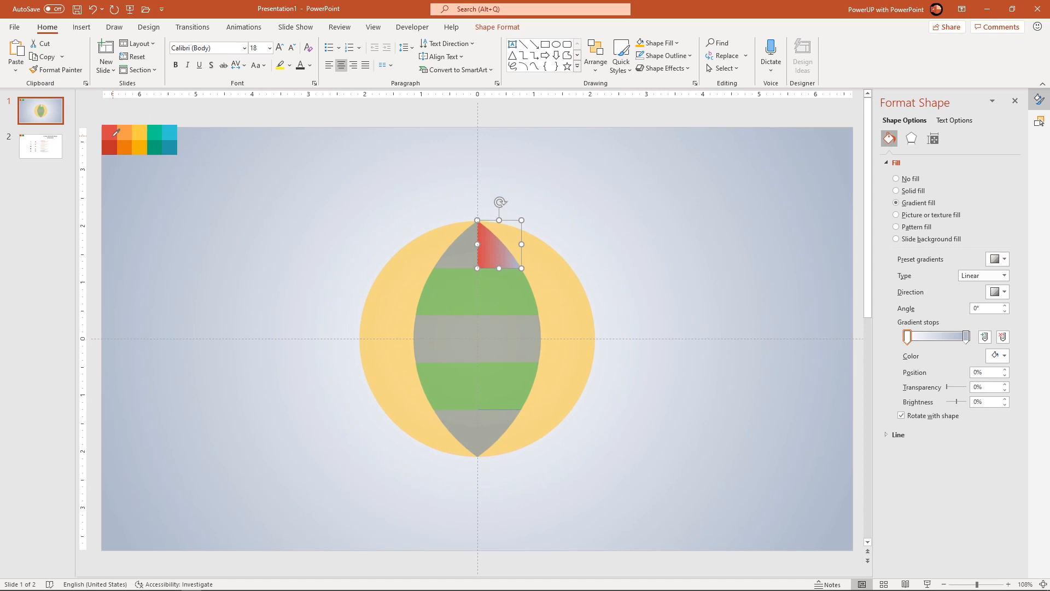
left_click(968, 337)
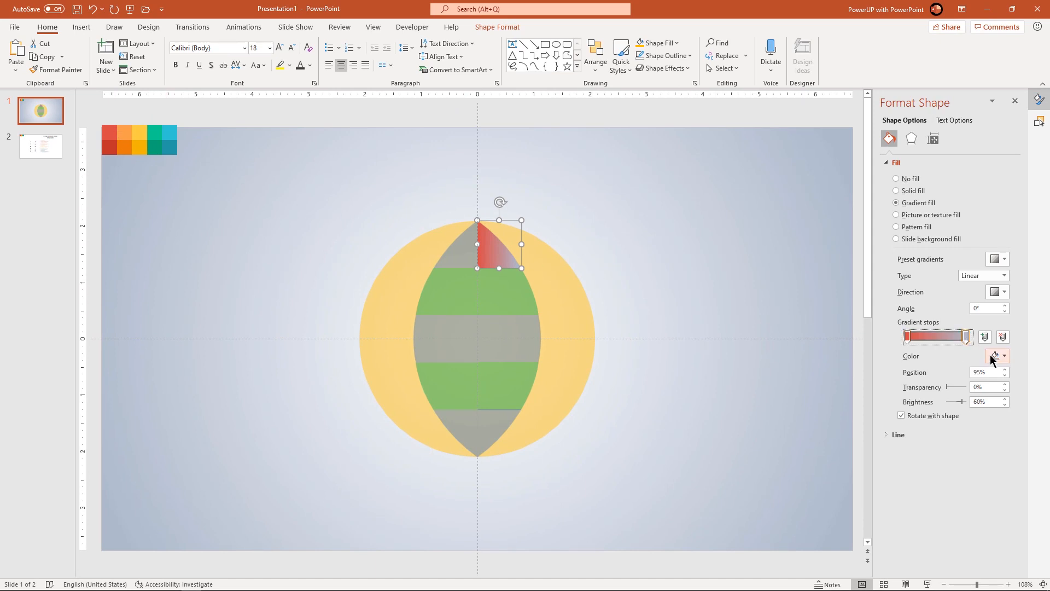
left_click(1003, 356)
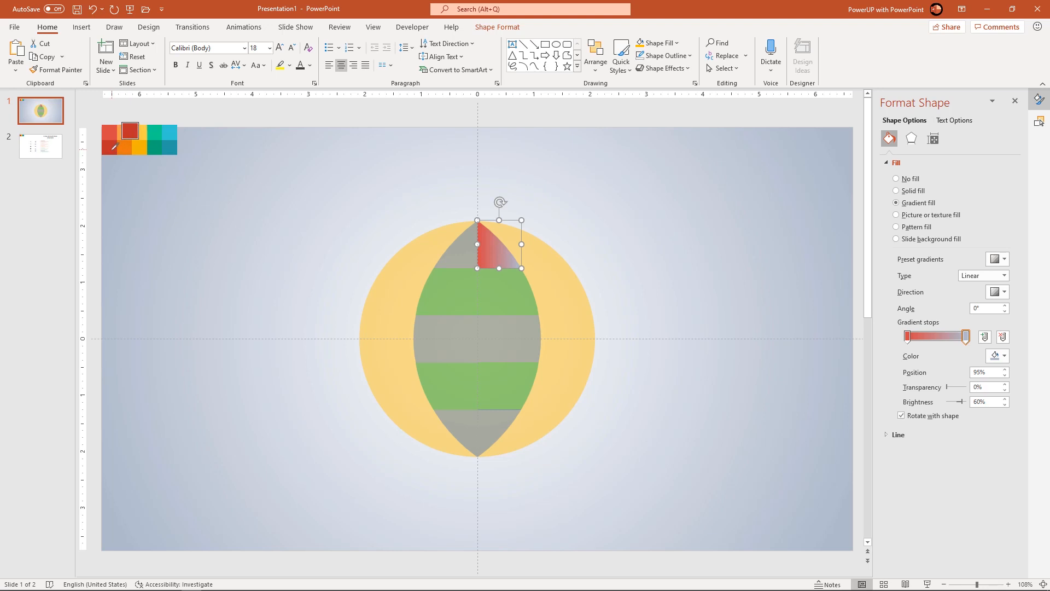
left_click(897, 191)
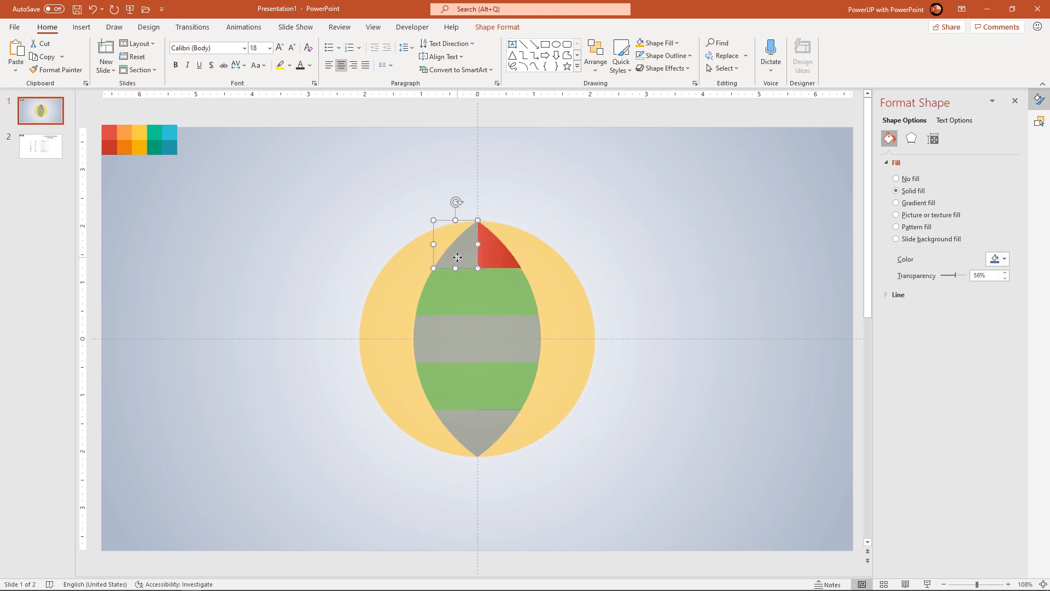
Apply the red gradient to the top left tip
left_click(895, 203)
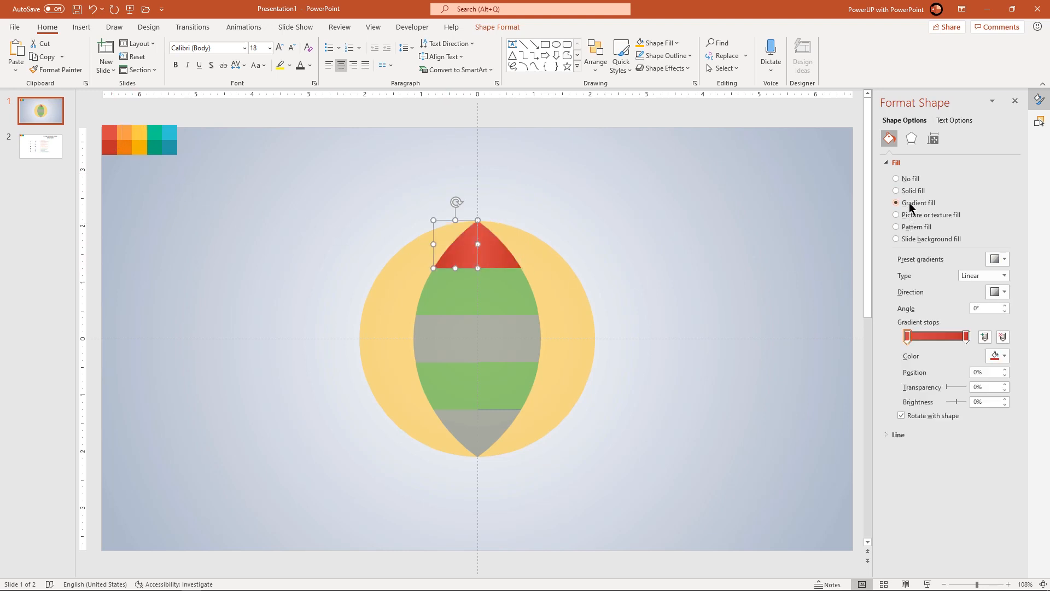
mouse_move(1002, 303)
type("180")
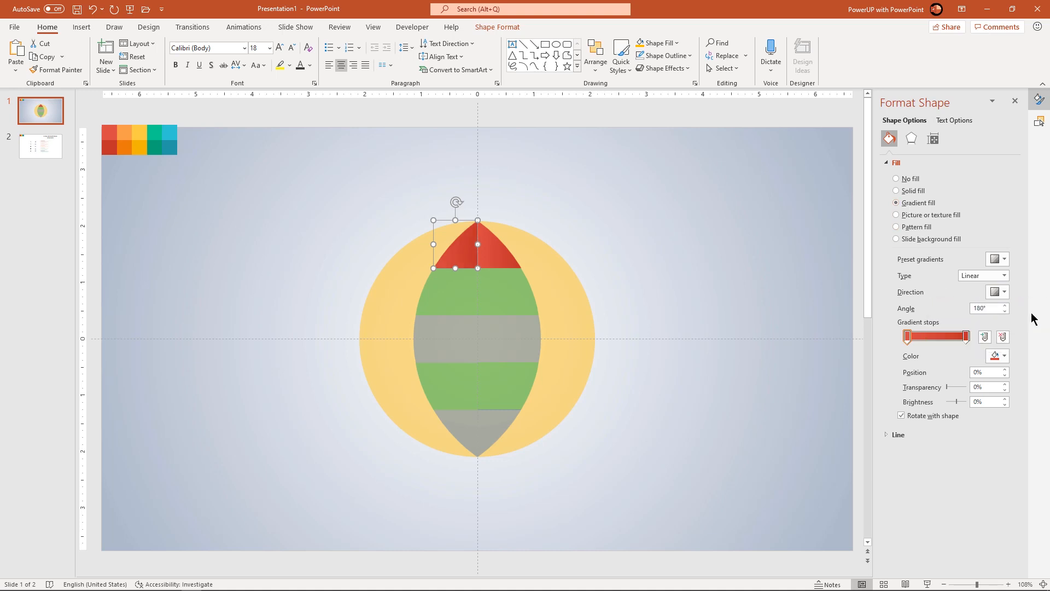
left_click(589, 301)
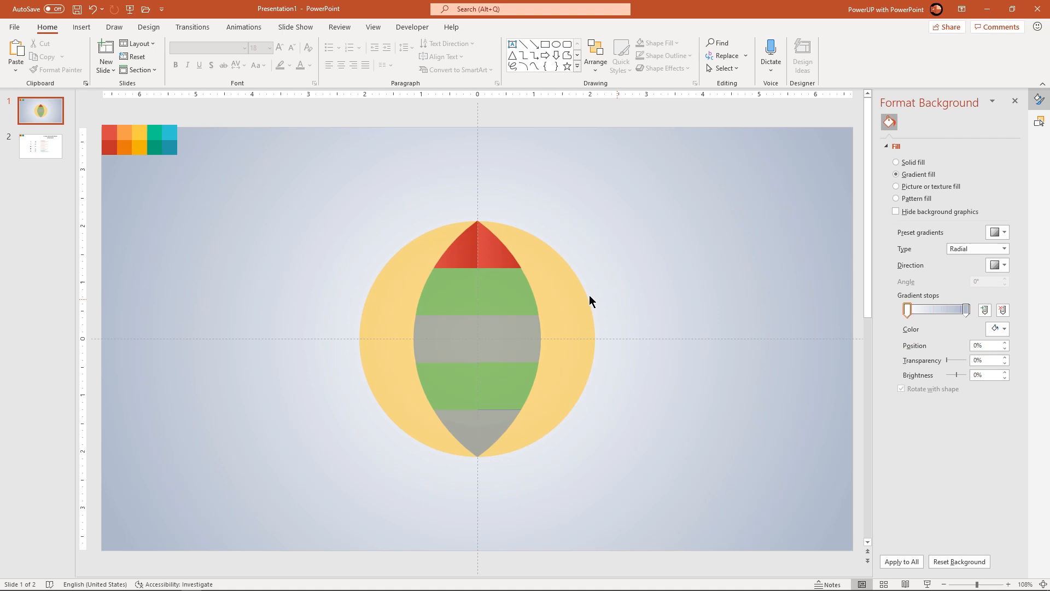
left_click(477, 251)
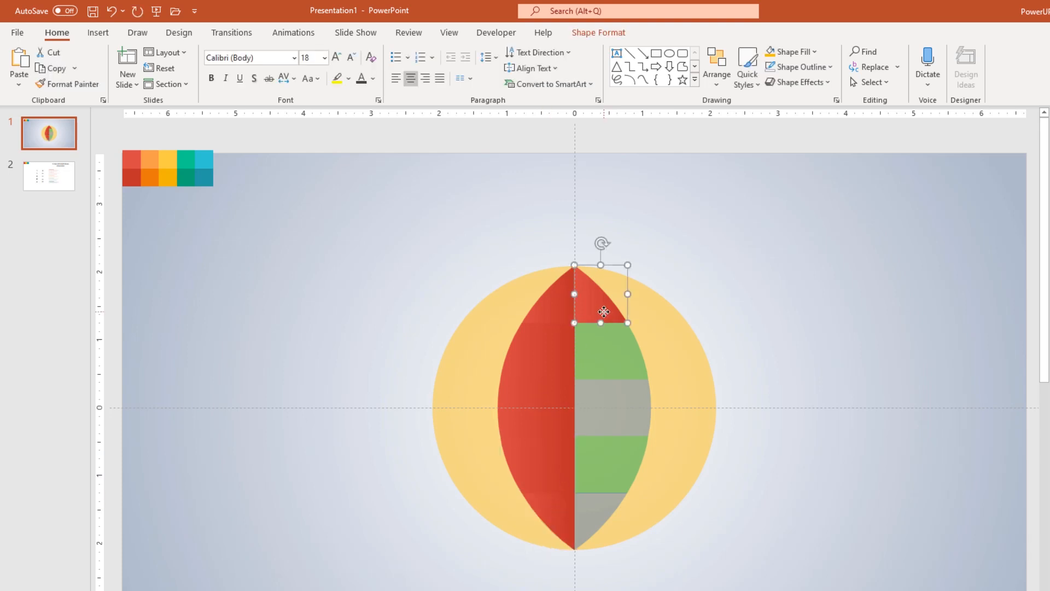
mouse_move(68, 83)
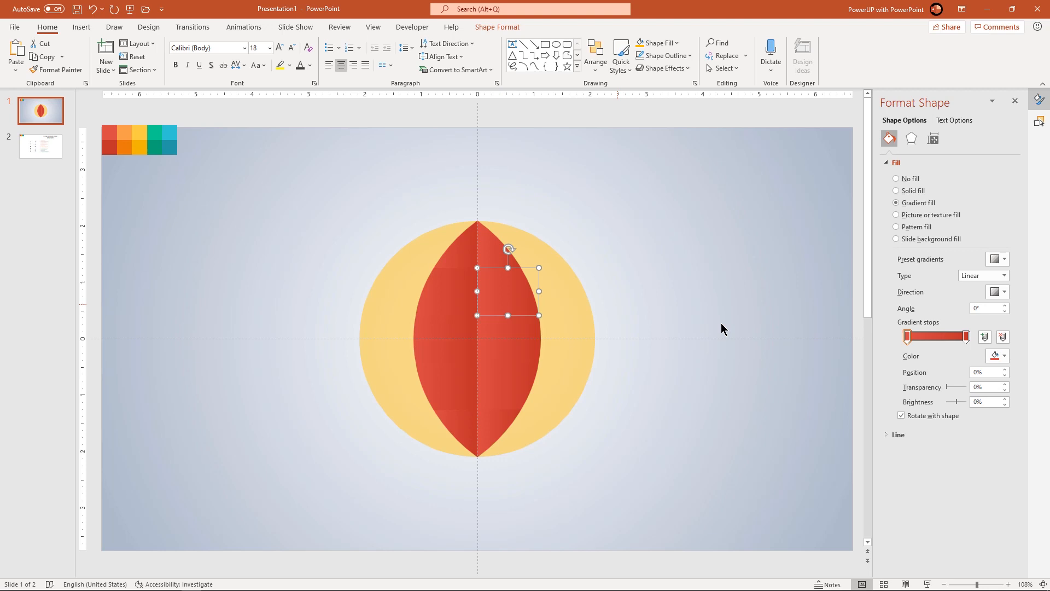
Set gradient stop colours on the lens sections, applying orange and green to the bands
left_click(1004, 355)
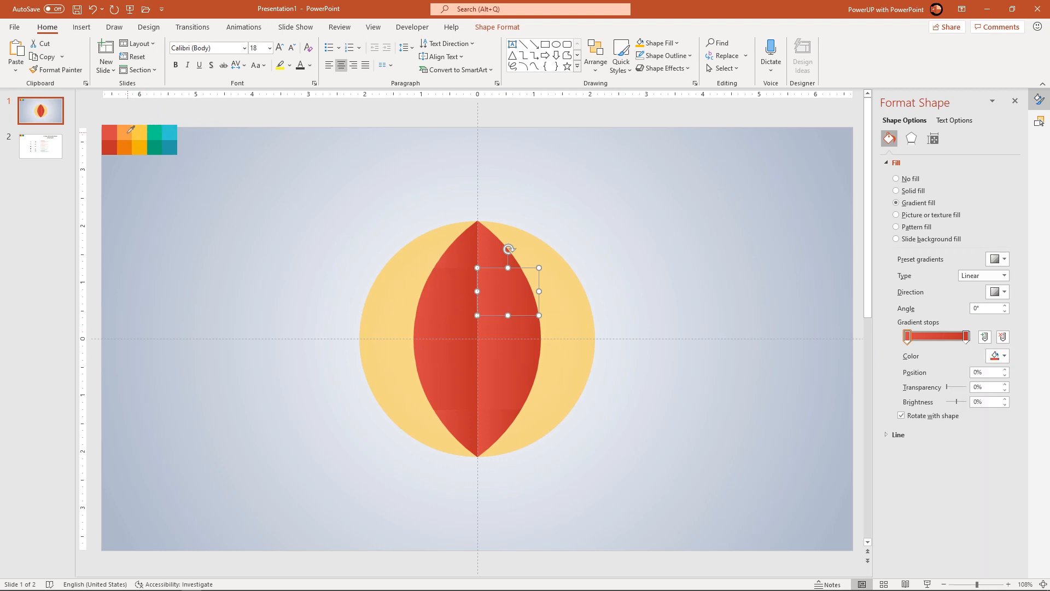
left_click(1005, 356)
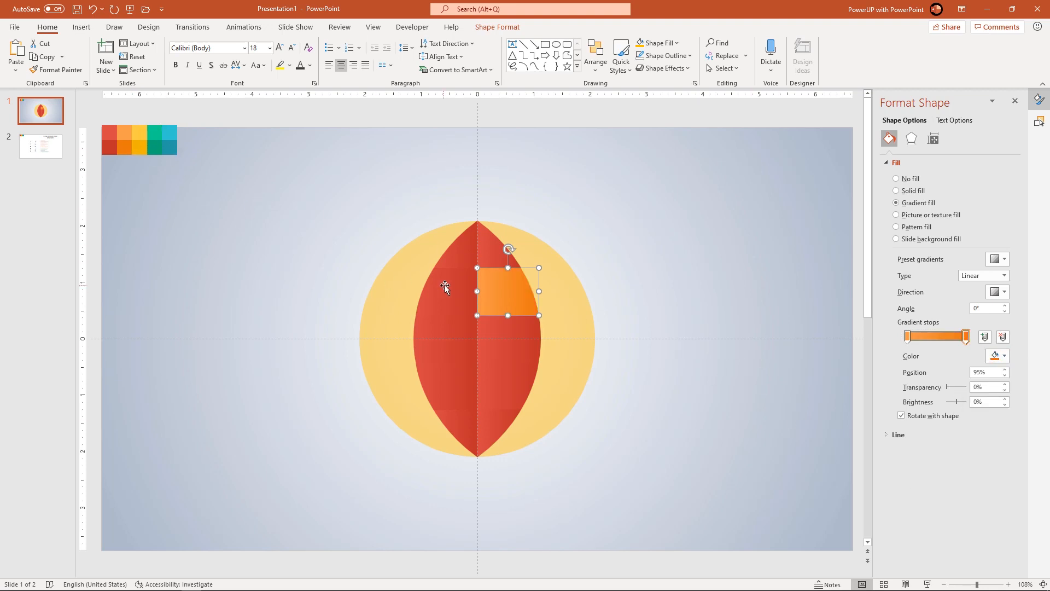
left_click(1004, 356)
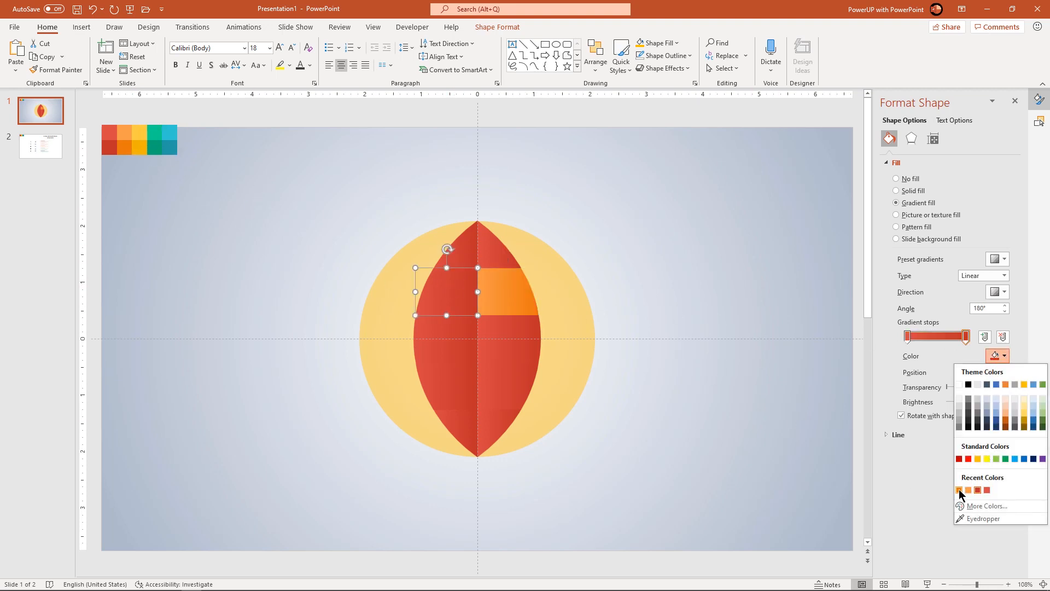
left_click(959, 490)
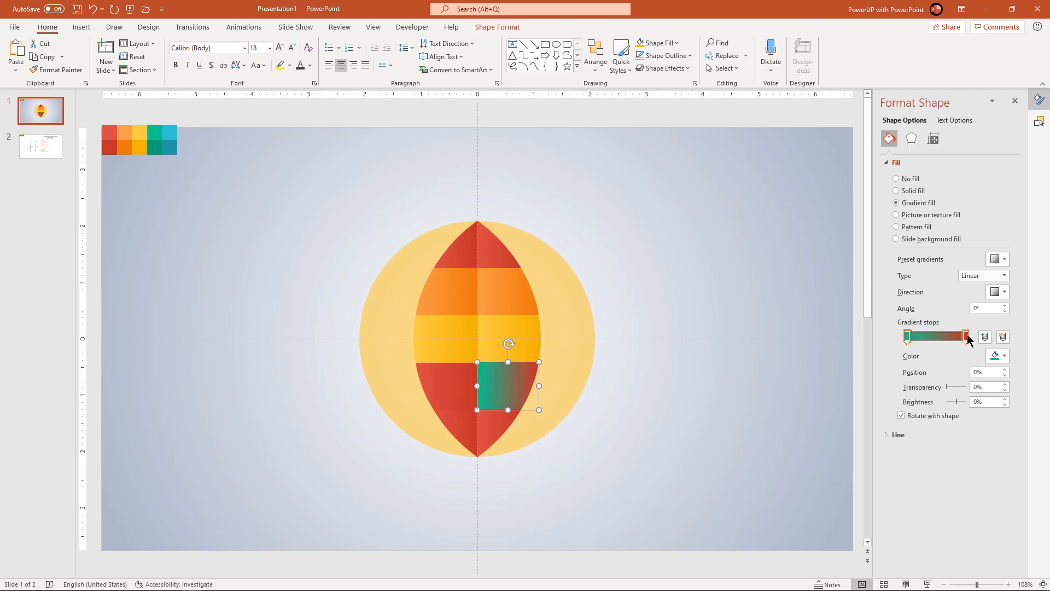
left_click(1004, 356)
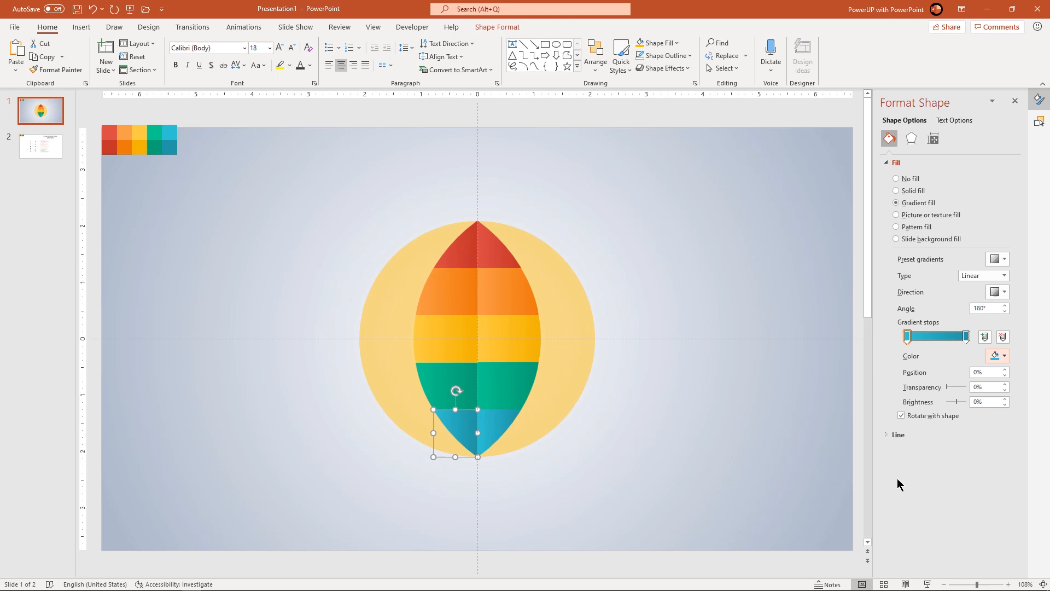
left_click(582, 370)
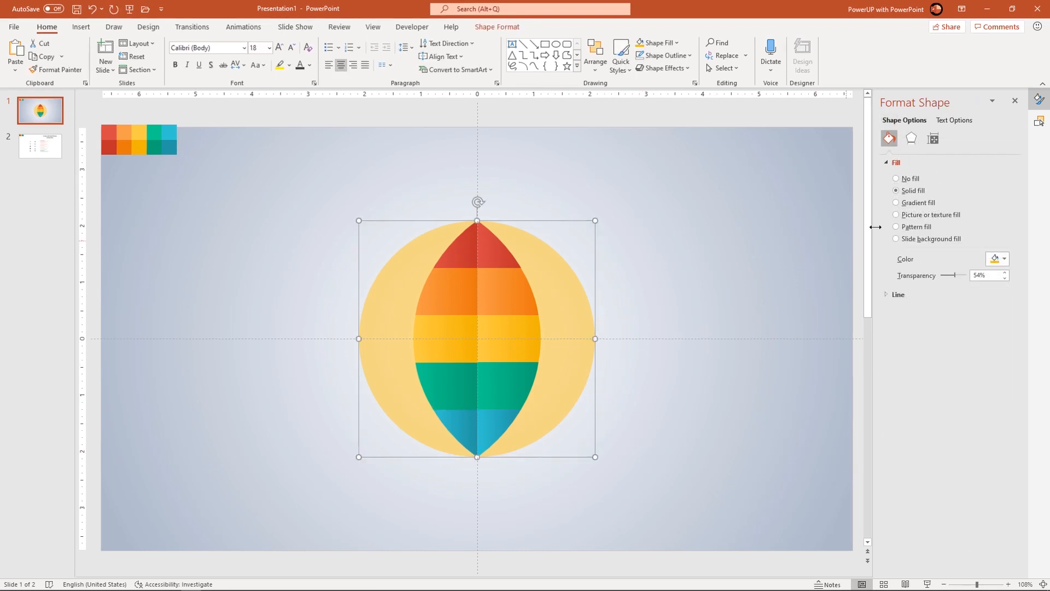
Fill the circle with a gradient whose middle stop is white, then fine-tune the stops
left_click(895, 203)
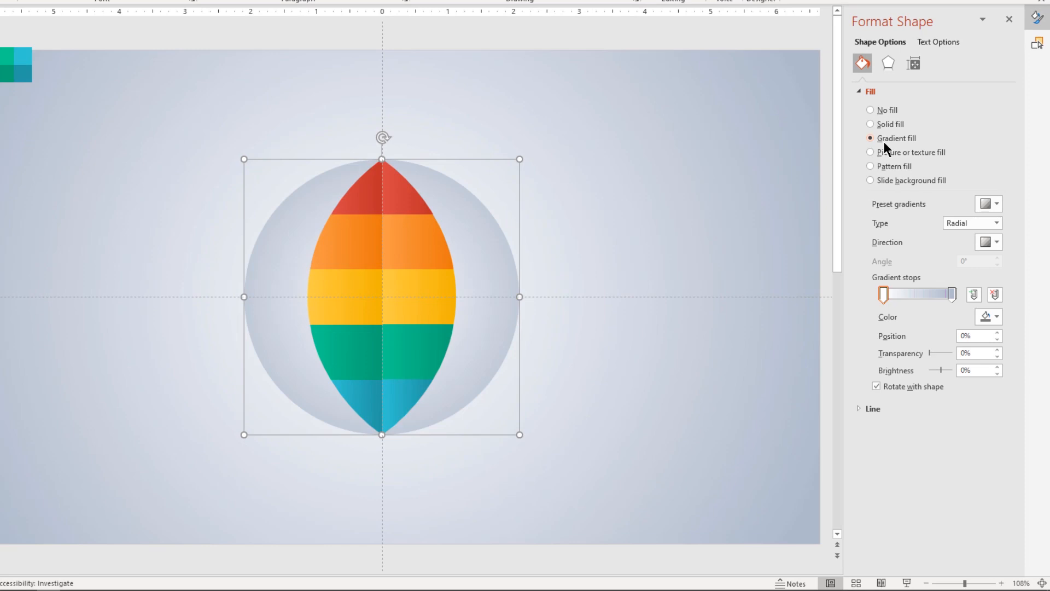
mouse_move(910, 299)
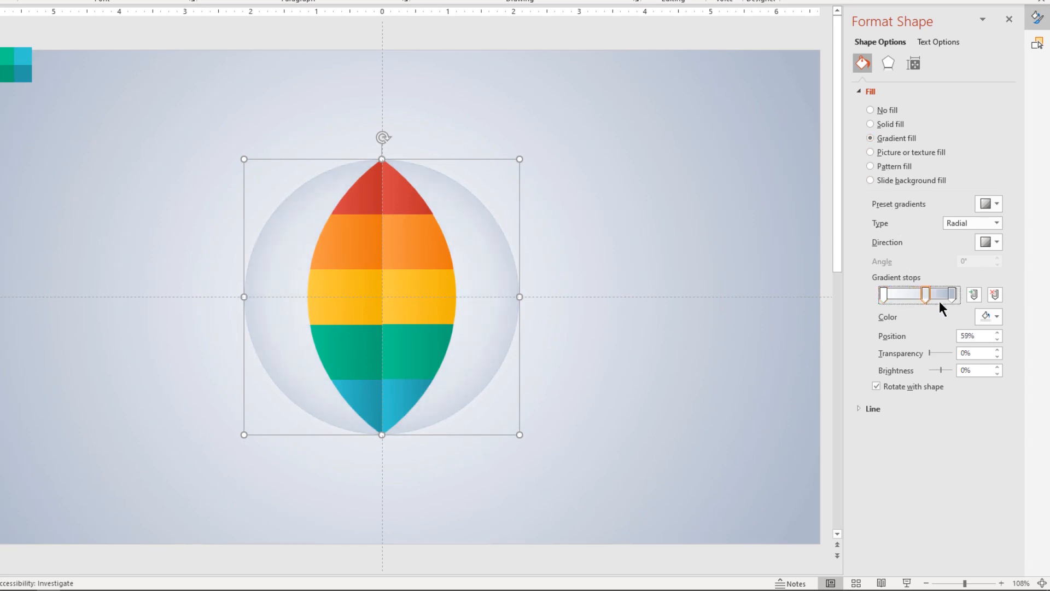
left_click(997, 316)
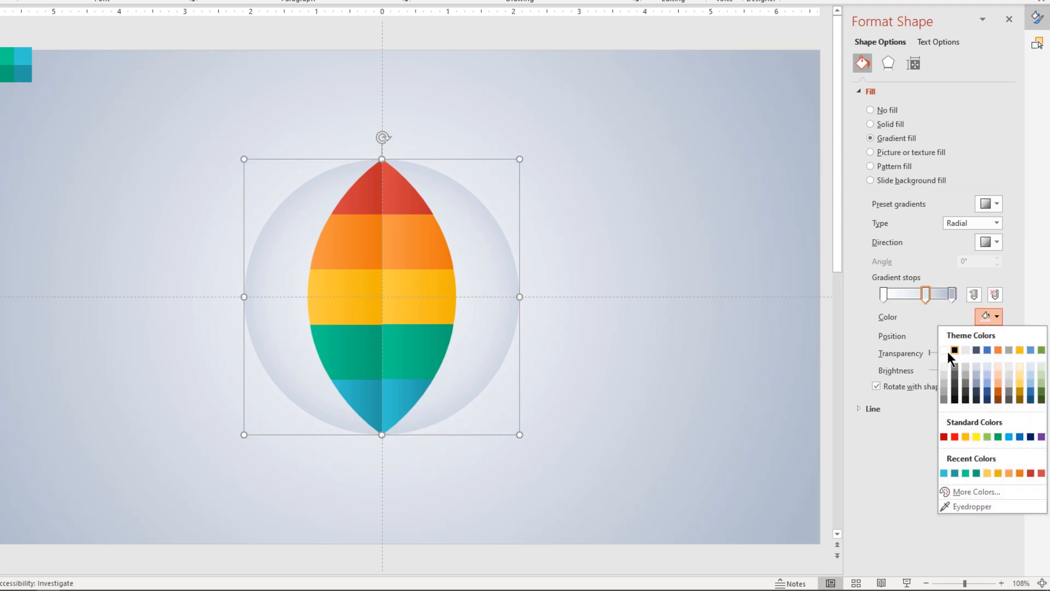
left_click(964, 350)
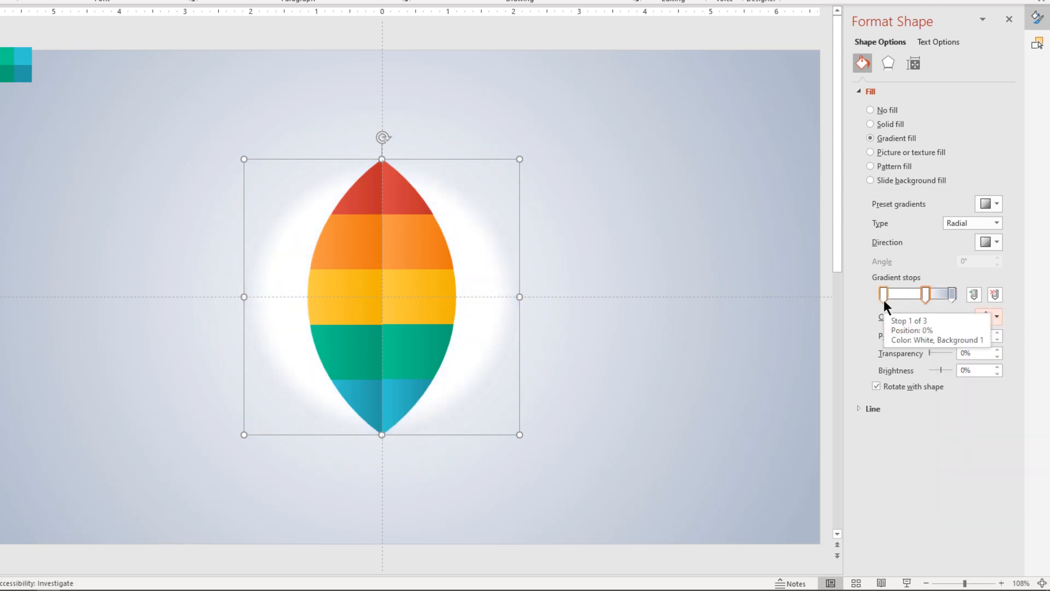
left_click(949, 295)
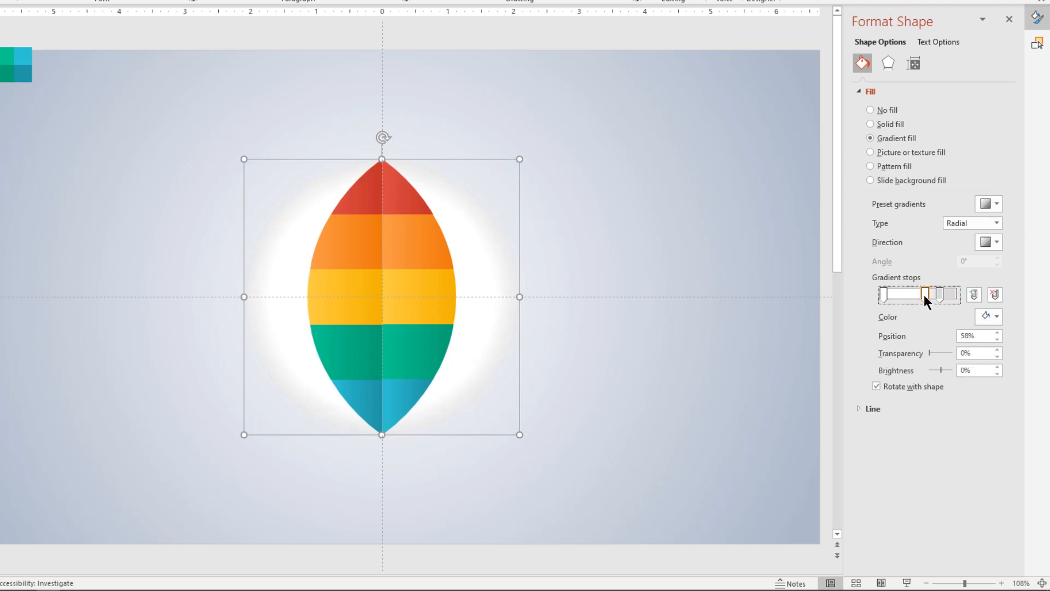
left_click(887, 62)
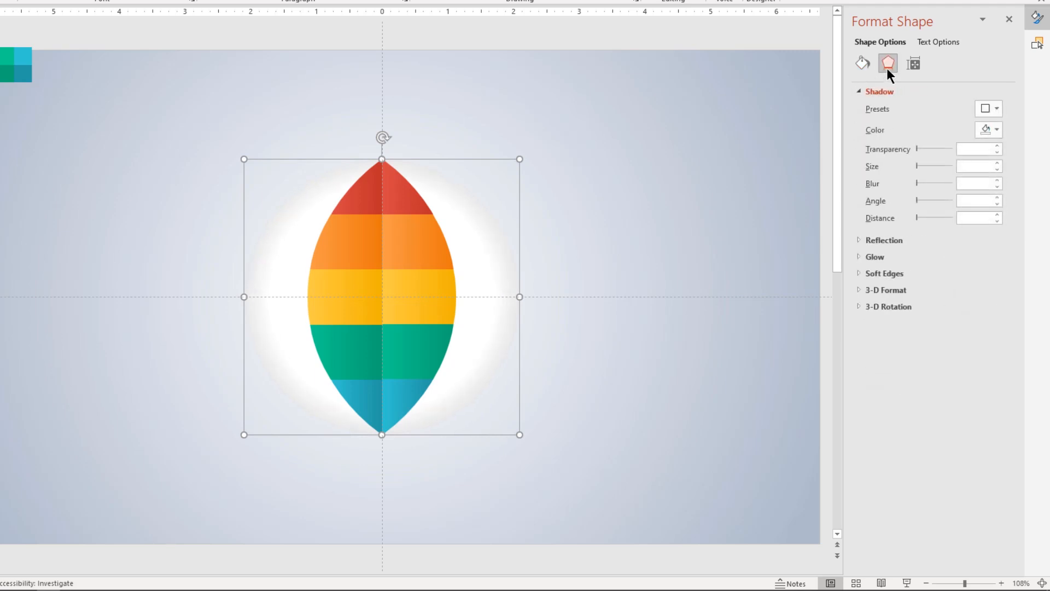
Give the circle a shadow with 60% transparency, 102% size, 10 pt blur, 3 pt distance
left_click(988, 108)
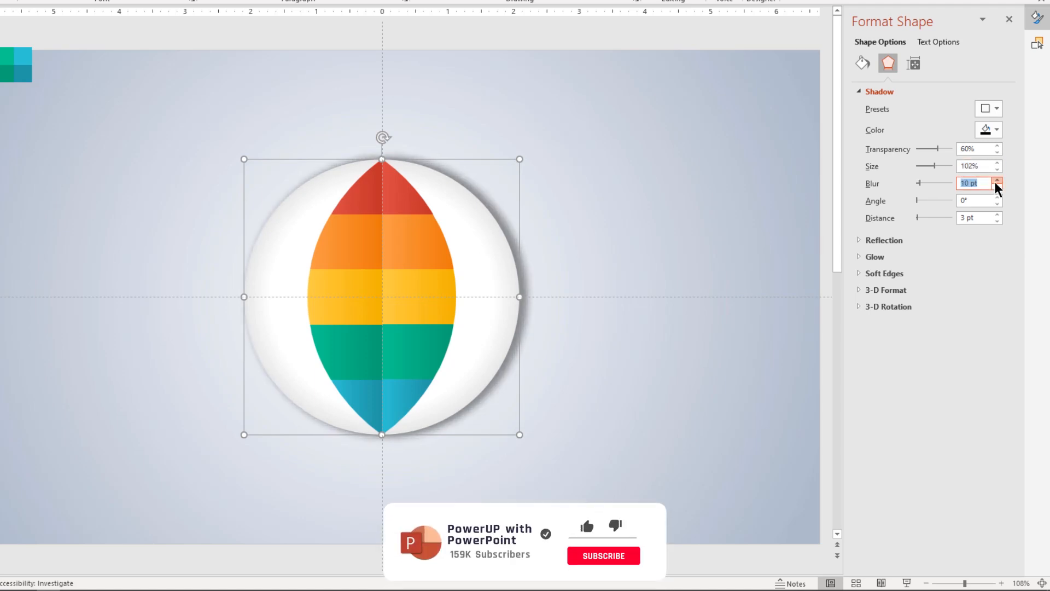
left_click(997, 179)
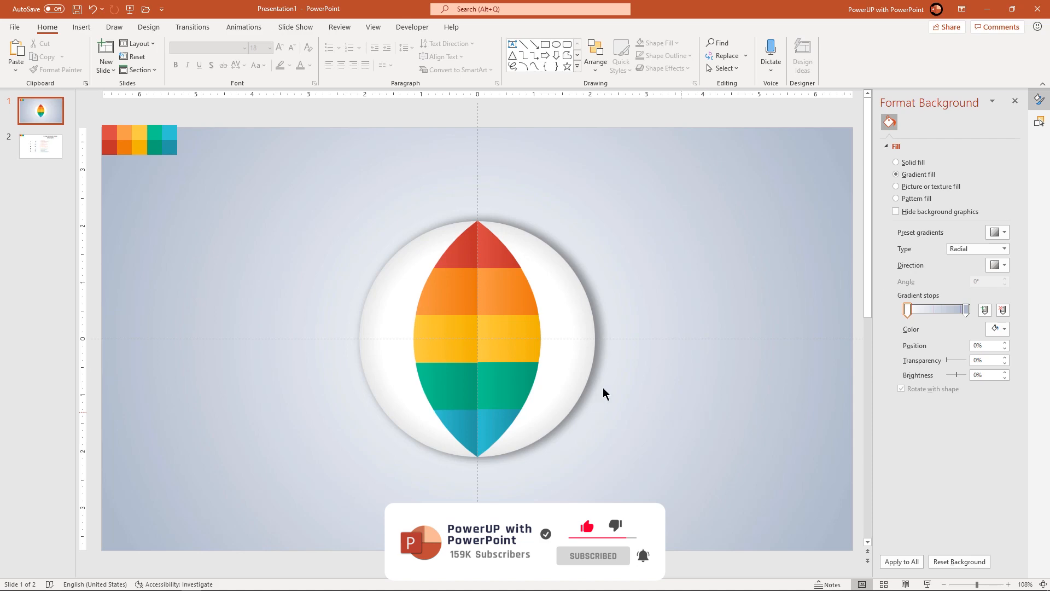
Draw a banner rectangle plus a small cutter rectangle rotated 45°
left_click(81, 27)
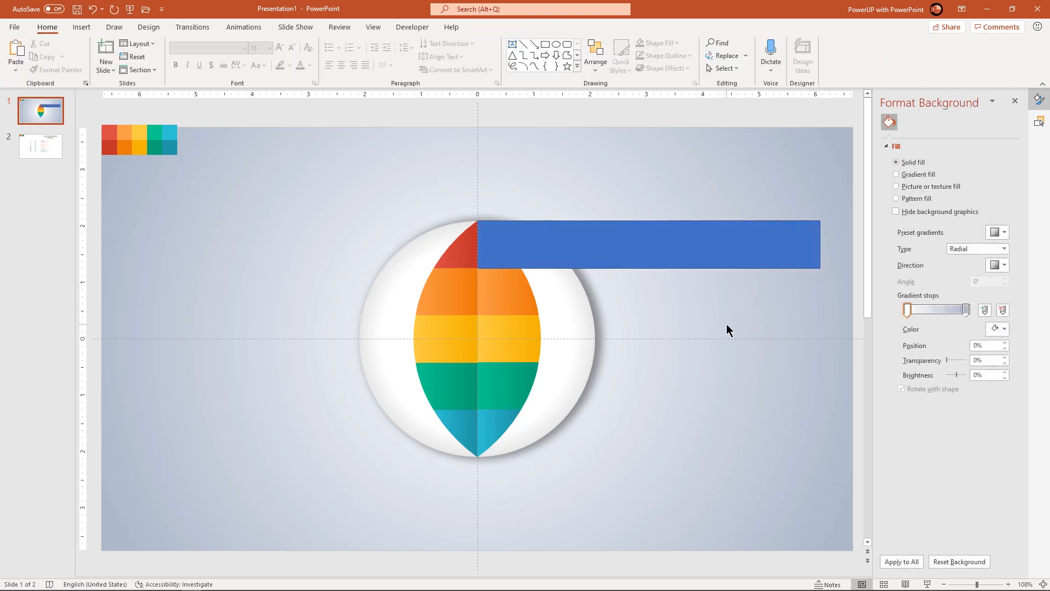
left_click(81, 26)
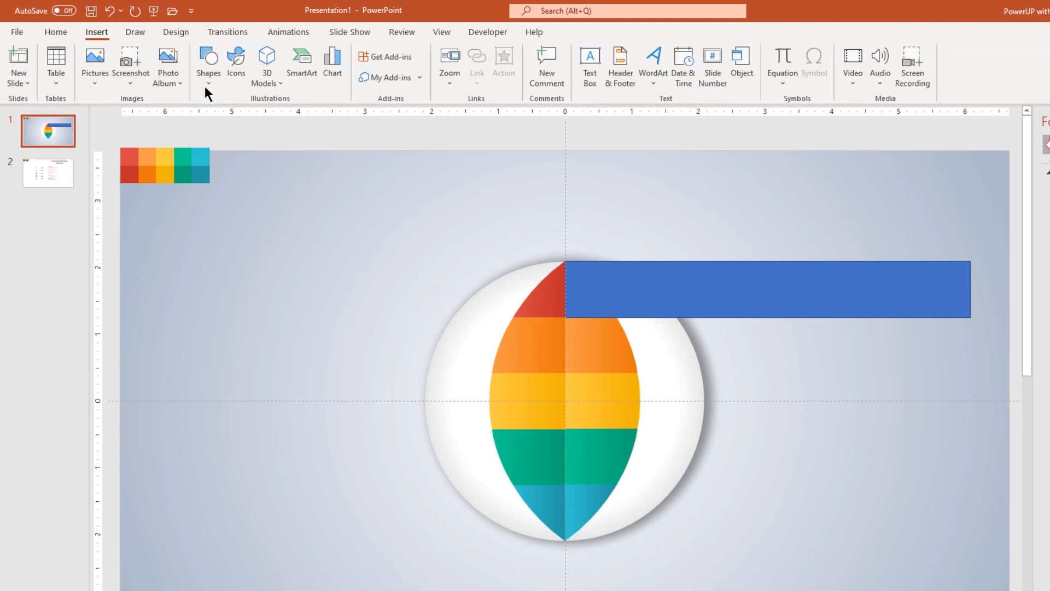
left_click(209, 64)
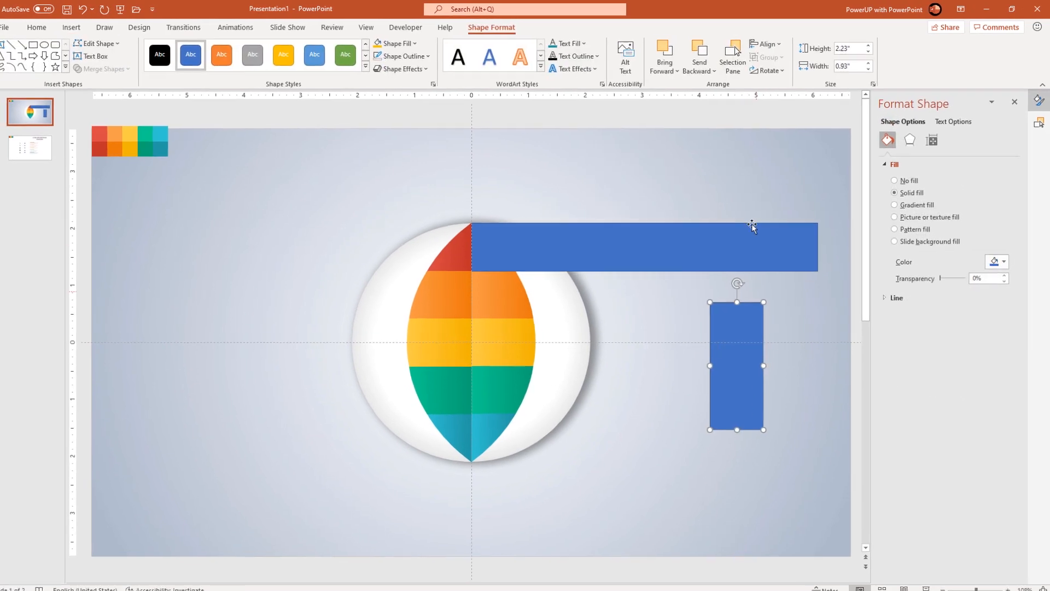
left_click(768, 69)
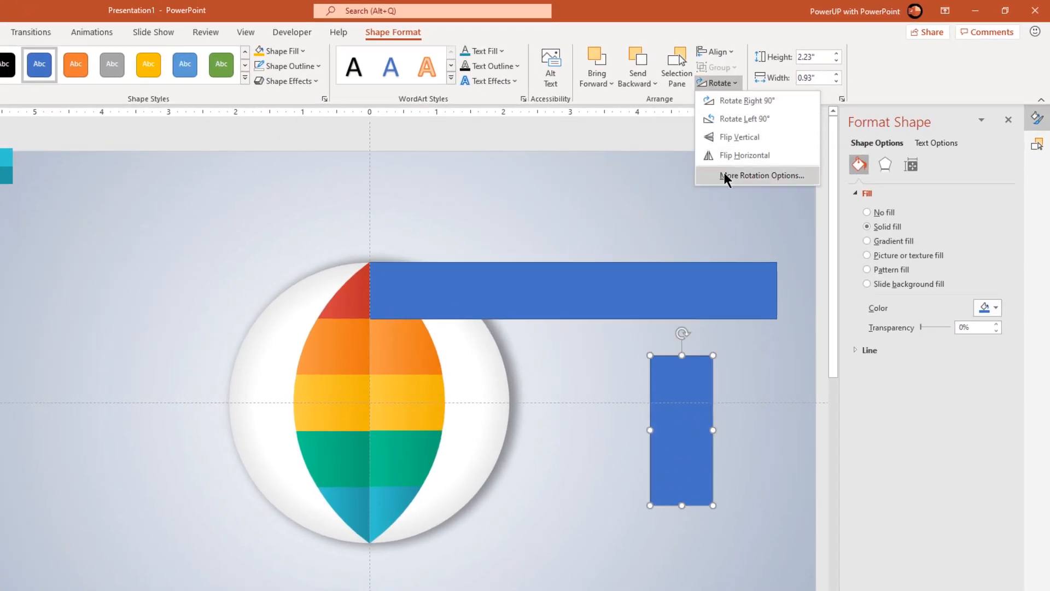
left_click(757, 175)
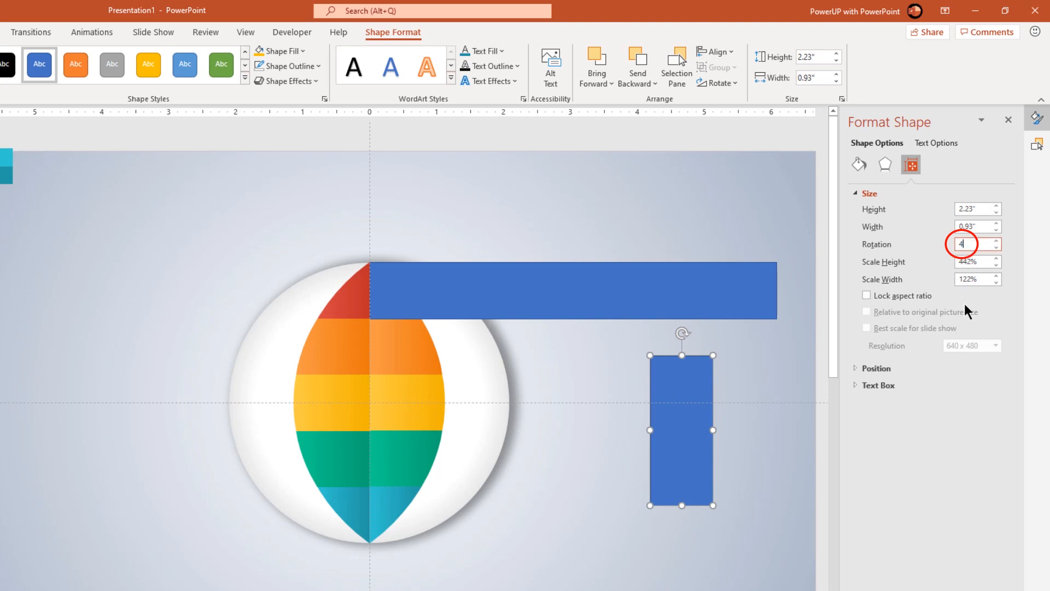
type("45")
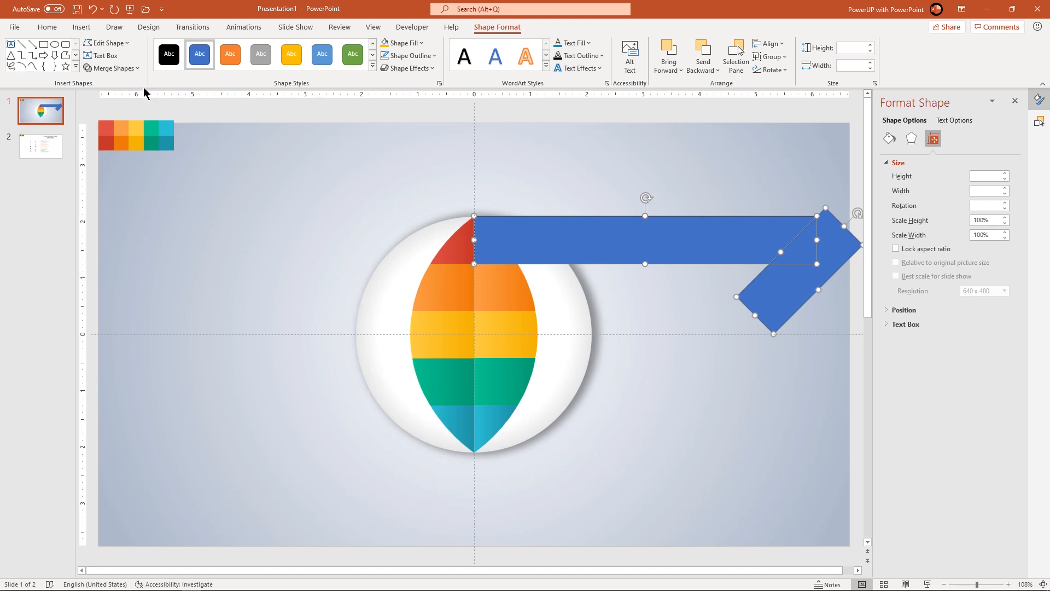
Subtract the rotated rectangle to angle the banner's end and send it behind the lens
left_click(113, 68)
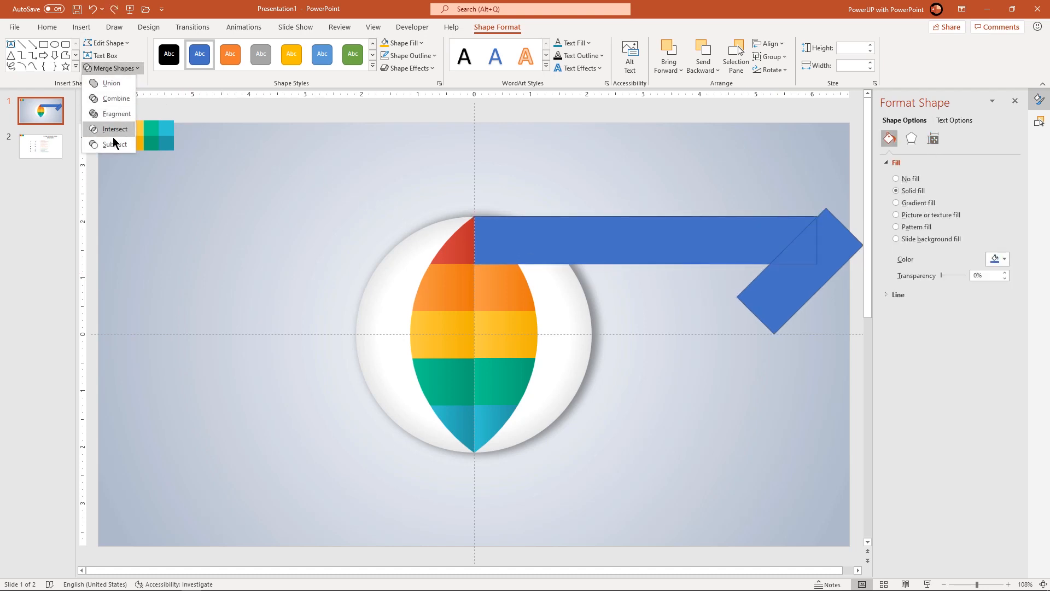
left_click(114, 128)
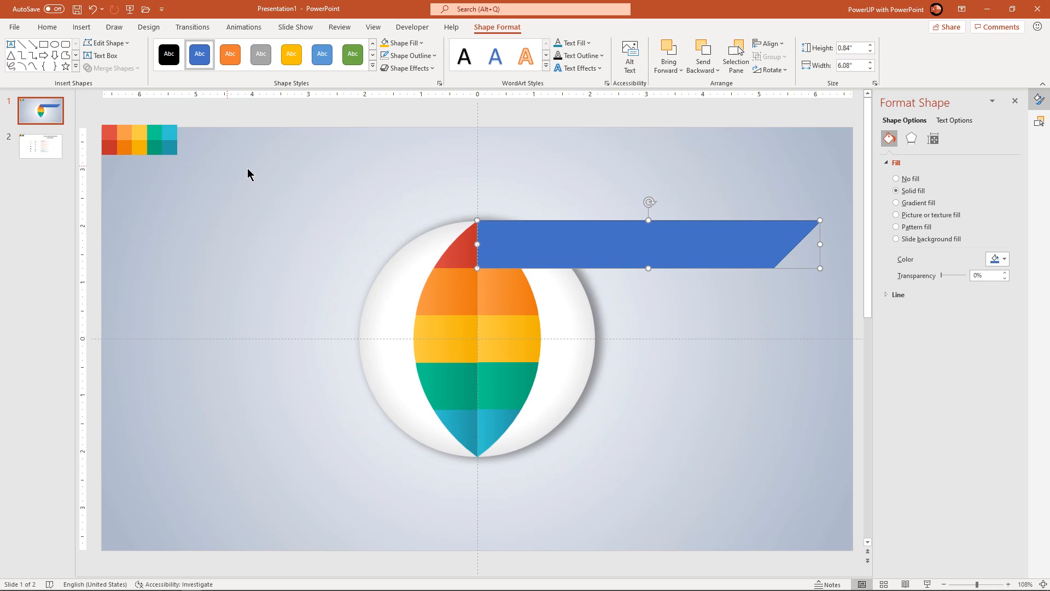
left_click(406, 56)
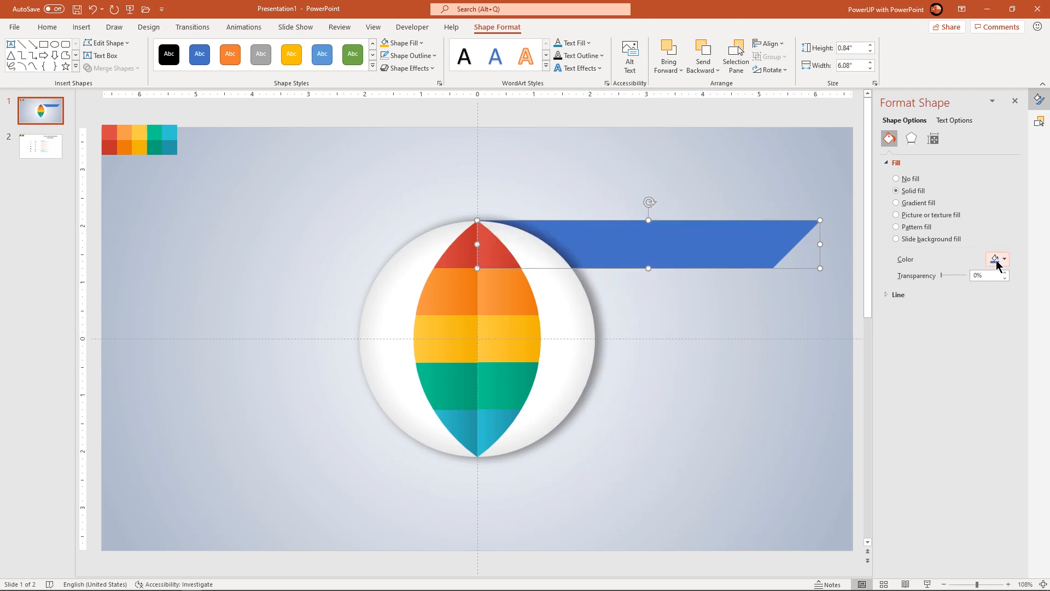
left_click(996, 260)
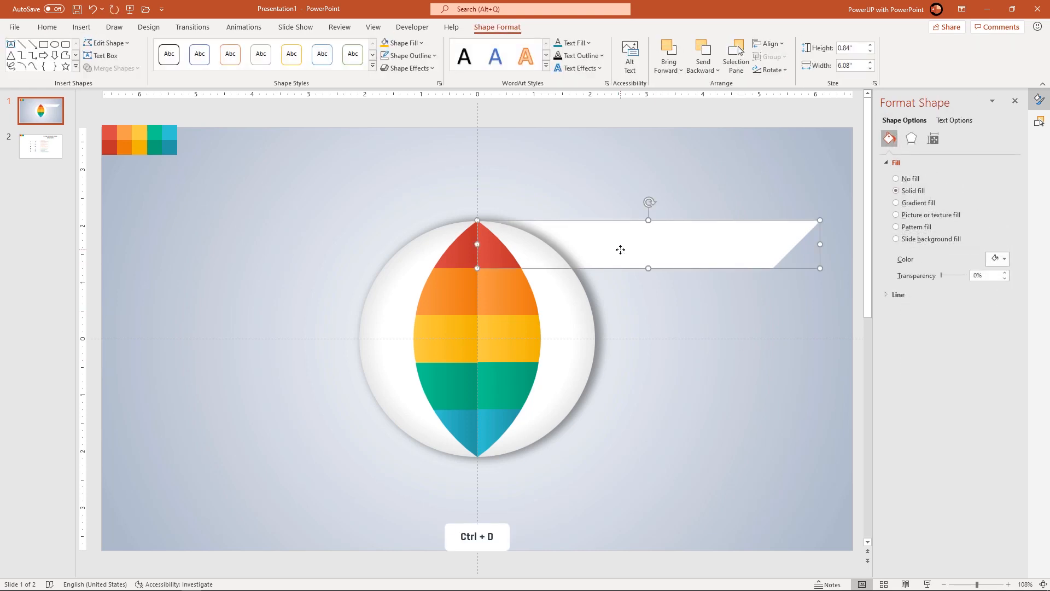
Duplicate the white banner with Ctrl+D and stack the copies down beside the lens
key("ctrl+d")
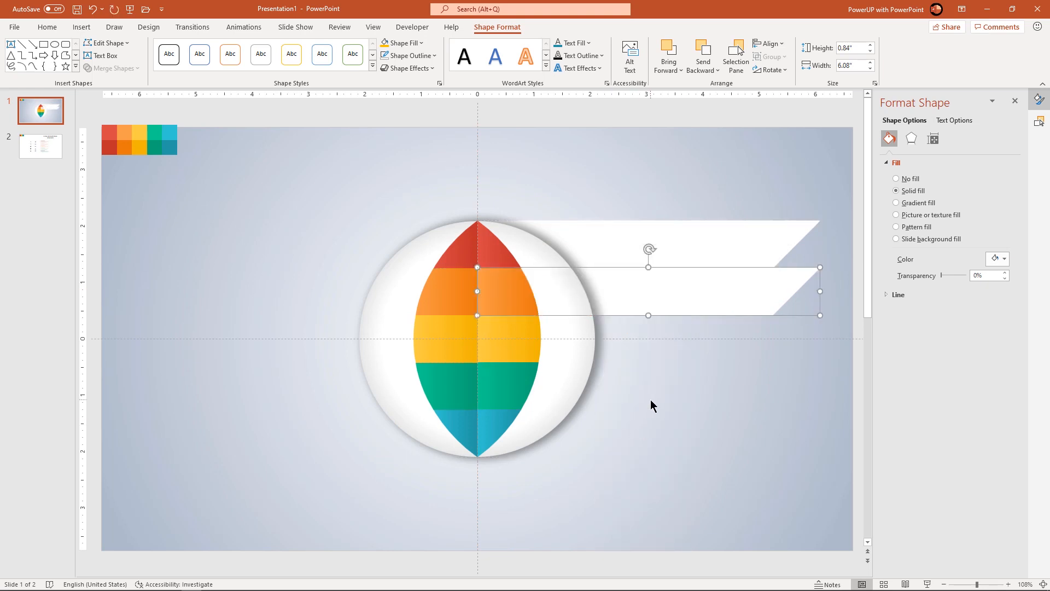
key("ctrl+d")
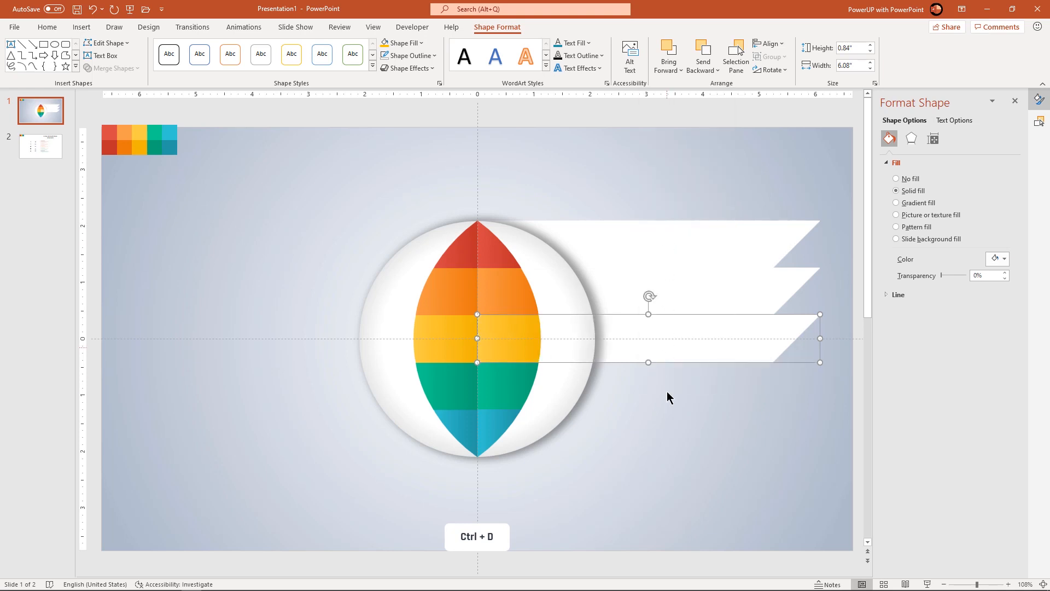
right_click(668, 397)
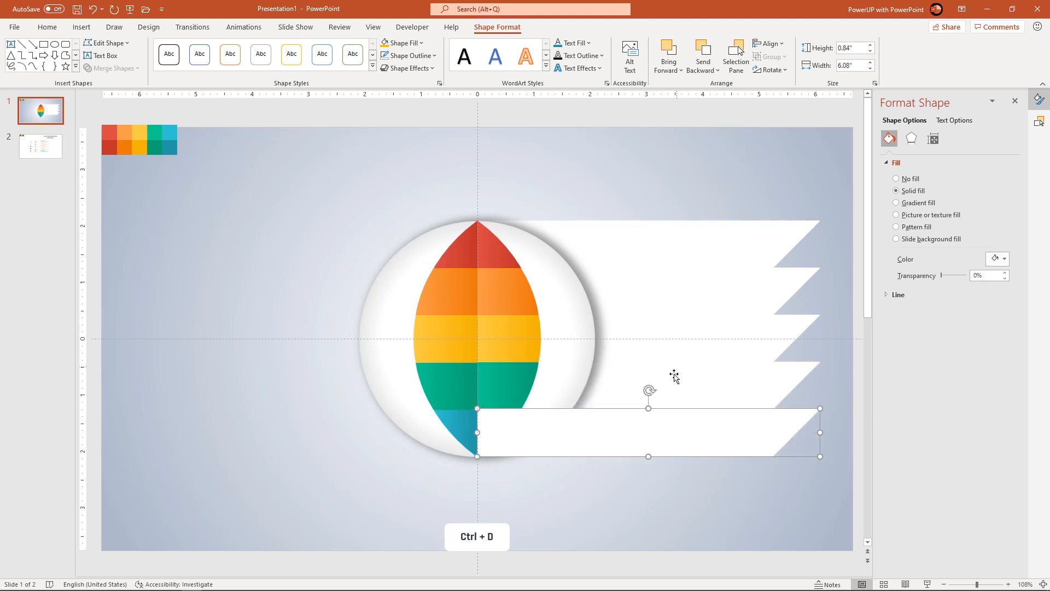
right_click(674, 375)
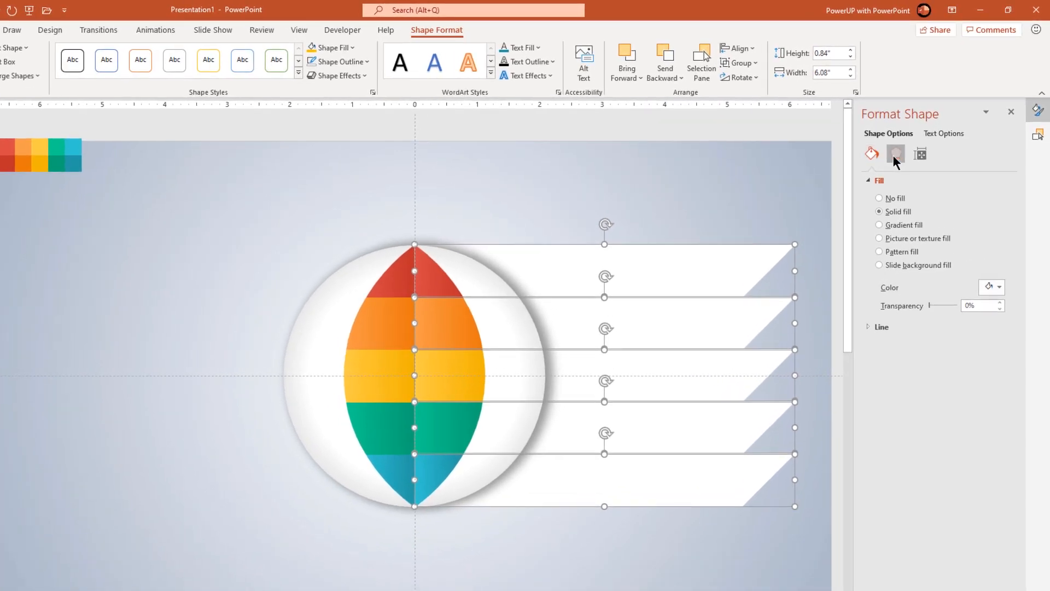
left_click(895, 155)
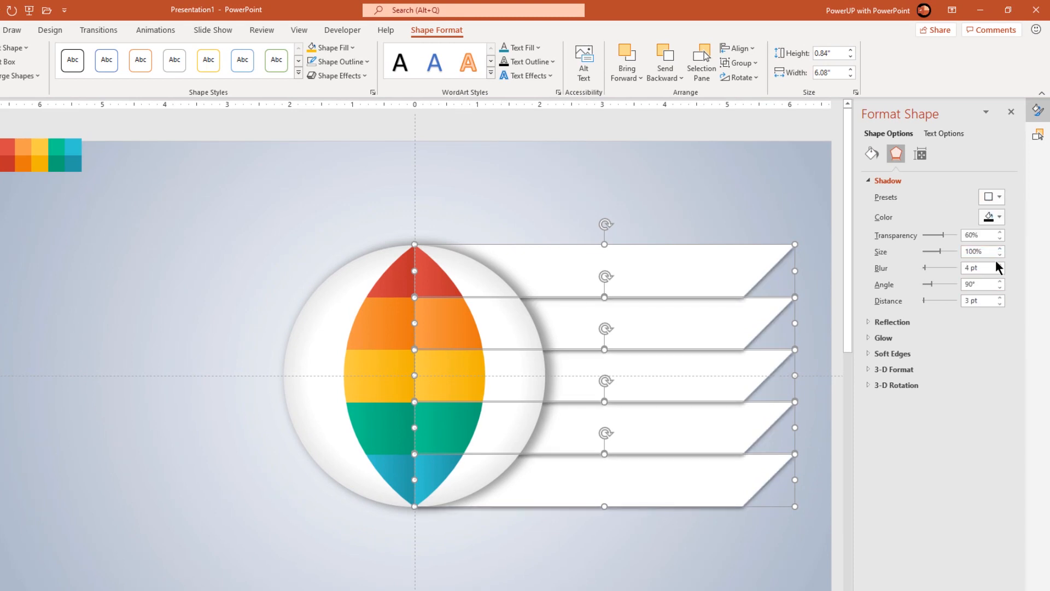
Raise the banners' shadow blur to 8 pt and shift the circle and banners left
left_click(999, 248)
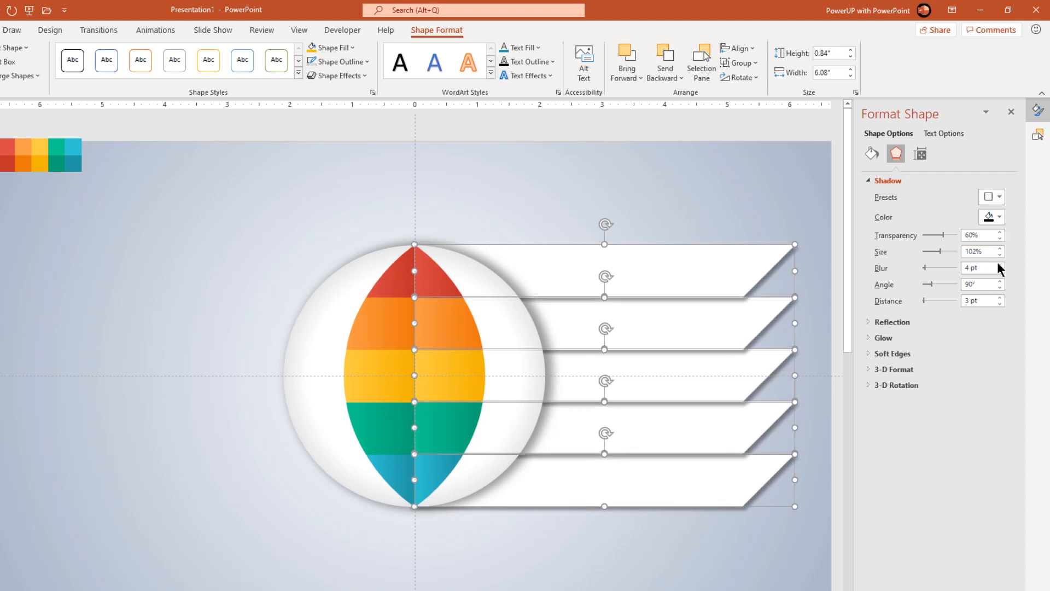
left_click(1000, 265)
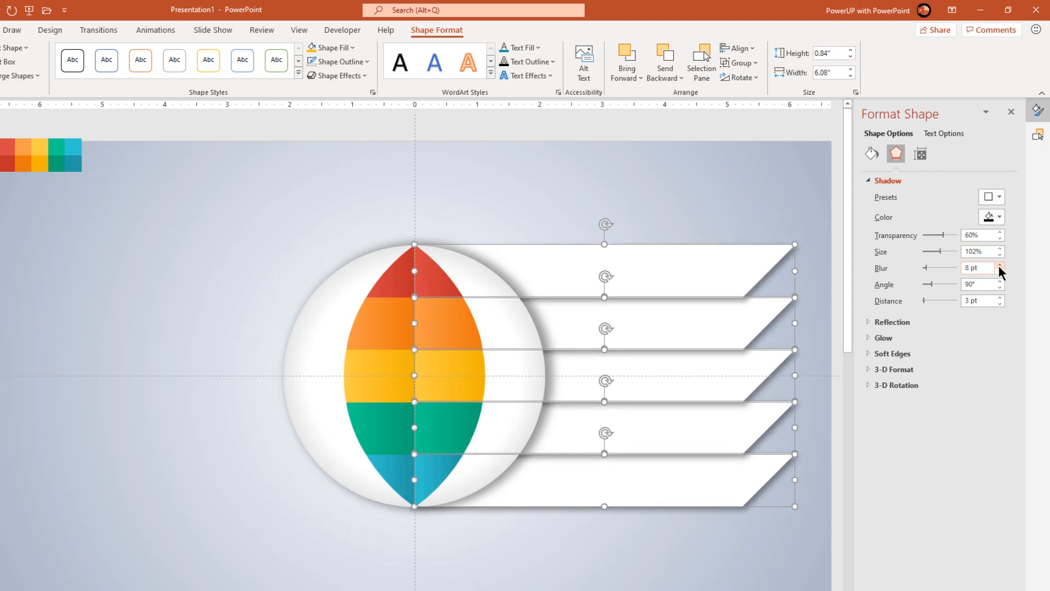
left_click(661, 196)
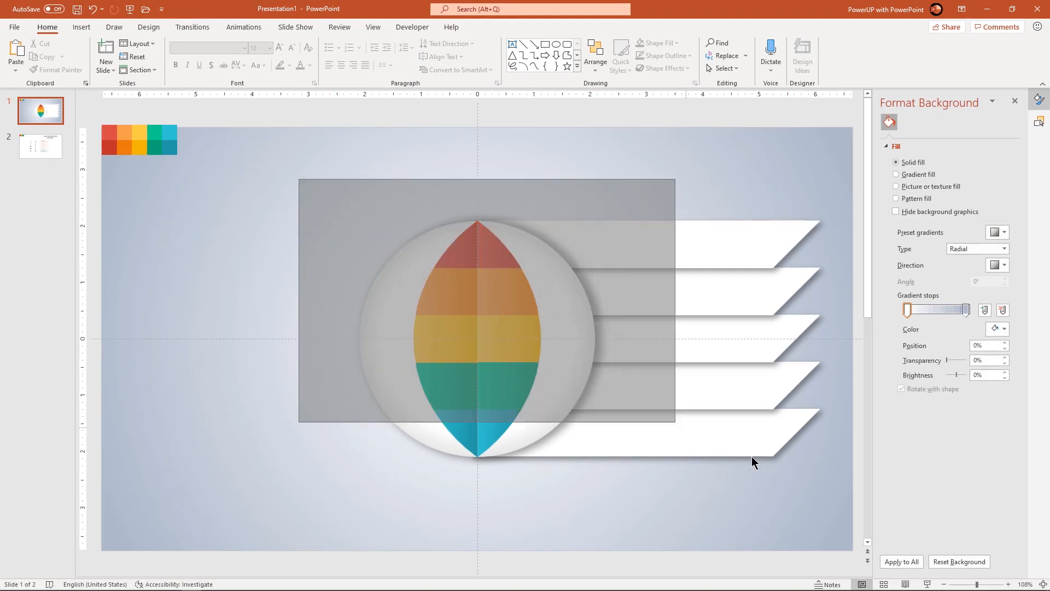
left_click(477, 334)
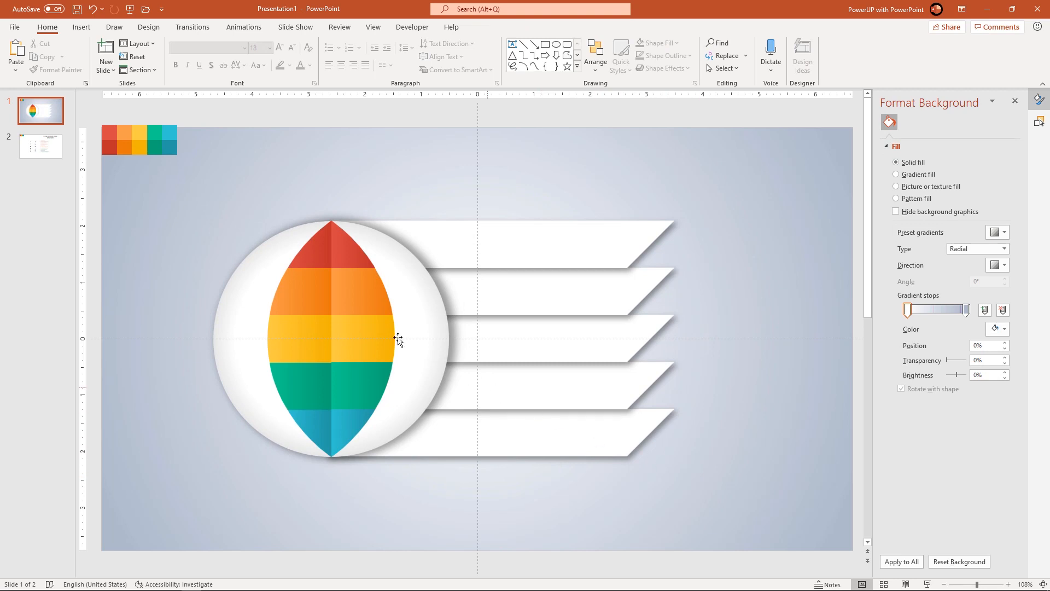
Draw an oval above the top banner and remove its outline
left_click(81, 27)
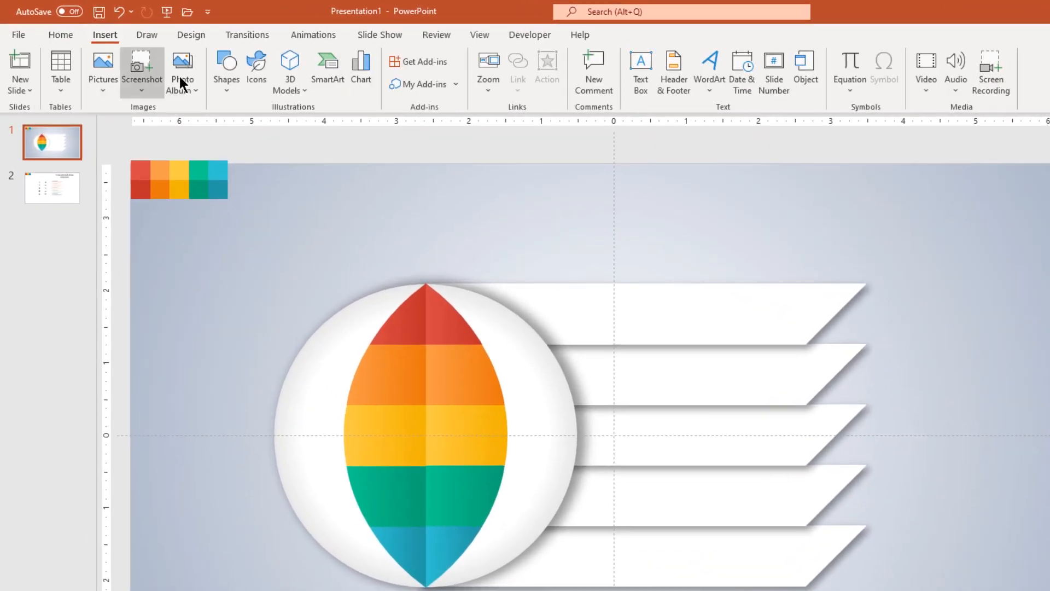
left_click(227, 70)
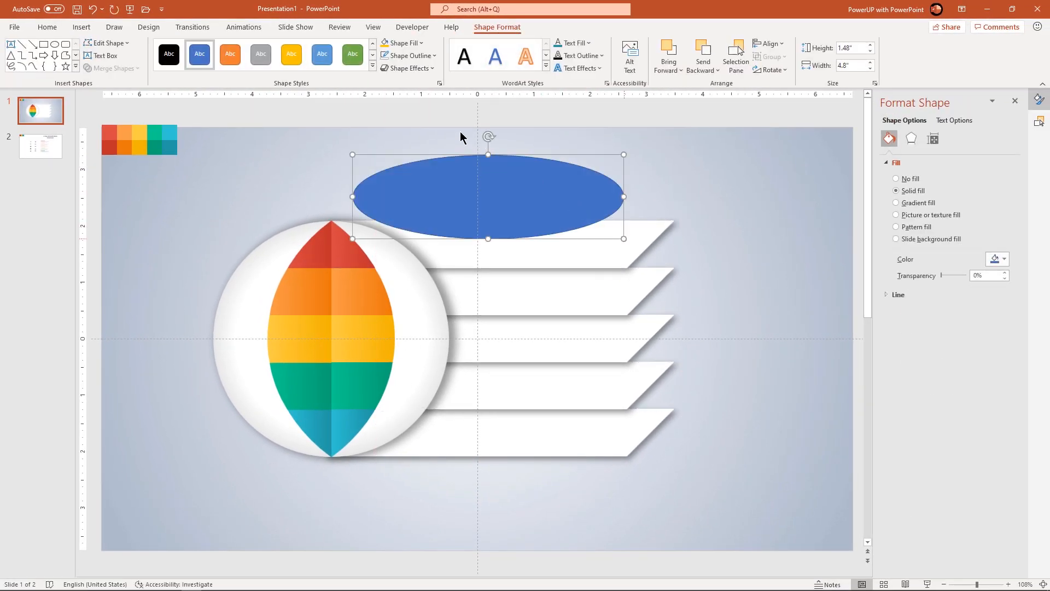
left_click(406, 56)
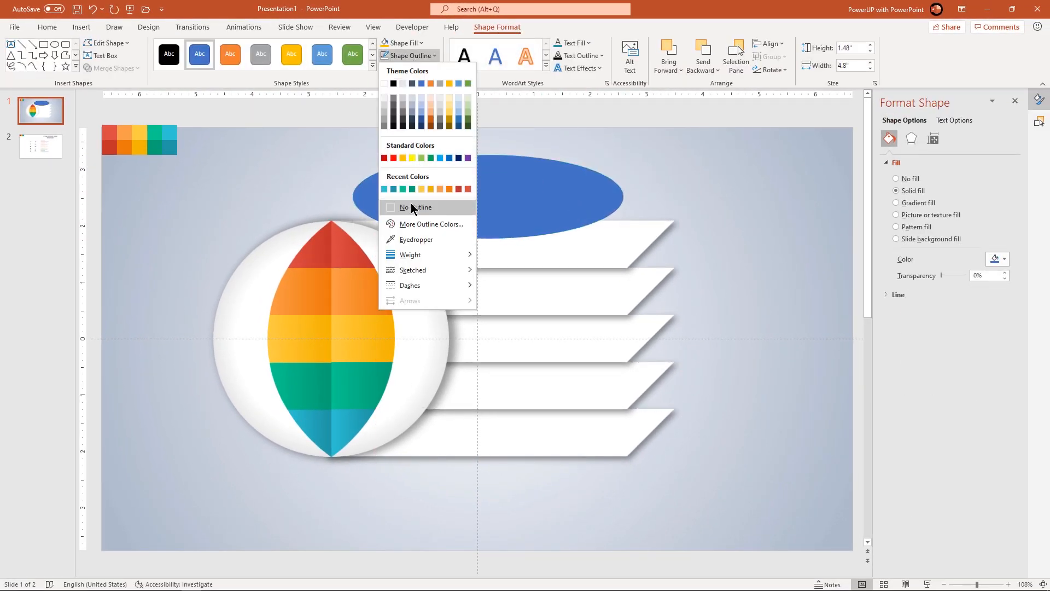
left_click(416, 206)
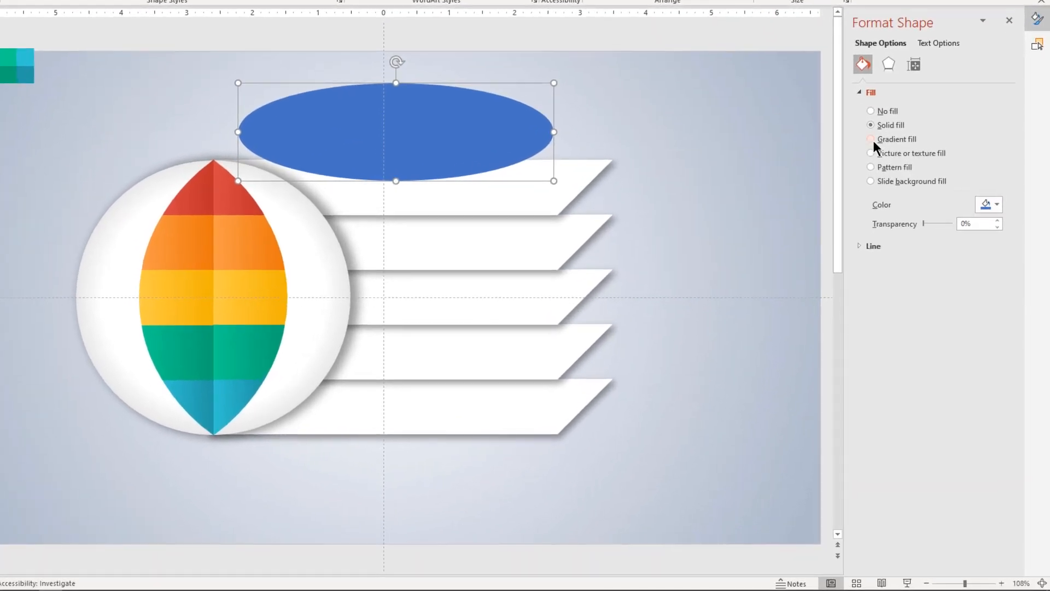
Fill the oval with a path gradient using a dark grey stop
left_click(870, 138)
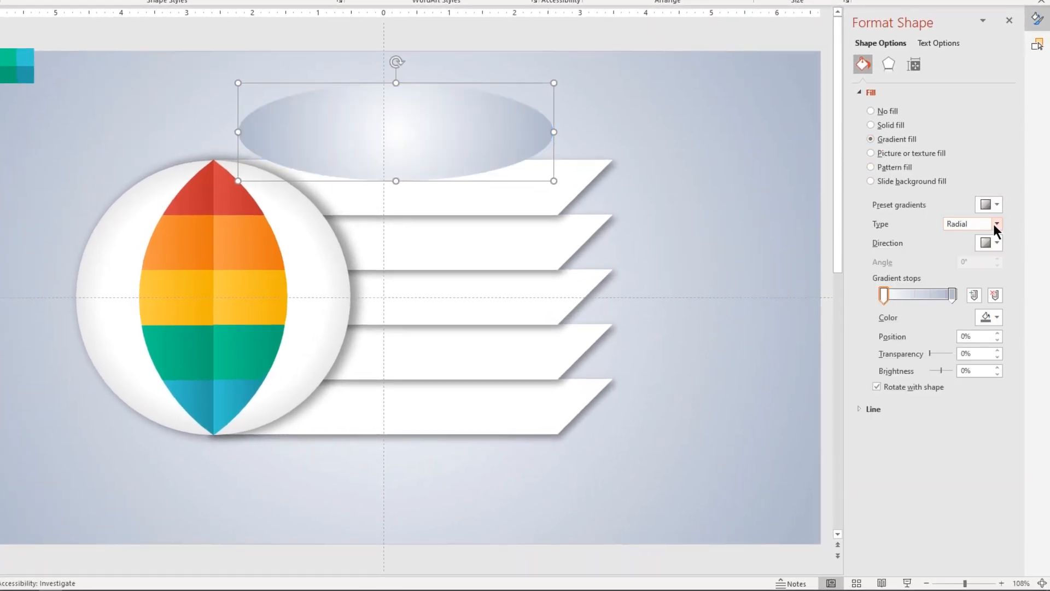
left_click(970, 224)
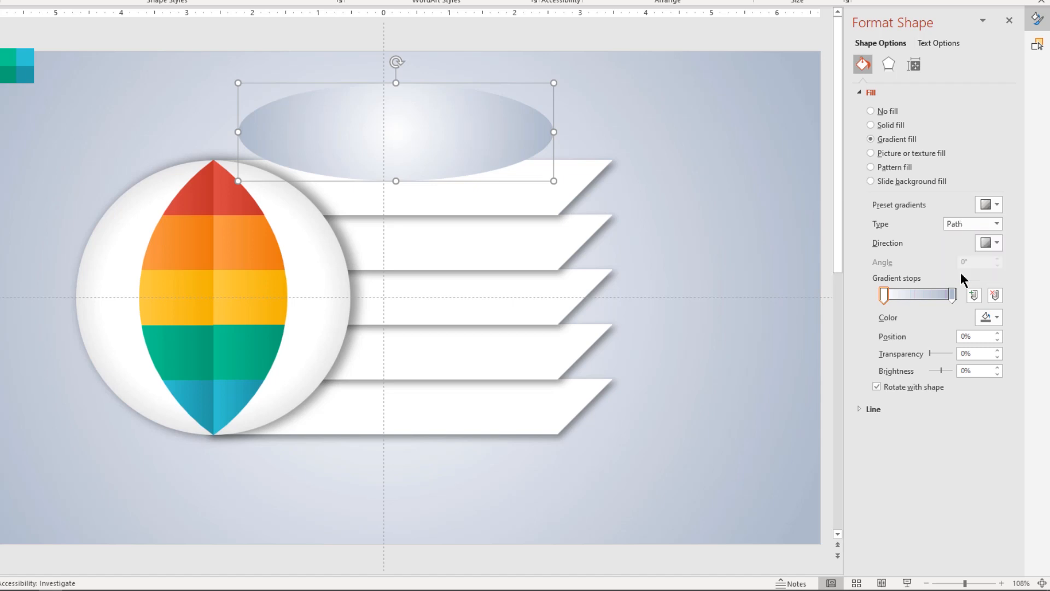
left_click(996, 316)
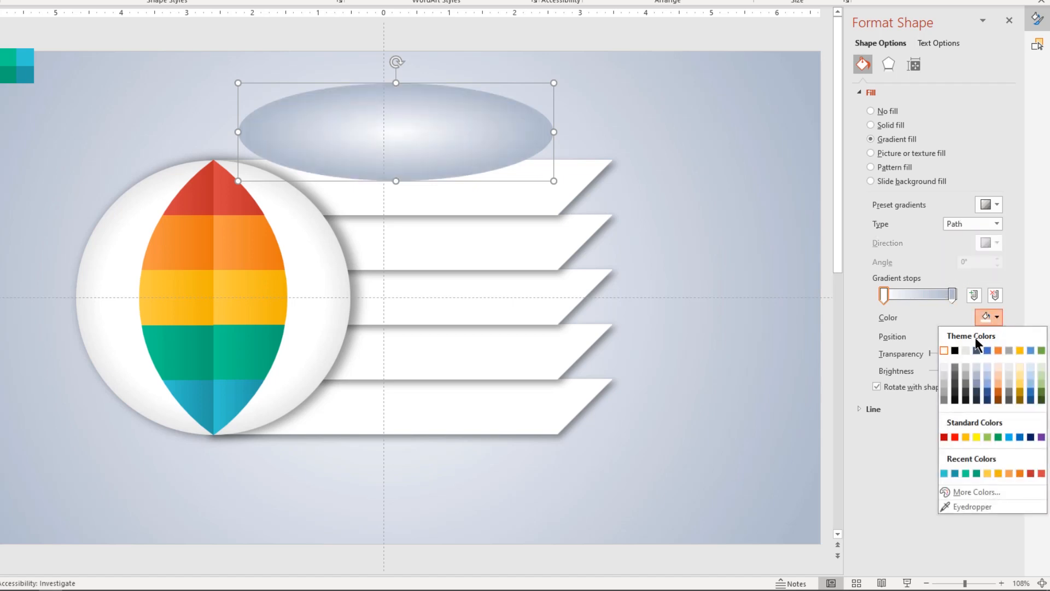
mouse_move(954, 384)
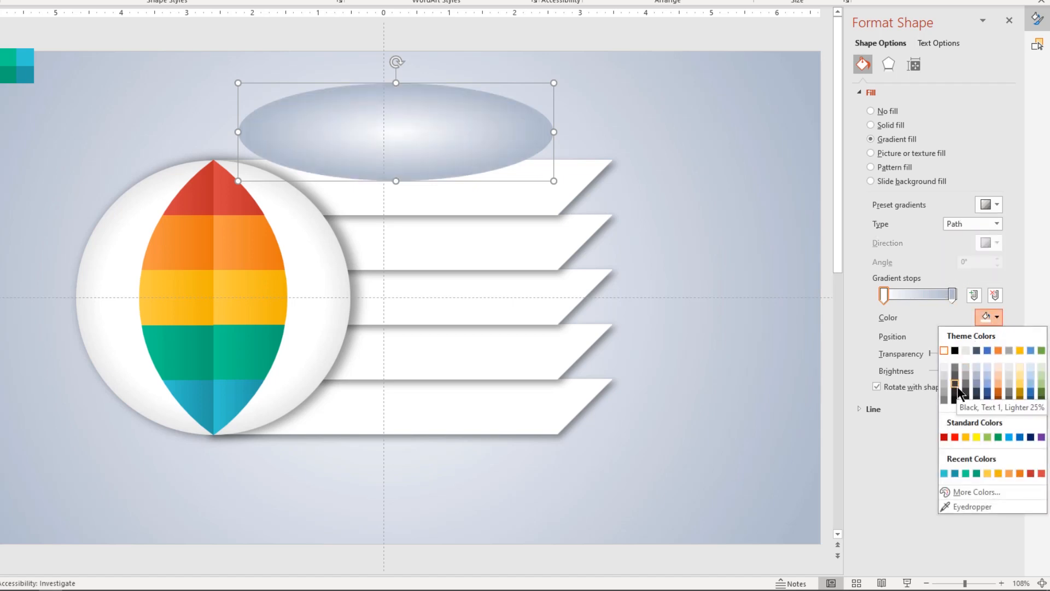
left_click(954, 384)
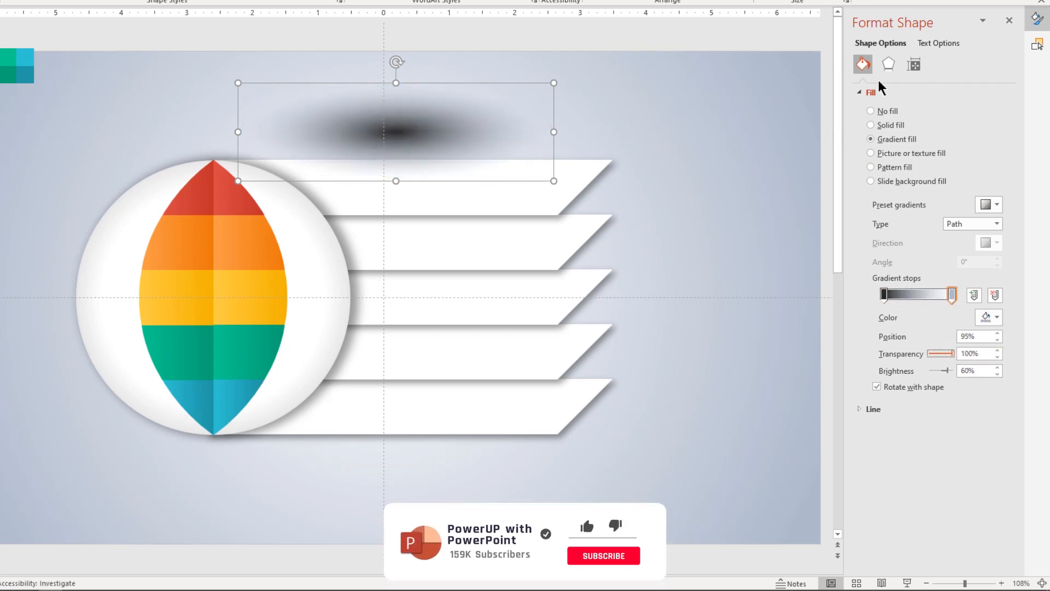
Apply 30 pt soft edges to the oval and move it beneath the circle's base
left_click(888, 63)
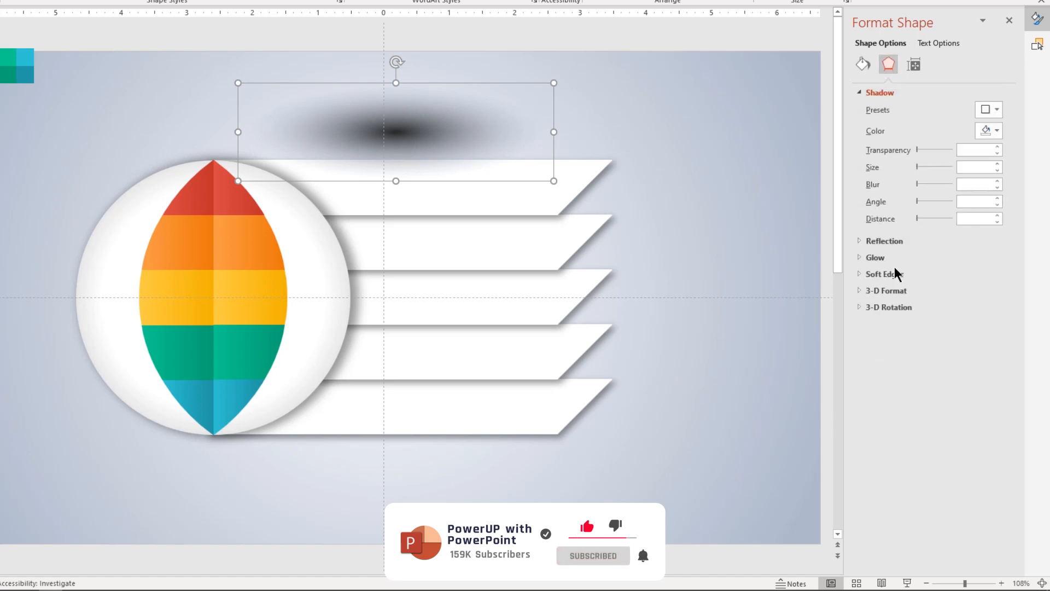
left_click(884, 274)
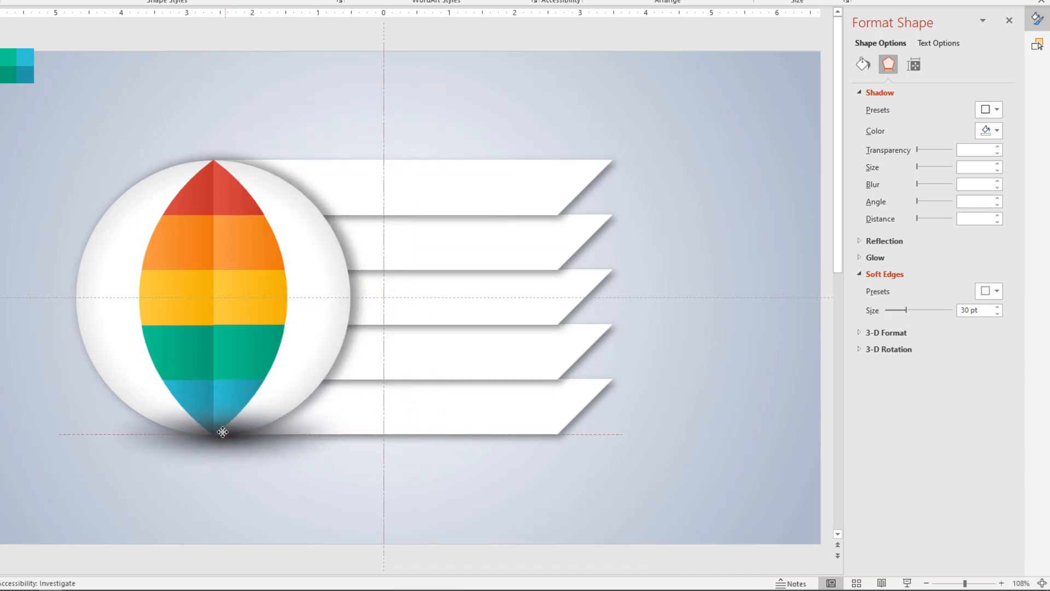
left_click(220, 432)
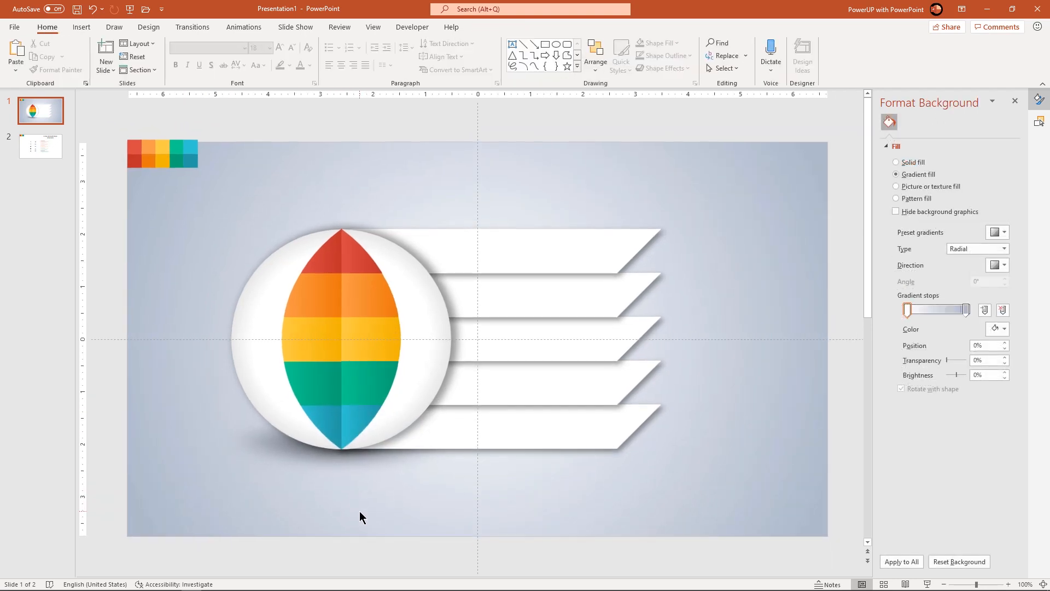
mouse_move(55, 171)
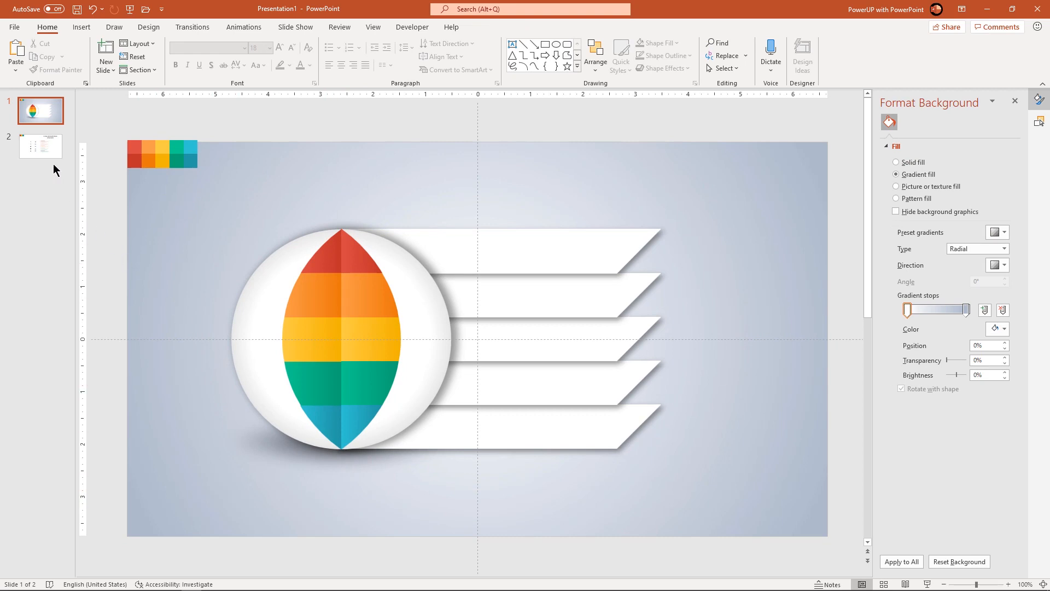
Copy icons and numbers 01–05 from slide 2, make icons white, and arrange them on lens bands
left_click(40, 145)
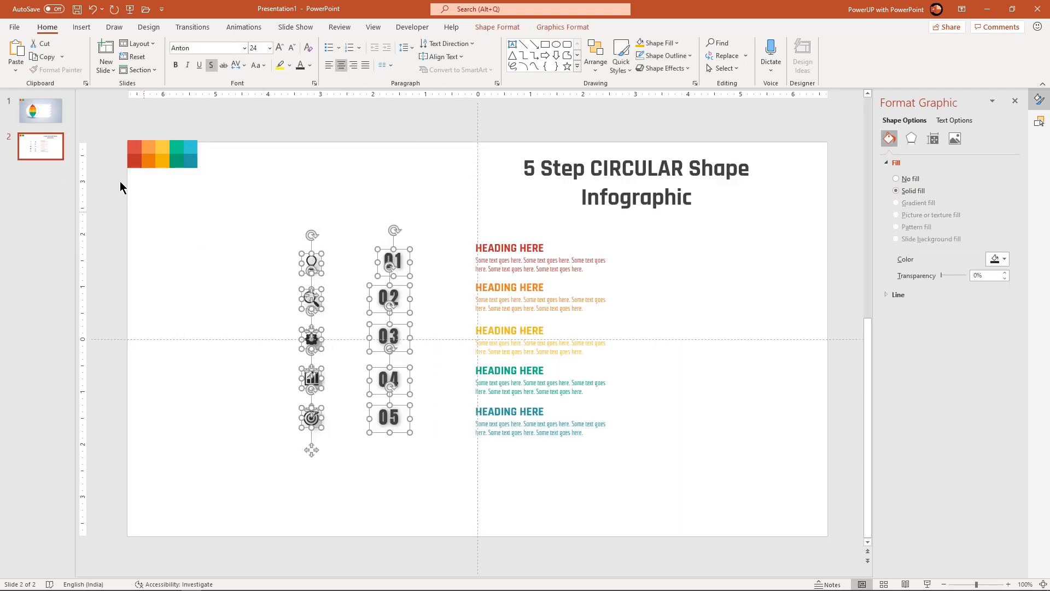
left_click(39, 111)
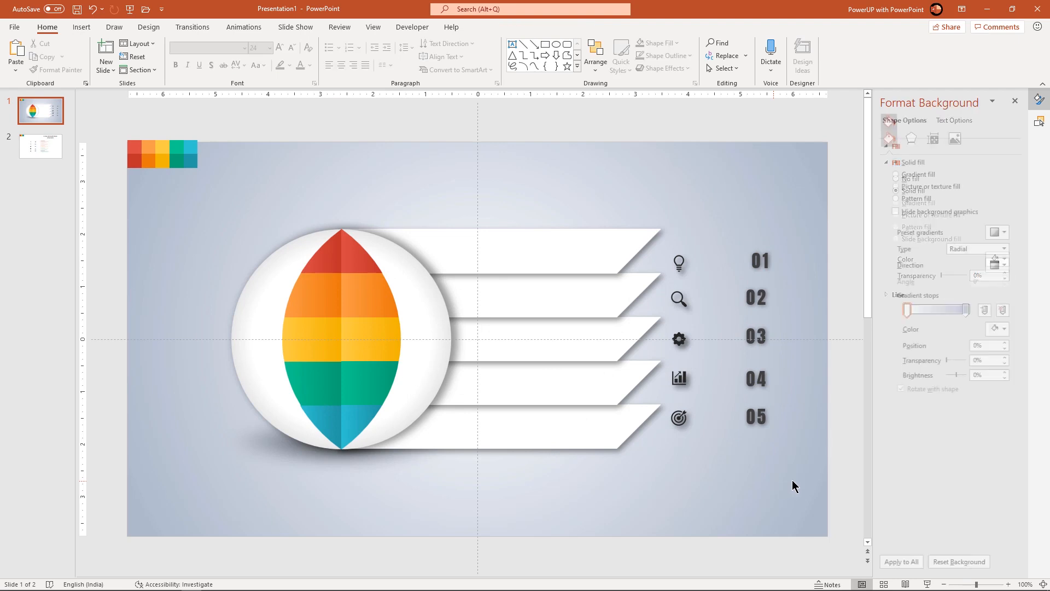
left_click(757, 338)
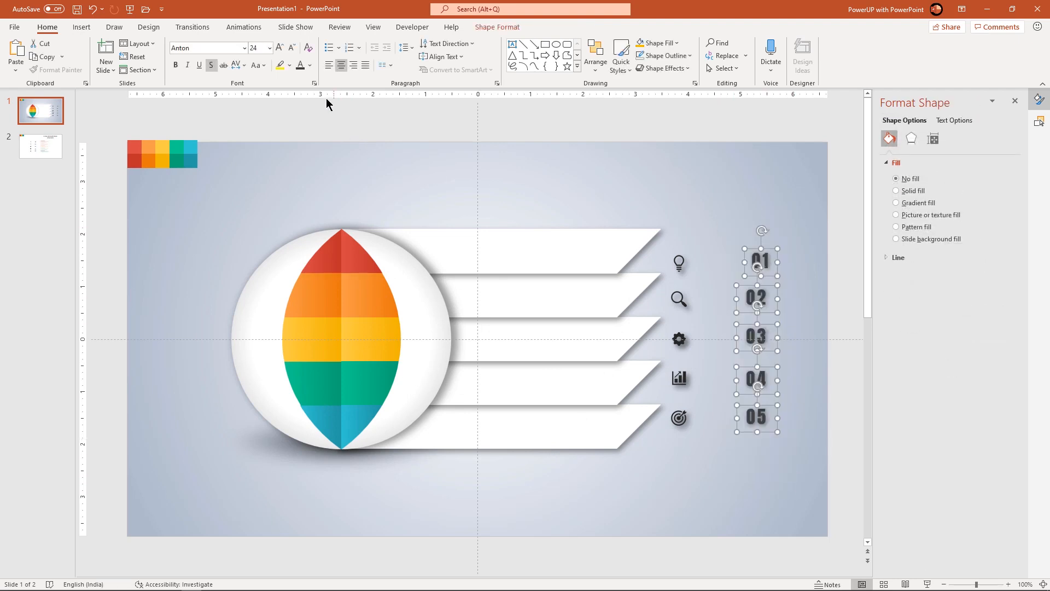
left_click(309, 65)
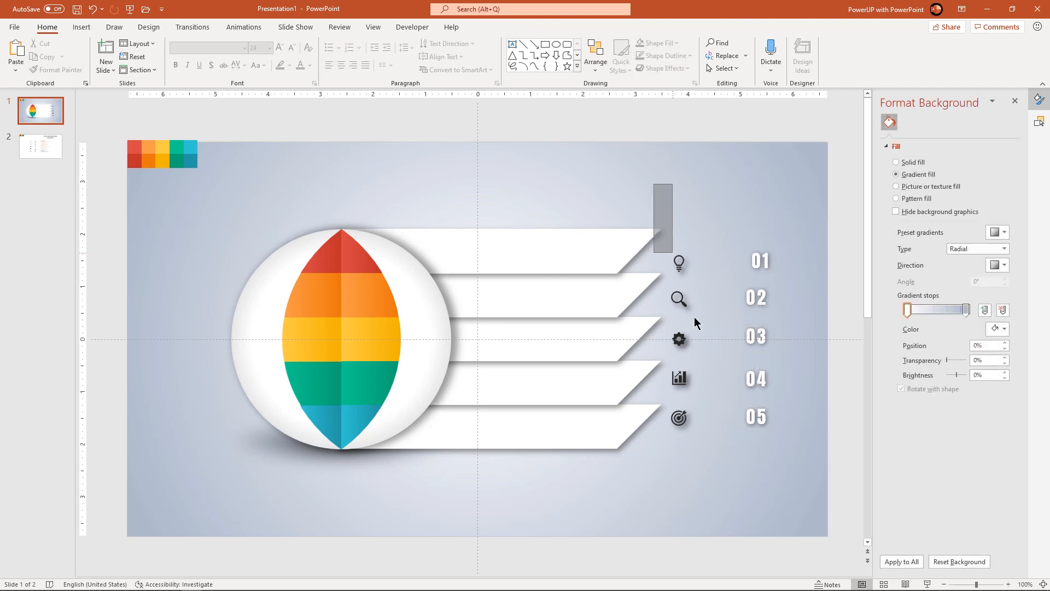
left_click(678, 338)
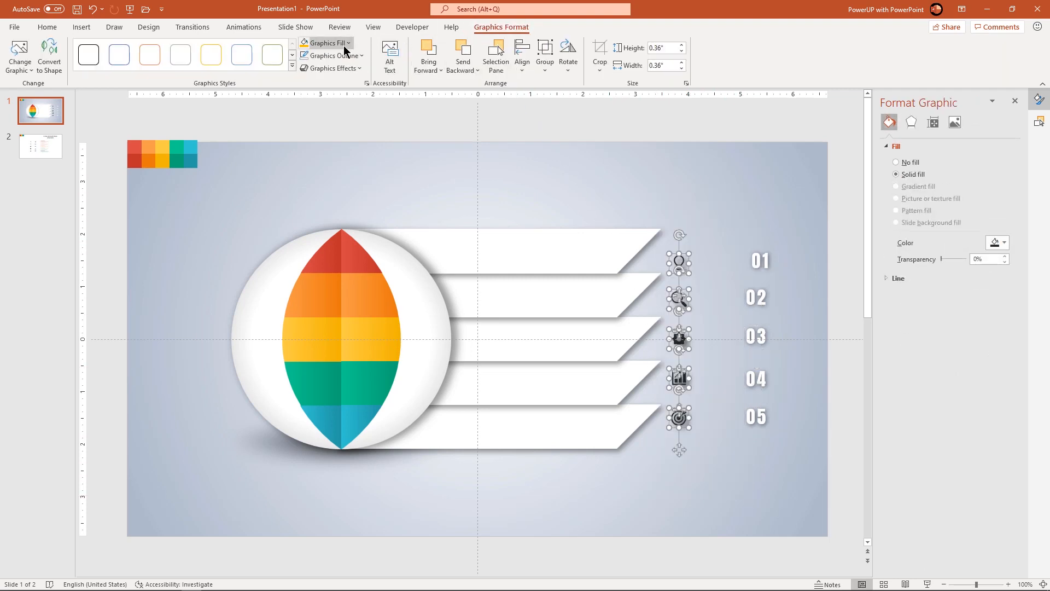
left_click(578, 179)
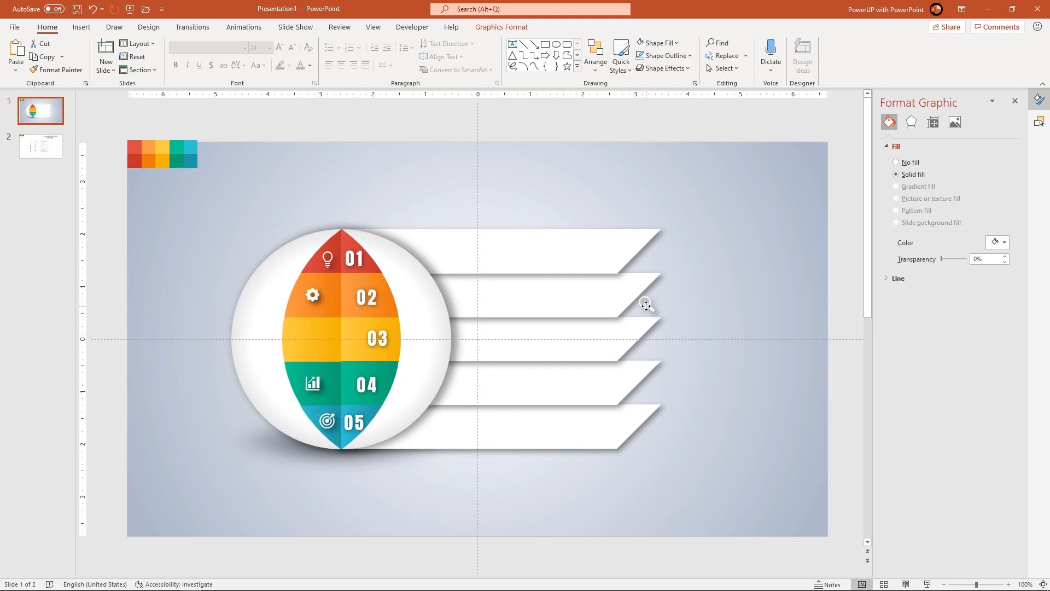
left_click(232, 313)
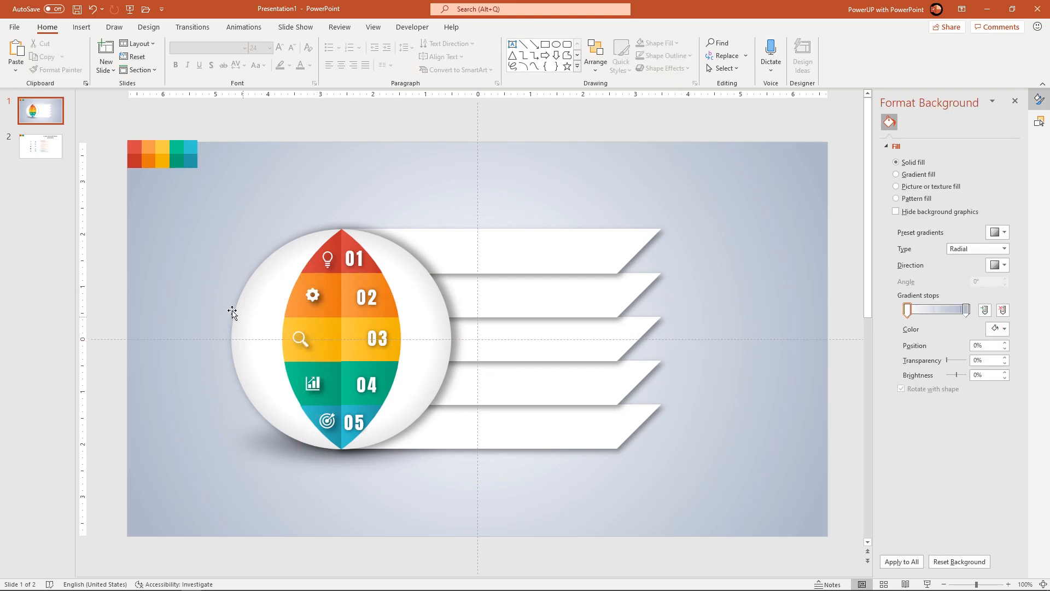
Copy the '5 Step CIRCULAR Shape Infographic' title and five headings from slide 2 onto the banners
left_click(40, 145)
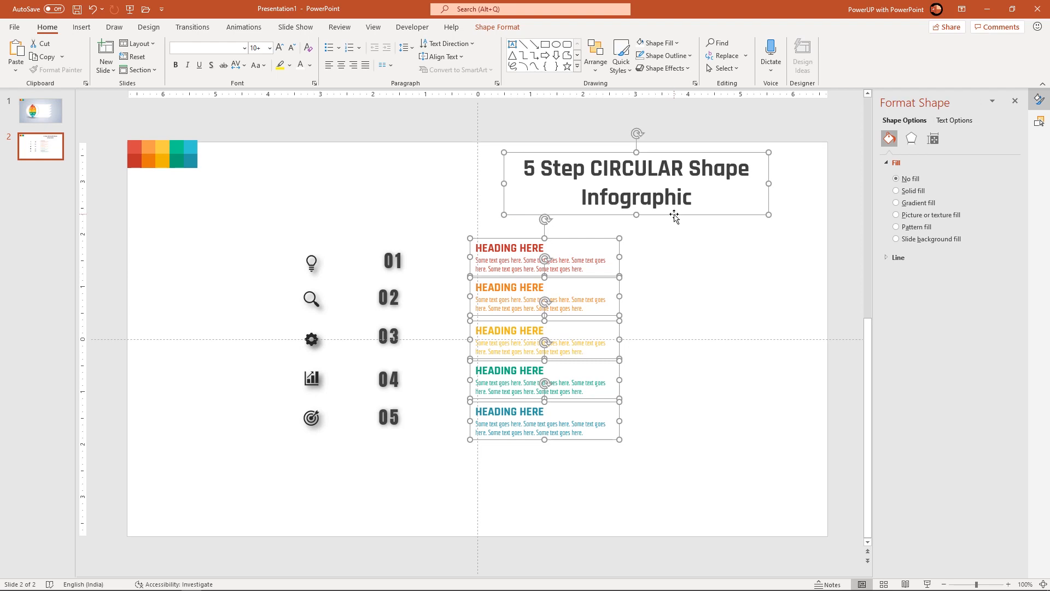
left_click(39, 110)
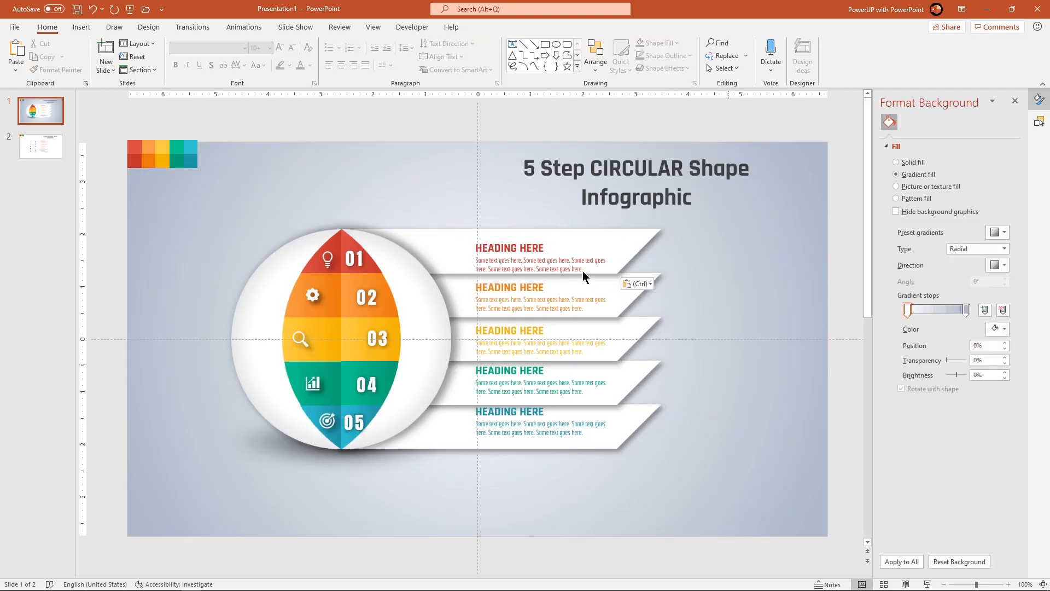
left_click(540, 258)
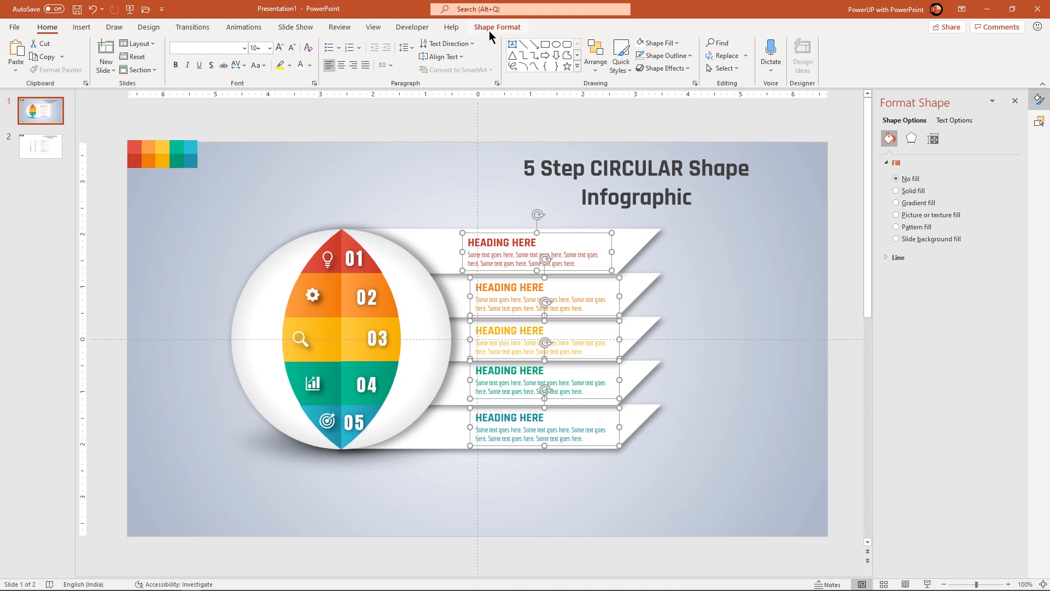
left_click(497, 27)
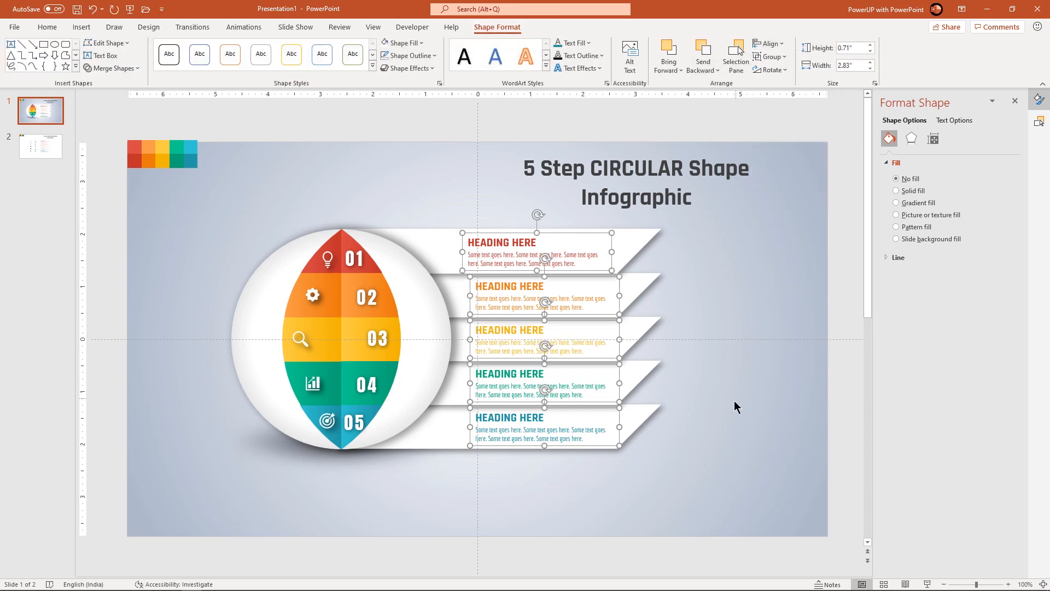
left_click(177, 243)
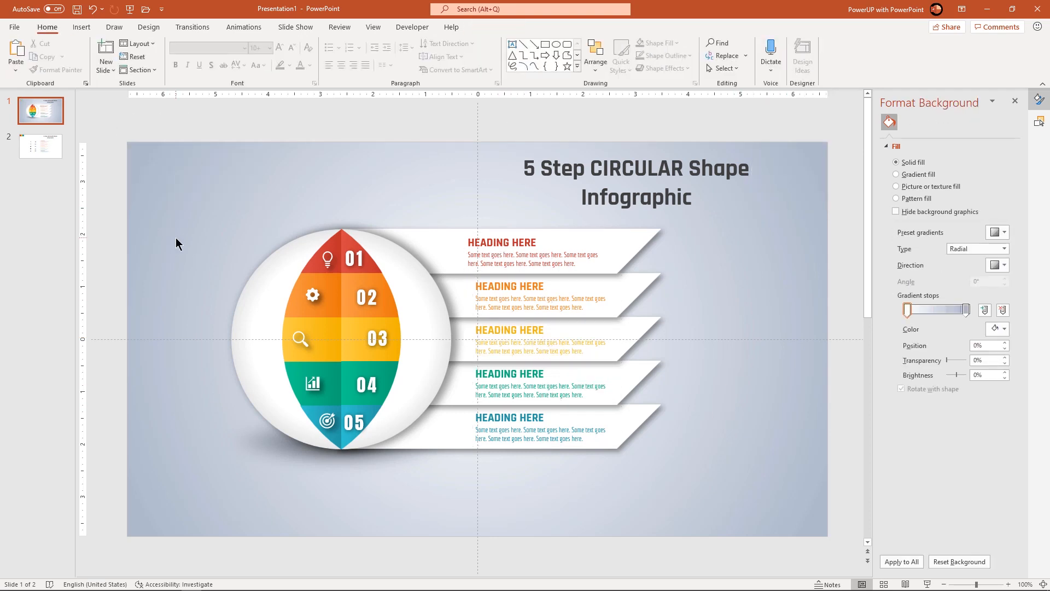